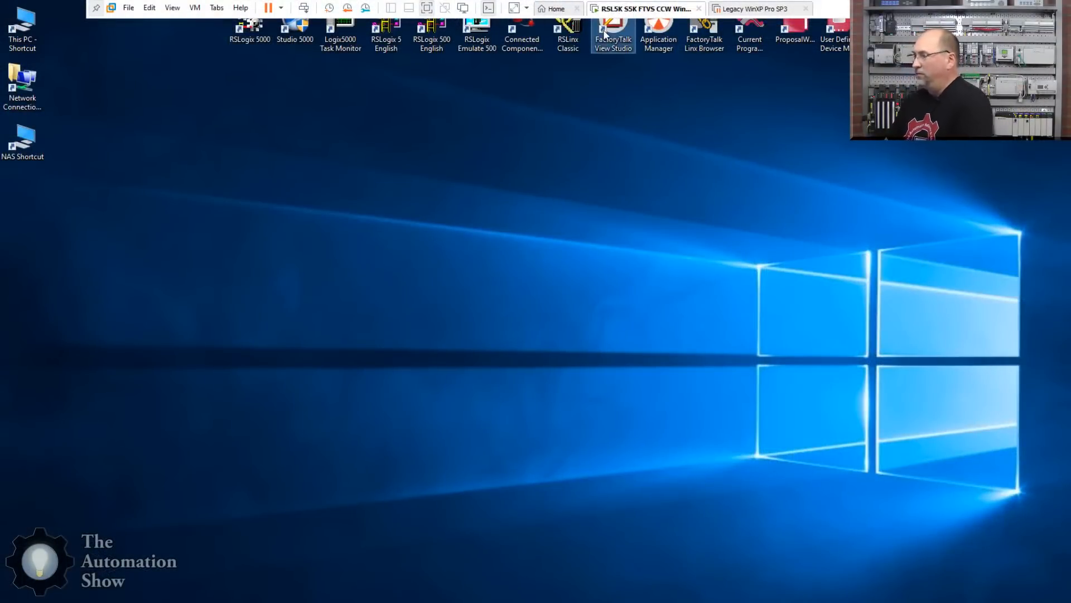
Create a new View Site Edition (Local Station) application named TAB_VSE_DHP
left_click(613, 32)
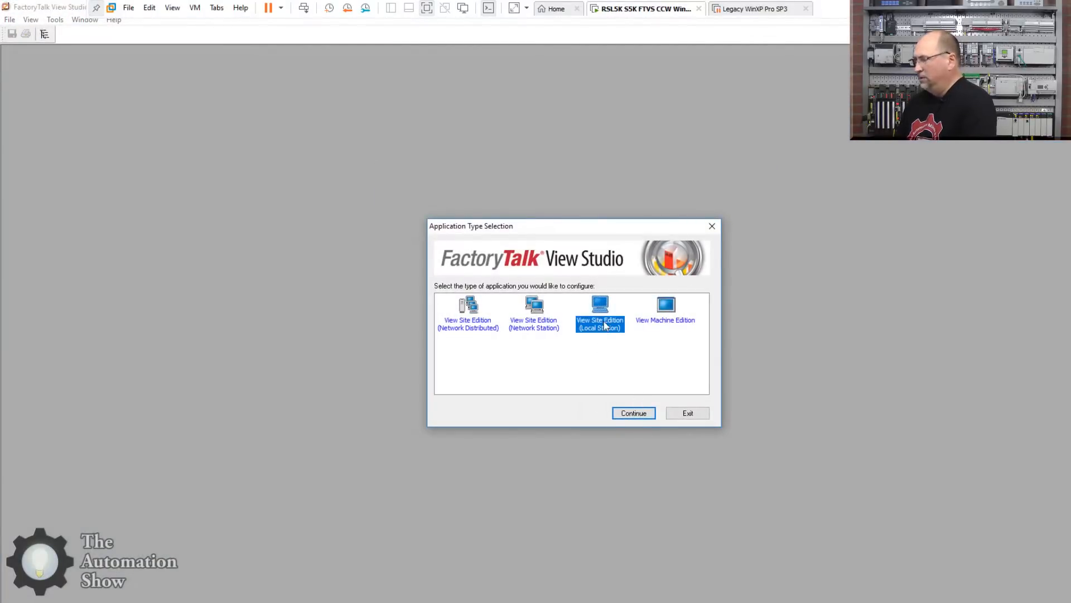
left_click(632, 413)
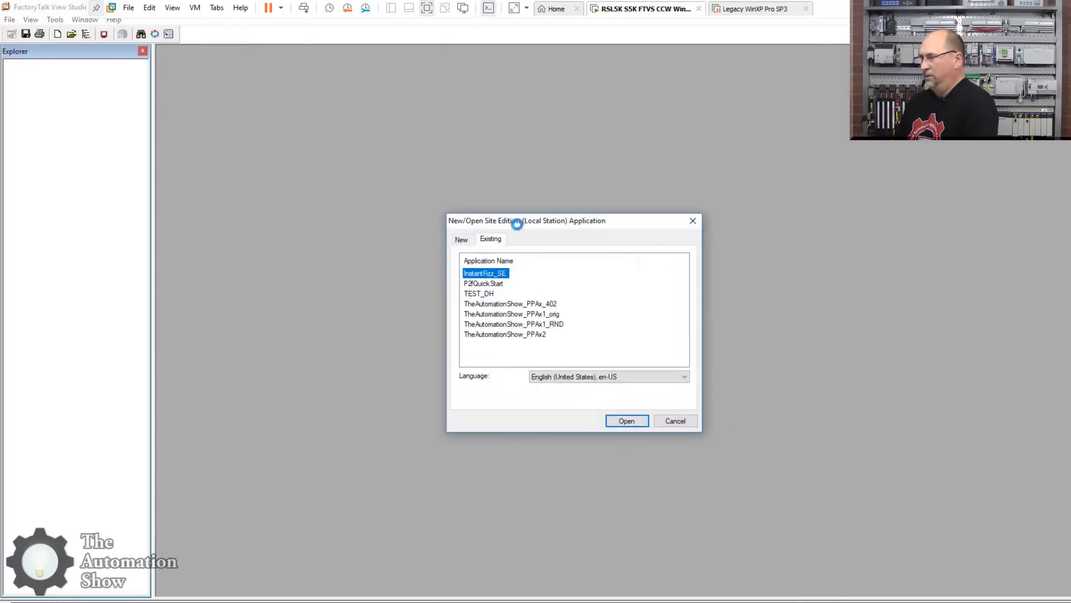
left_click(461, 239)
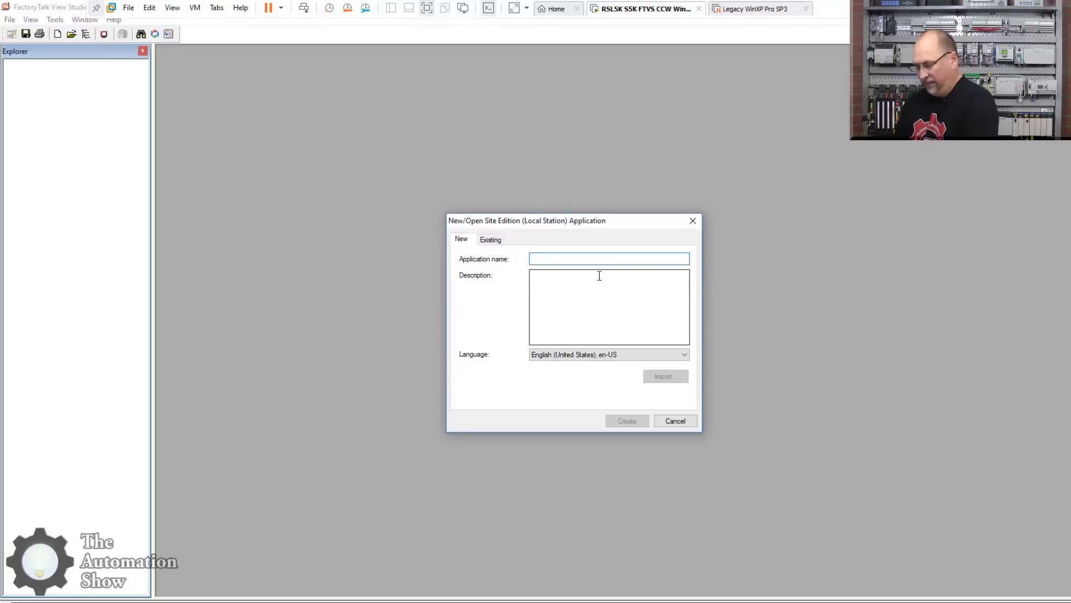
type("TAB_")
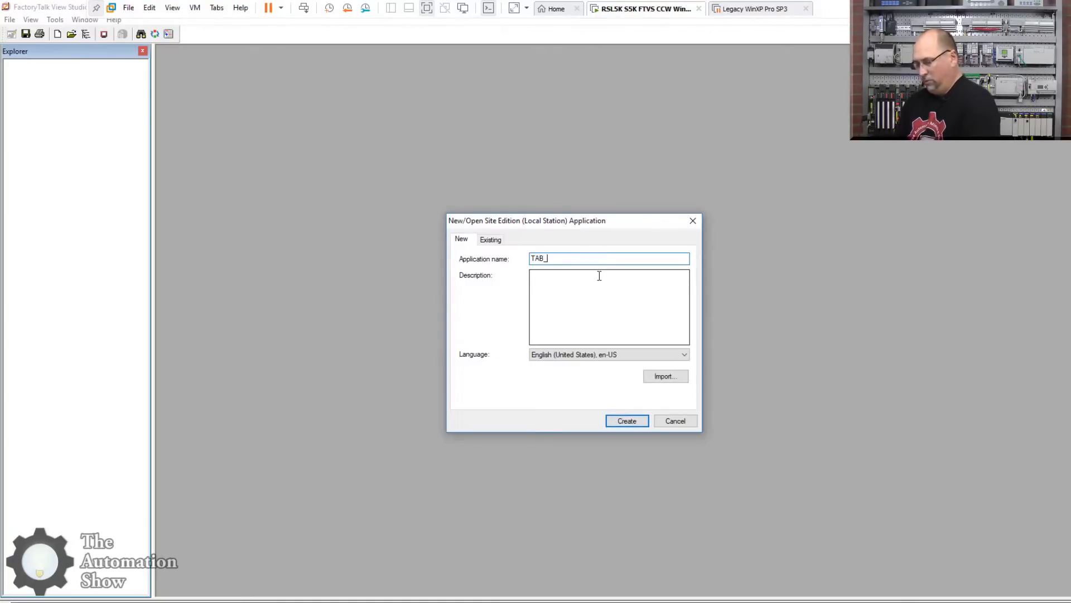
type("VSE")
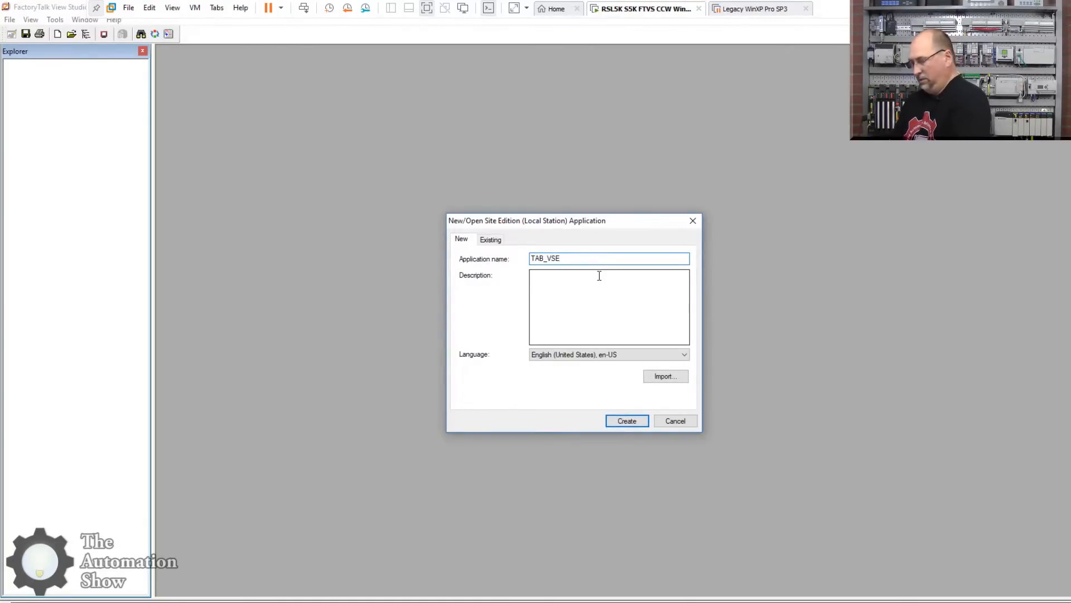
type("_DHP")
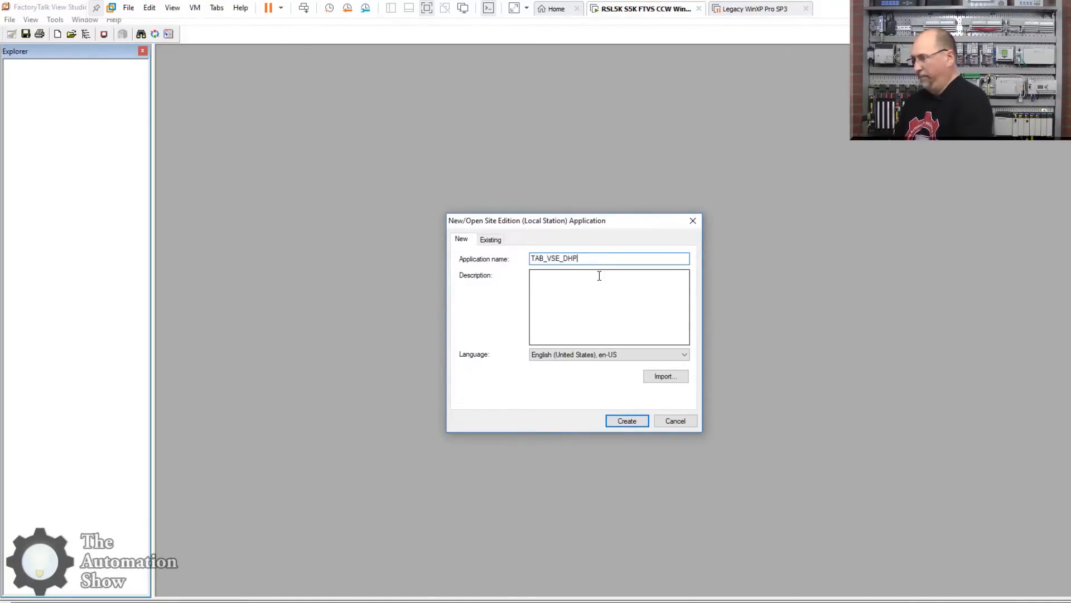
left_click(624, 420)
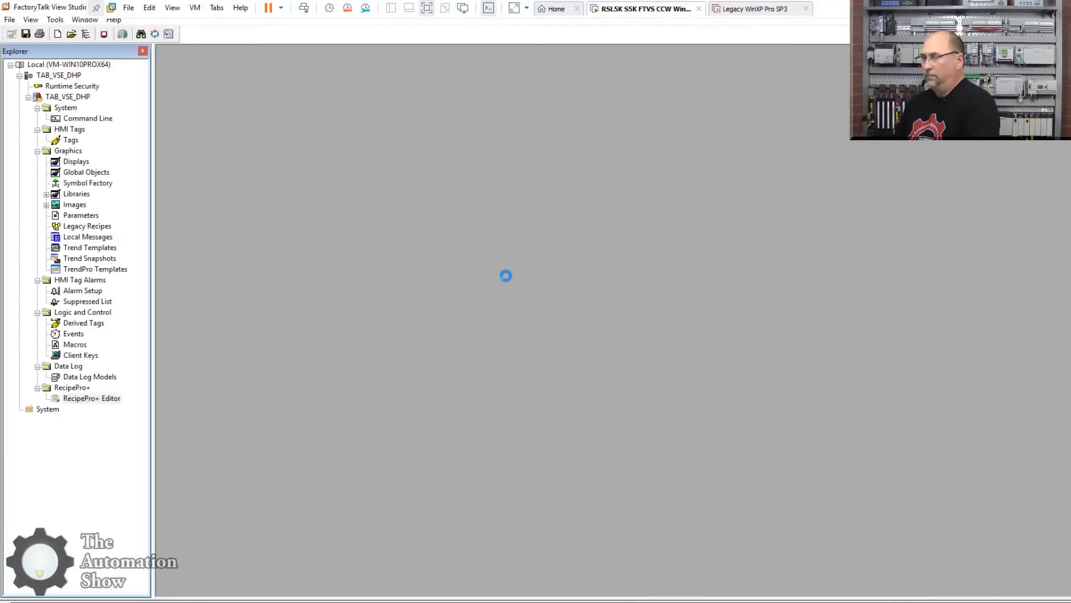
Add a Rockwell Automation Device Server (FactoryTalk Linx) to the application with default settings
left_click(29, 409)
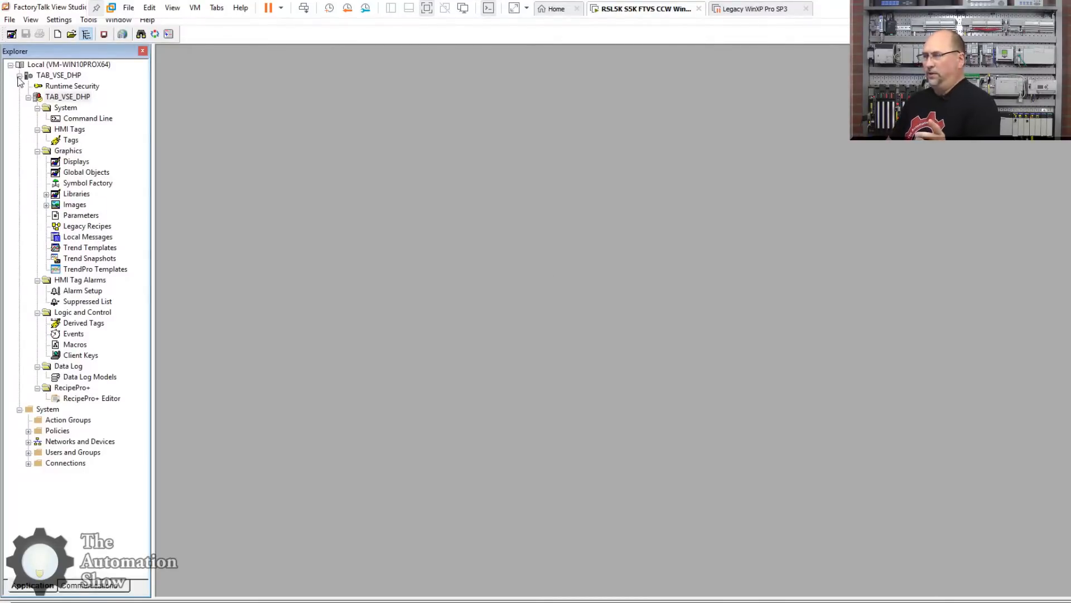
left_click(29, 96)
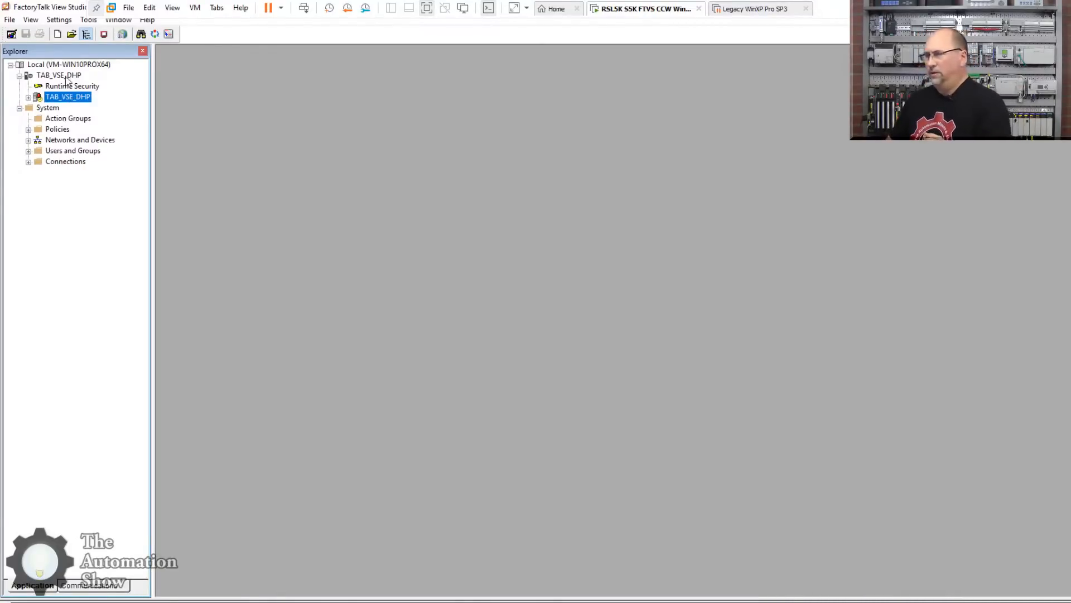
right_click(58, 75)
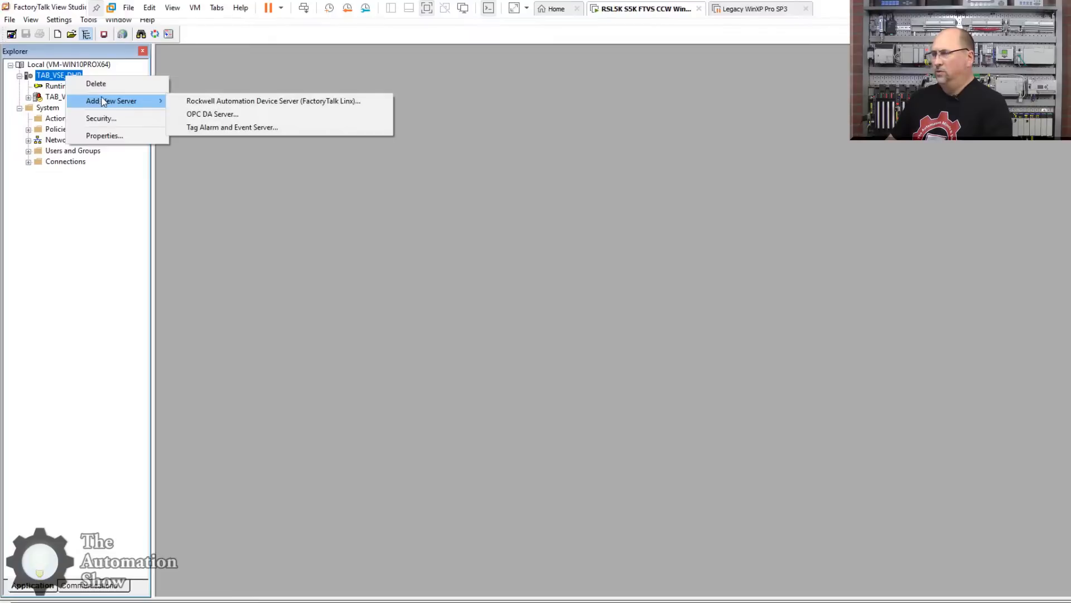
left_click(273, 100)
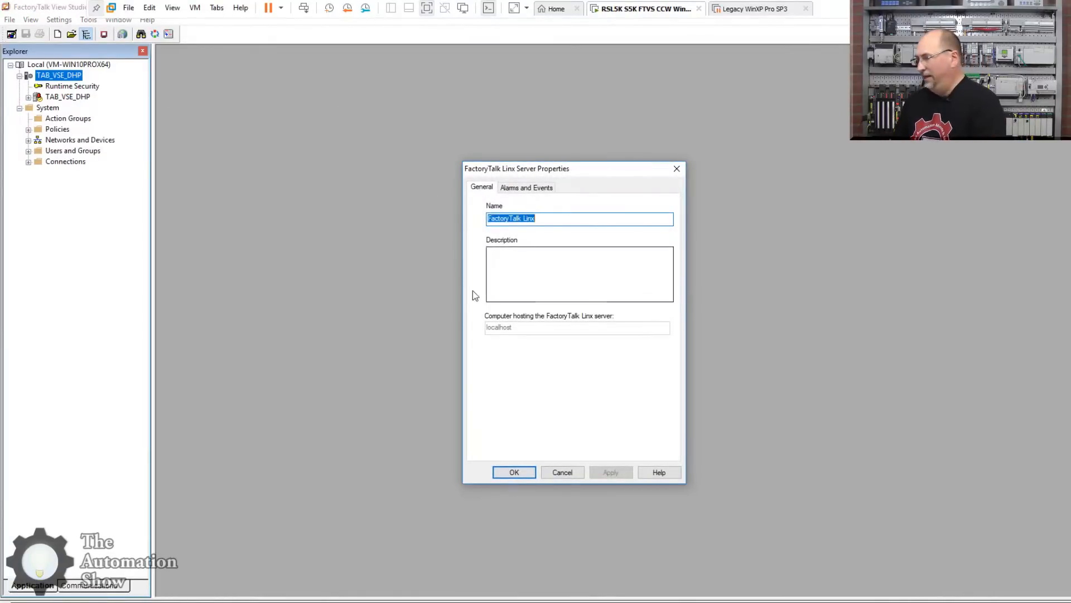
left_click(514, 472)
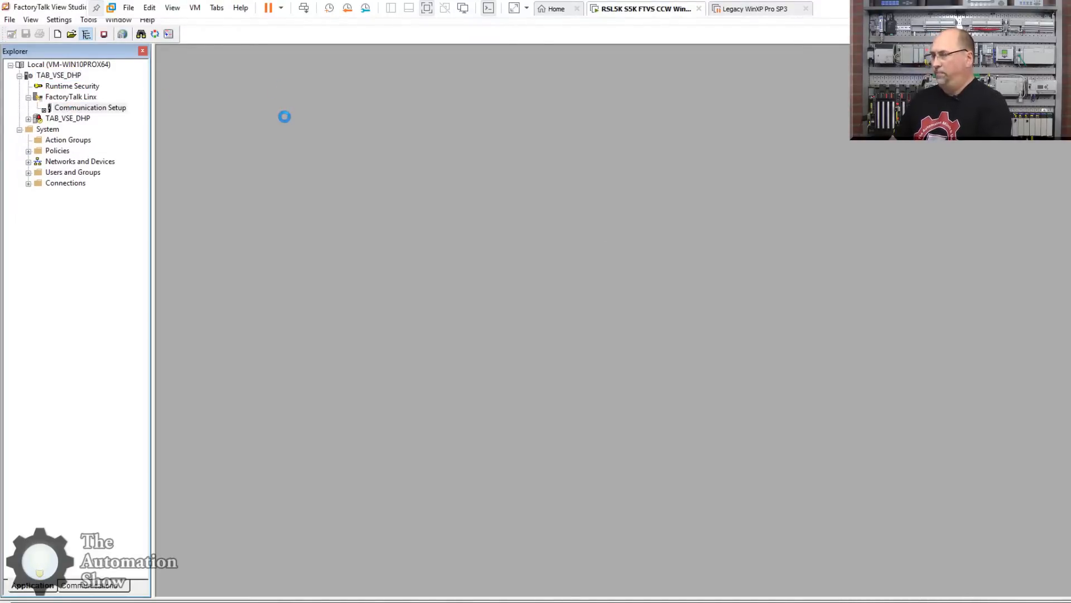
Browse Communication Setup through EtherNet > 1756-ENBT/A > Backplane to the 1756-DHRIO/C module, then close it
double_click(89, 107)
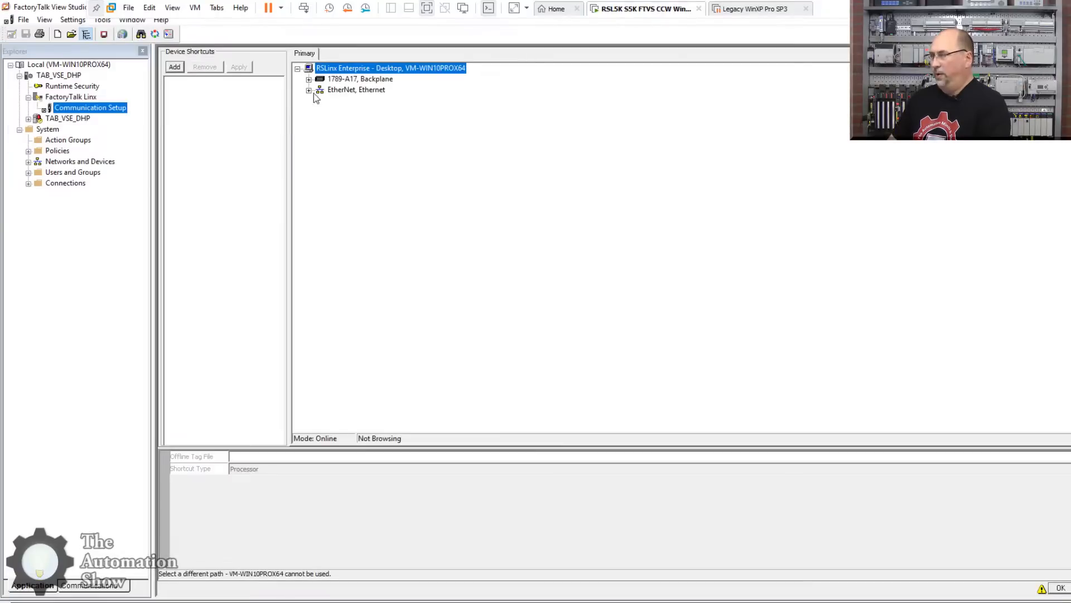
left_click(309, 90)
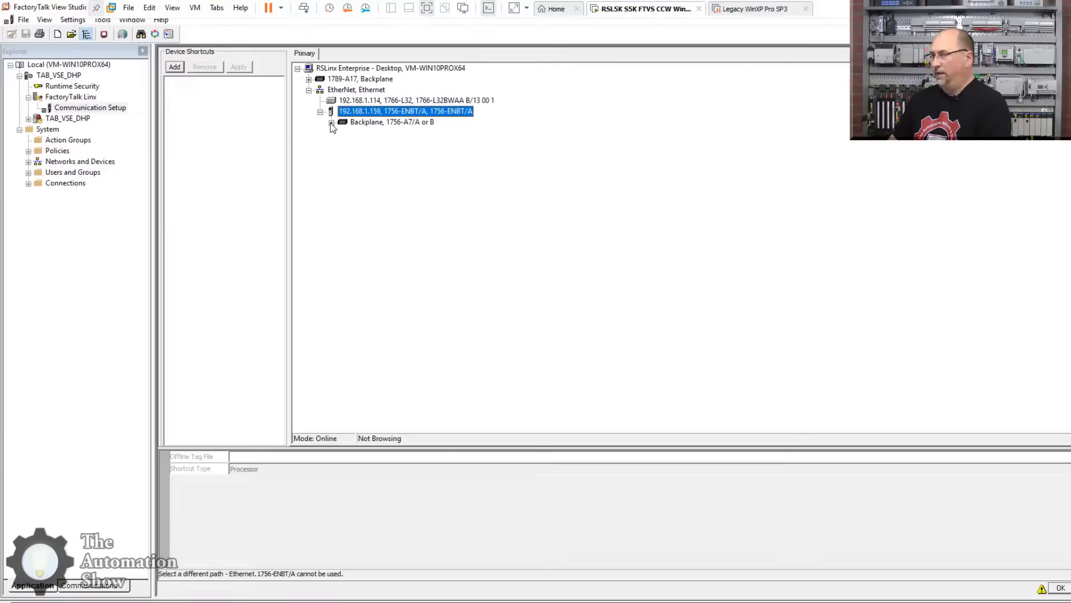
left_click(331, 122)
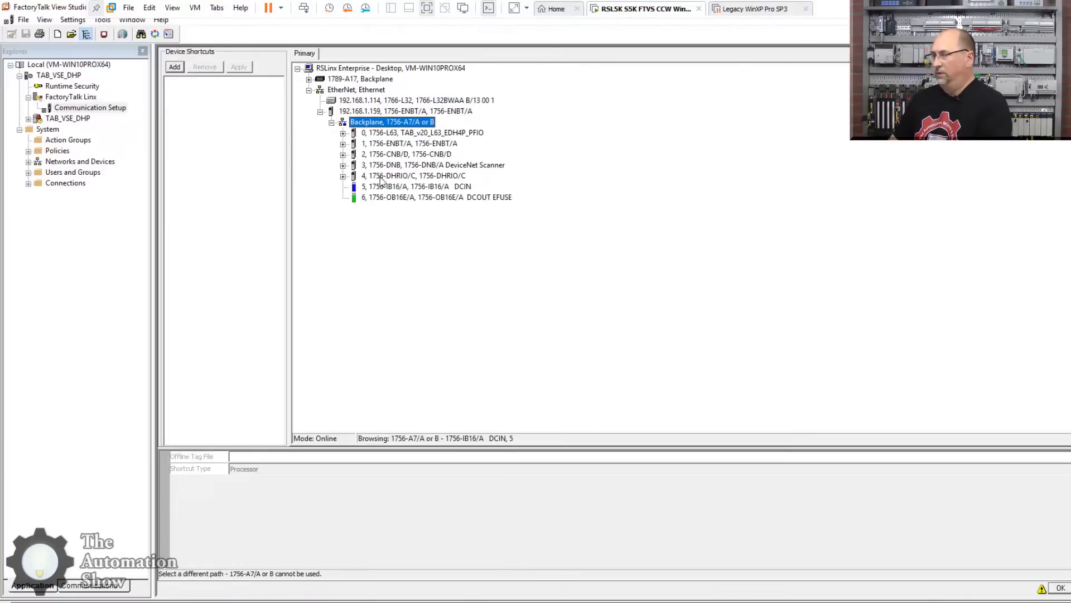
left_click(413, 175)
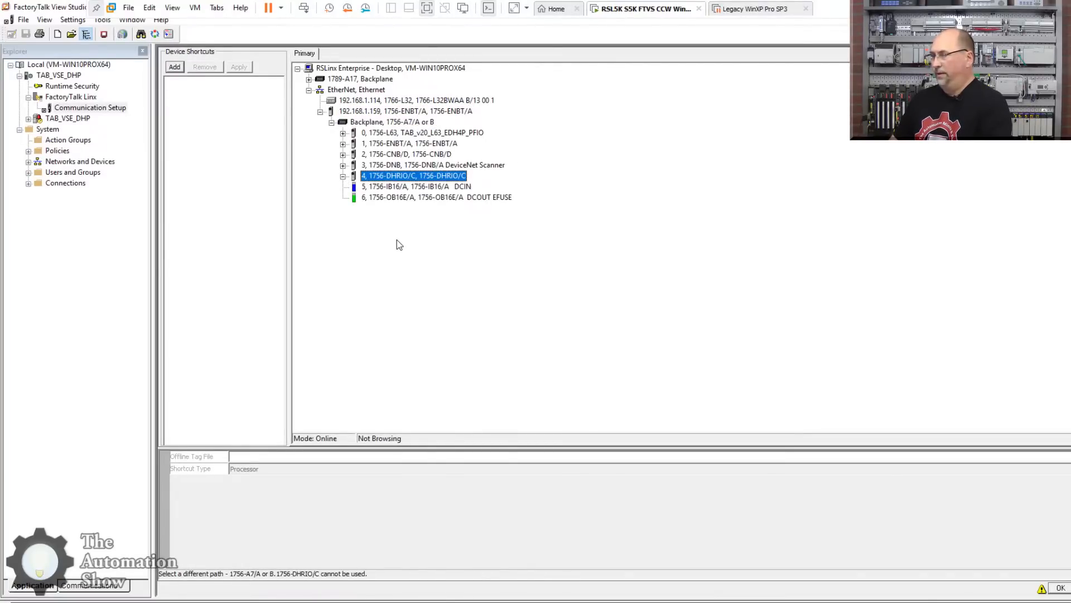
mouse_move(402, 244)
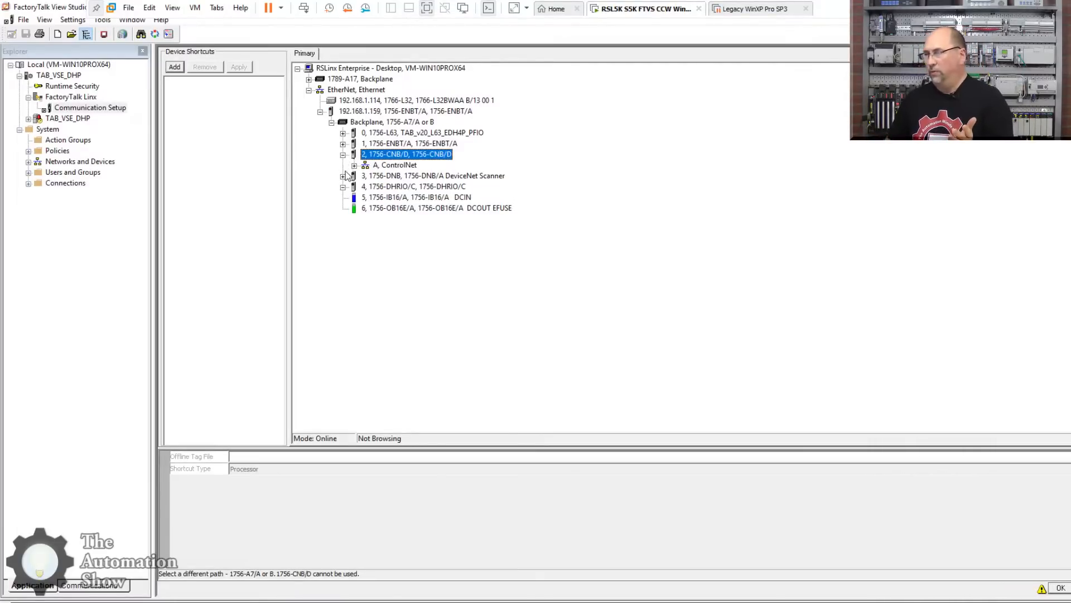
left_click(433, 175)
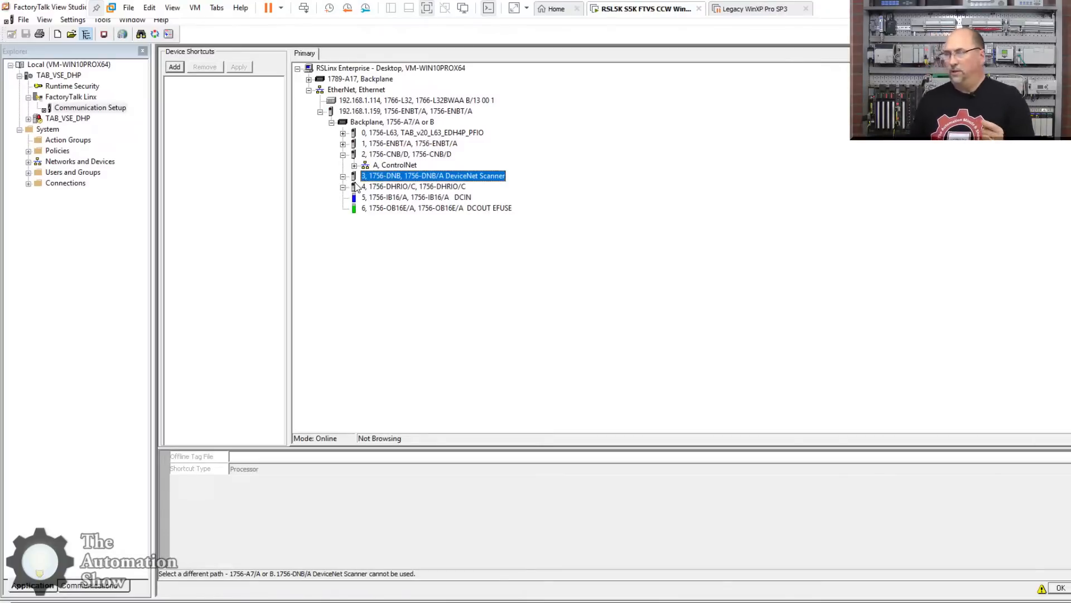
left_click(342, 175)
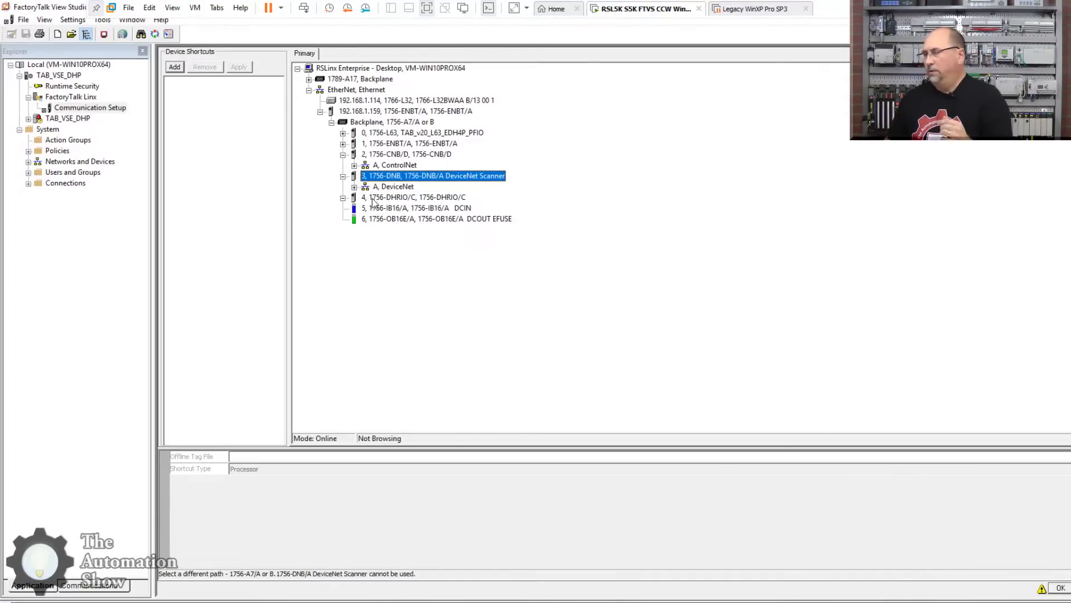
left_click(413, 196)
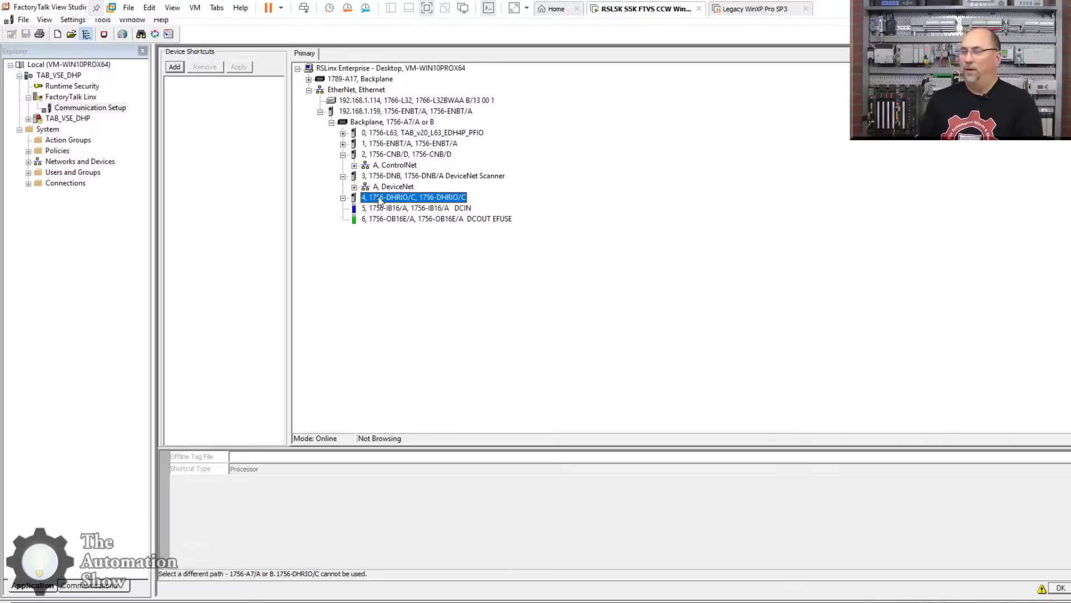
mouse_move(392, 164)
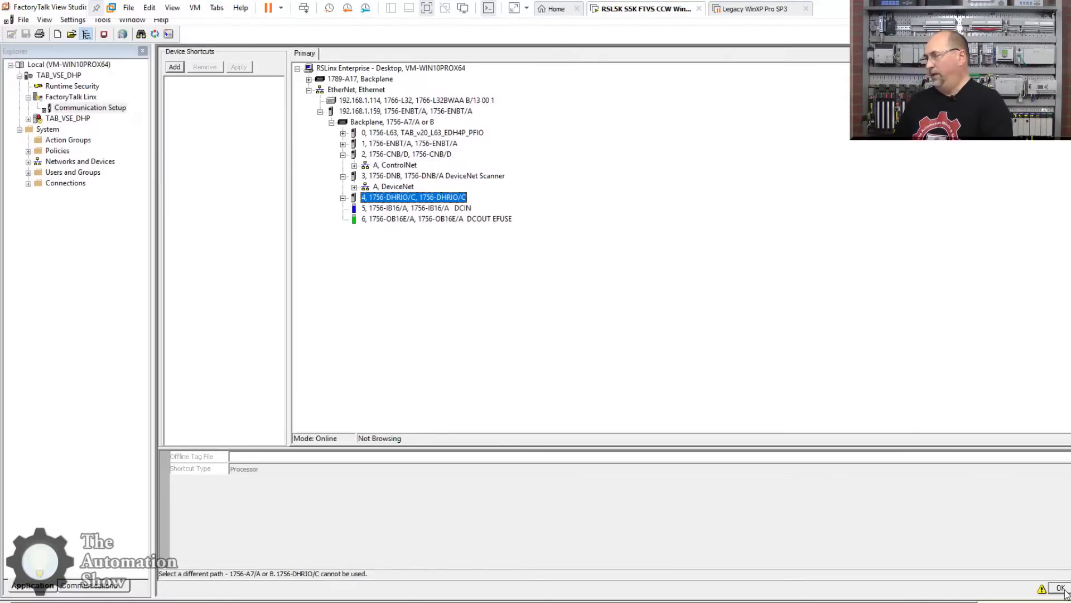
left_click(1060, 588)
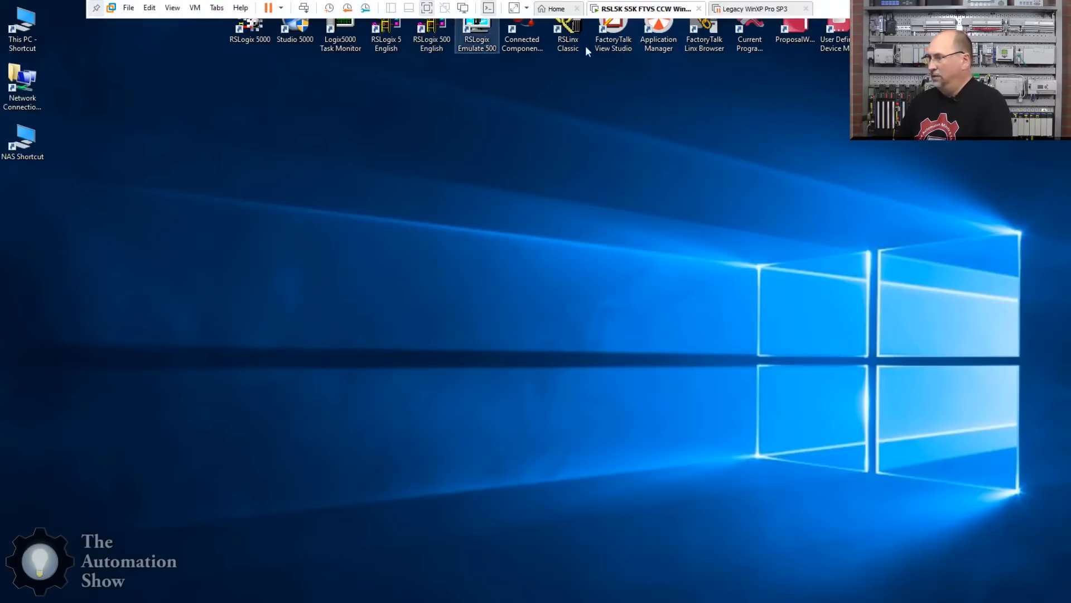
In RSLinx RSWho, expand AB_ETHIP-1 > 1756-ENBT/A > 1756-DHRIO/C to DH+ channel A's stations
left_click(567, 31)
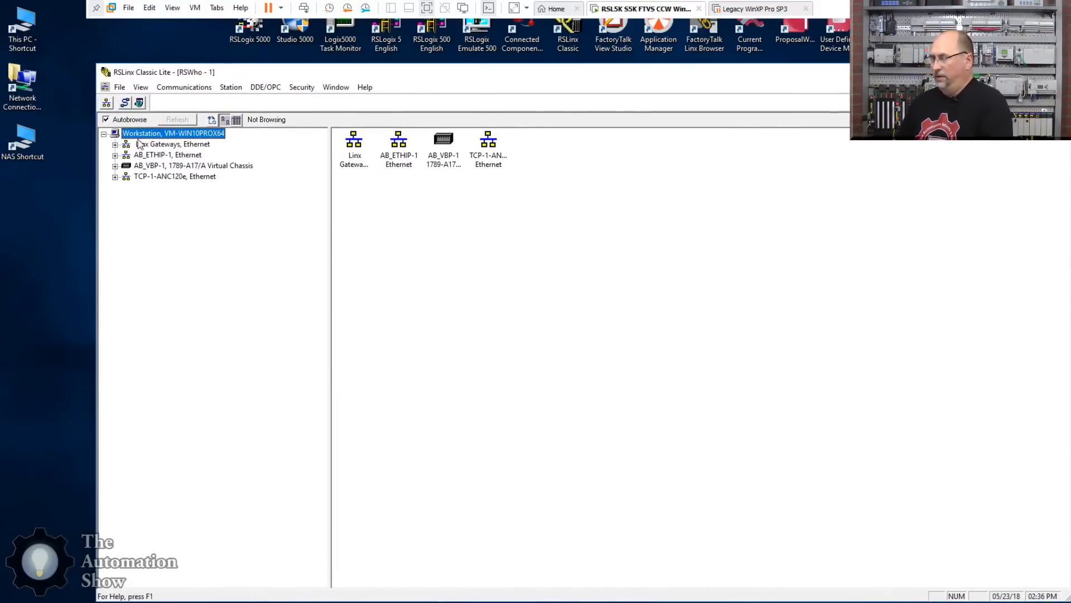
mouse_move(115, 159)
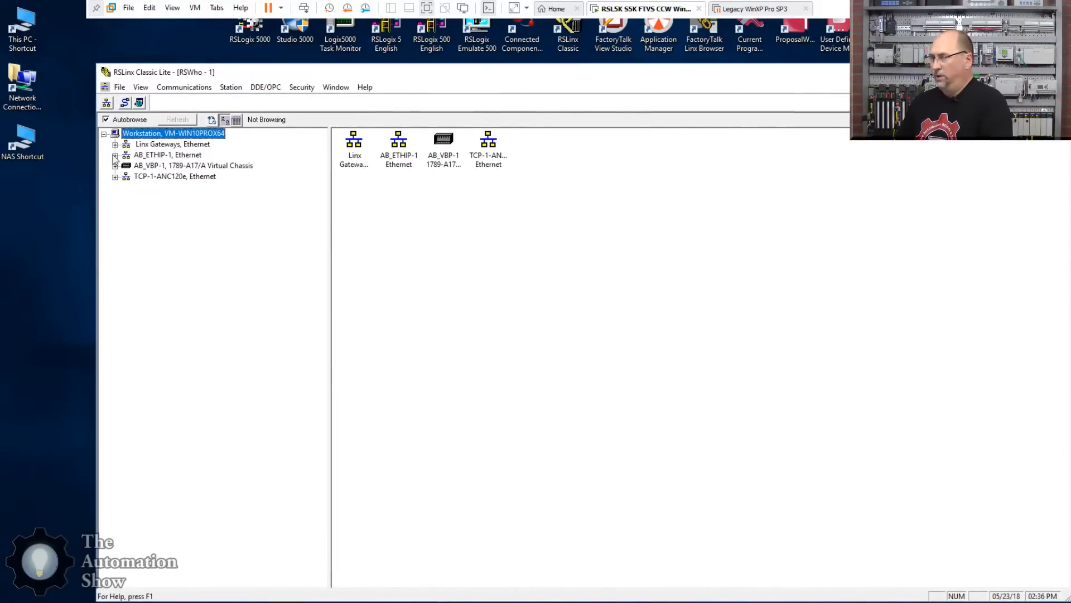
left_click(115, 154)
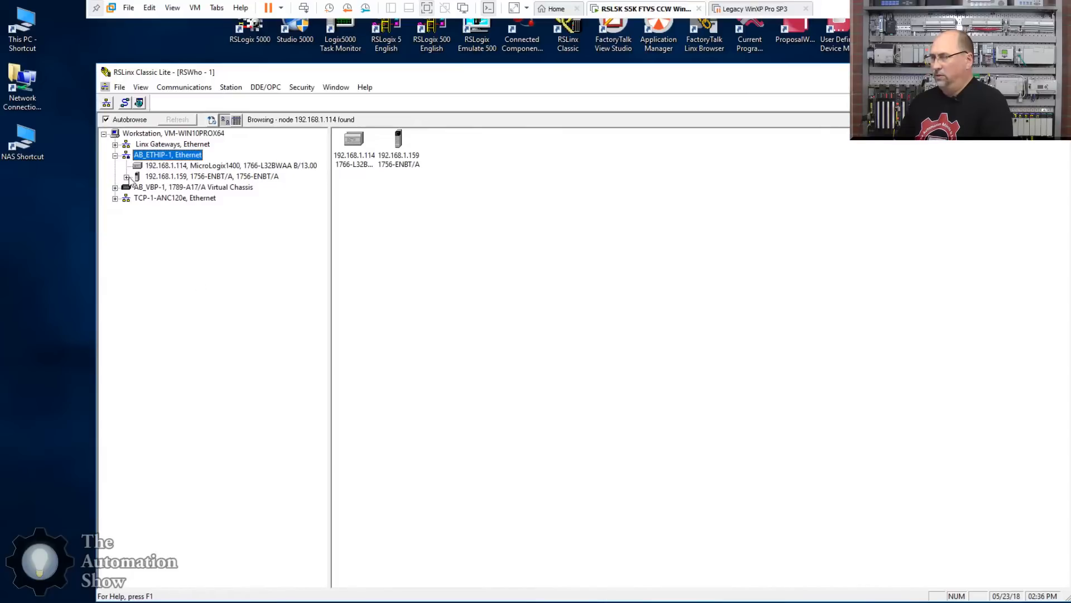
left_click(213, 175)
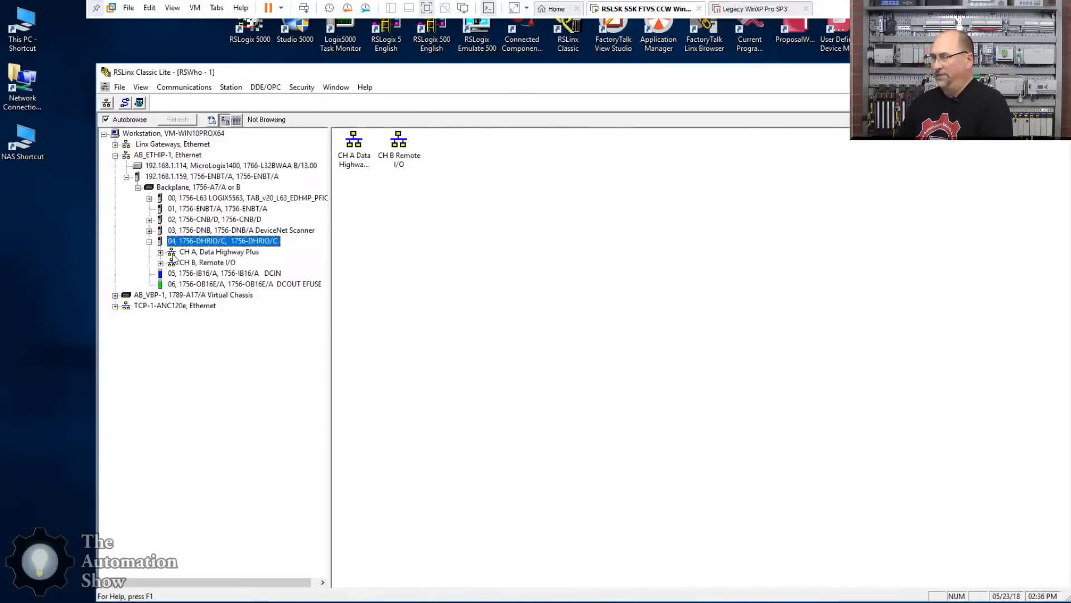
left_click(172, 251)
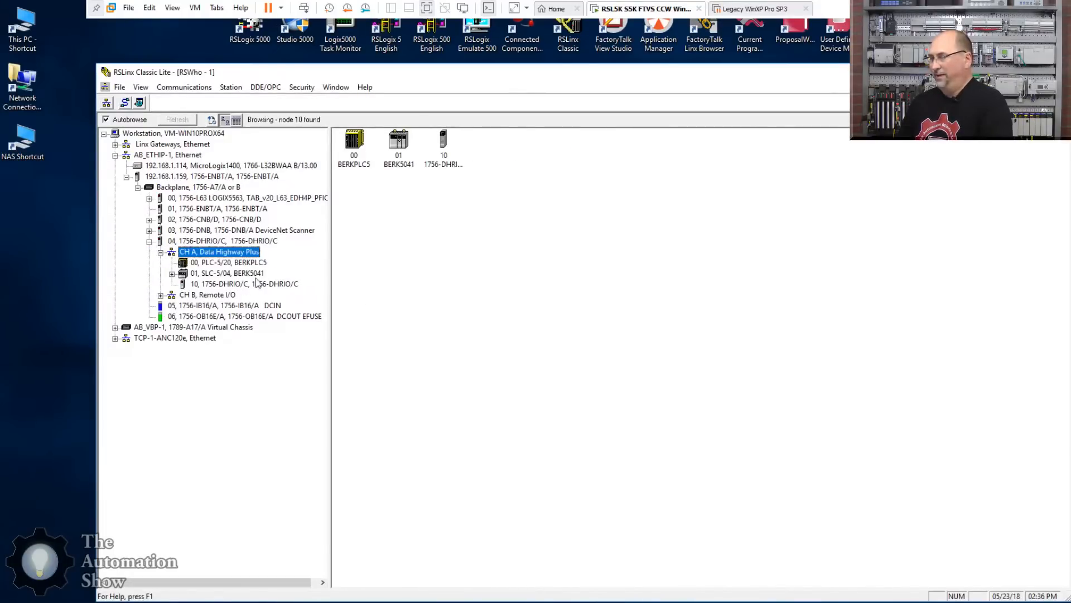
mouse_move(248, 275)
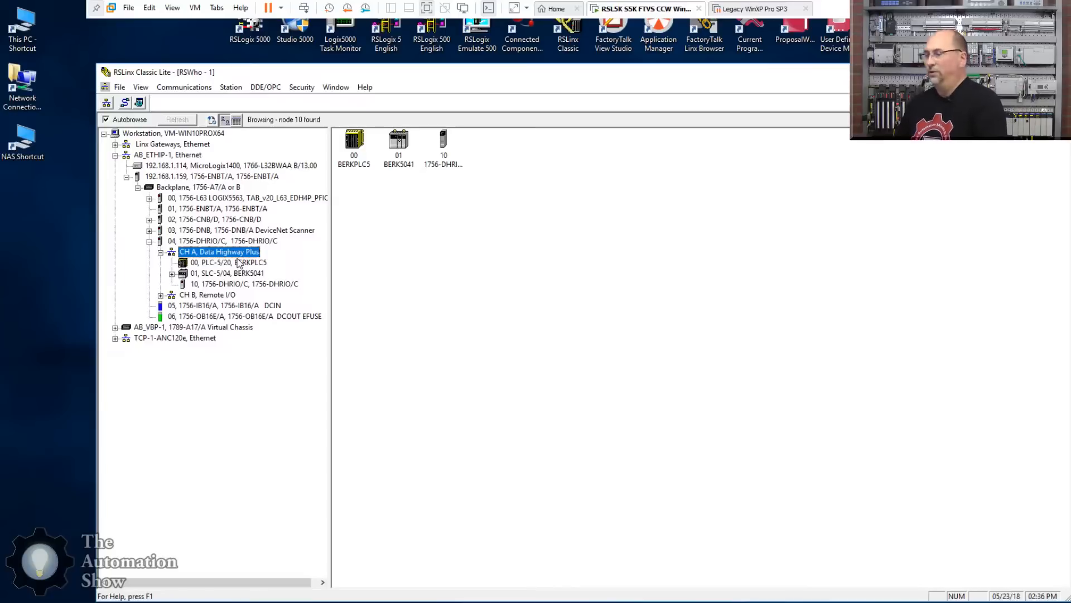
Start a DDE/OPC topic for the PLC-5/20 station and name it PLC5GWDHP
right_click(226, 263)
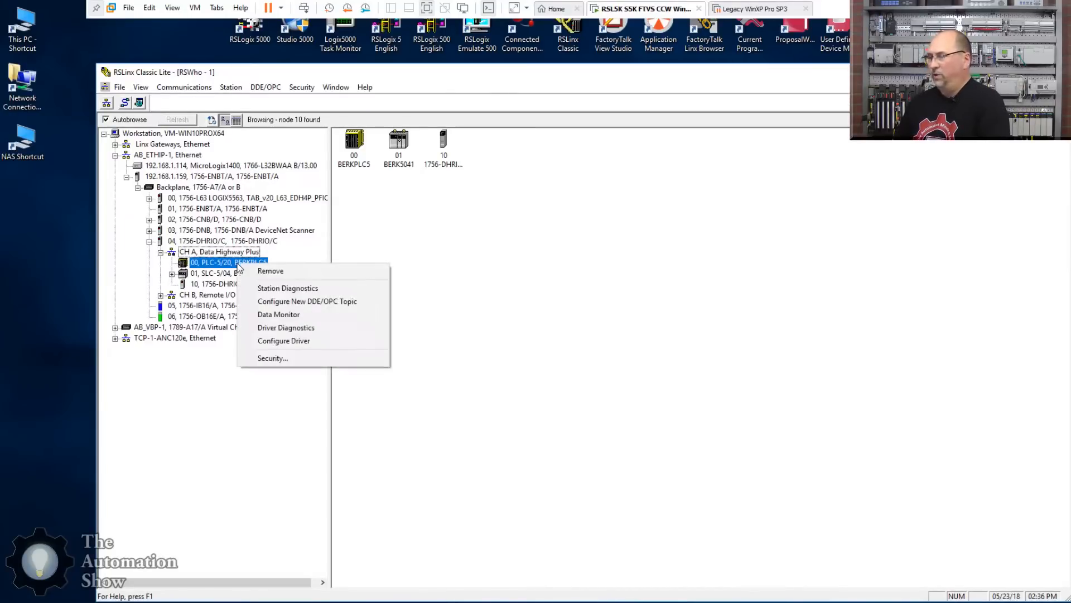
mouse_move(307, 301)
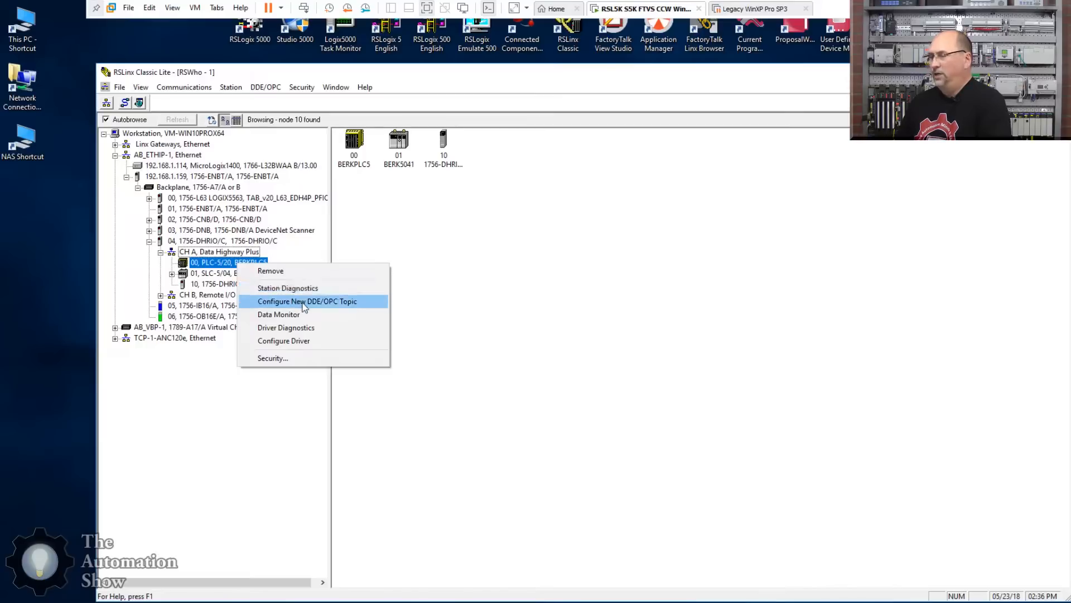
left_click(307, 301)
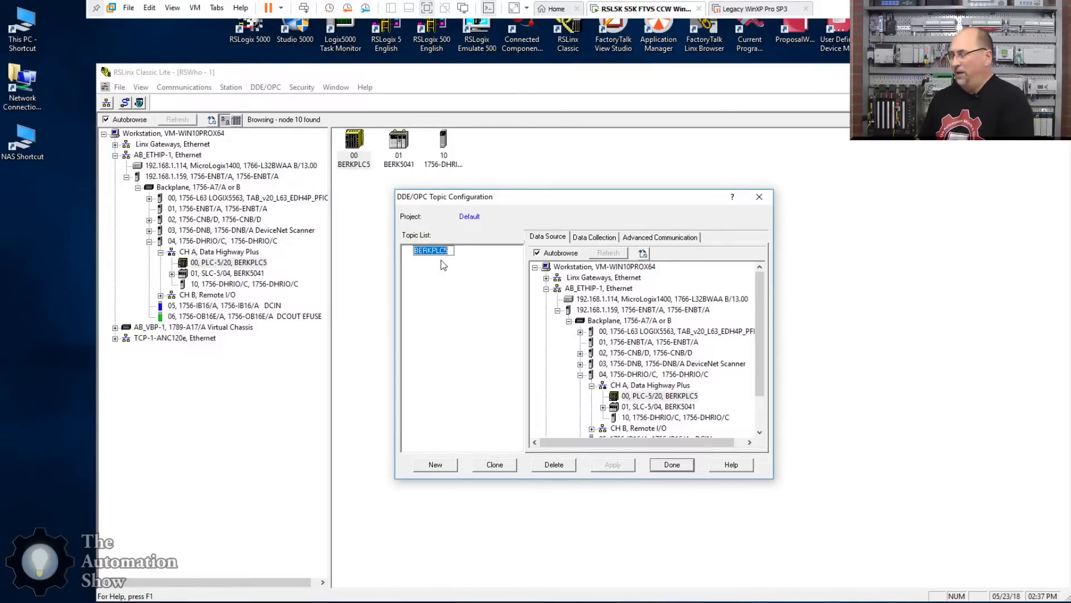
left_click(430, 250)
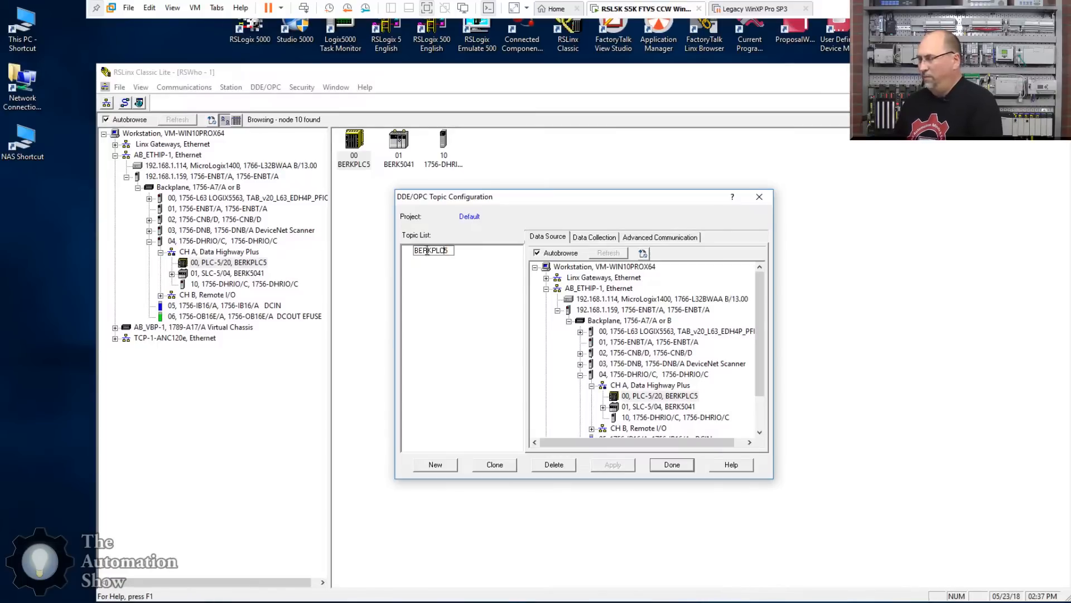
type("PLC5")
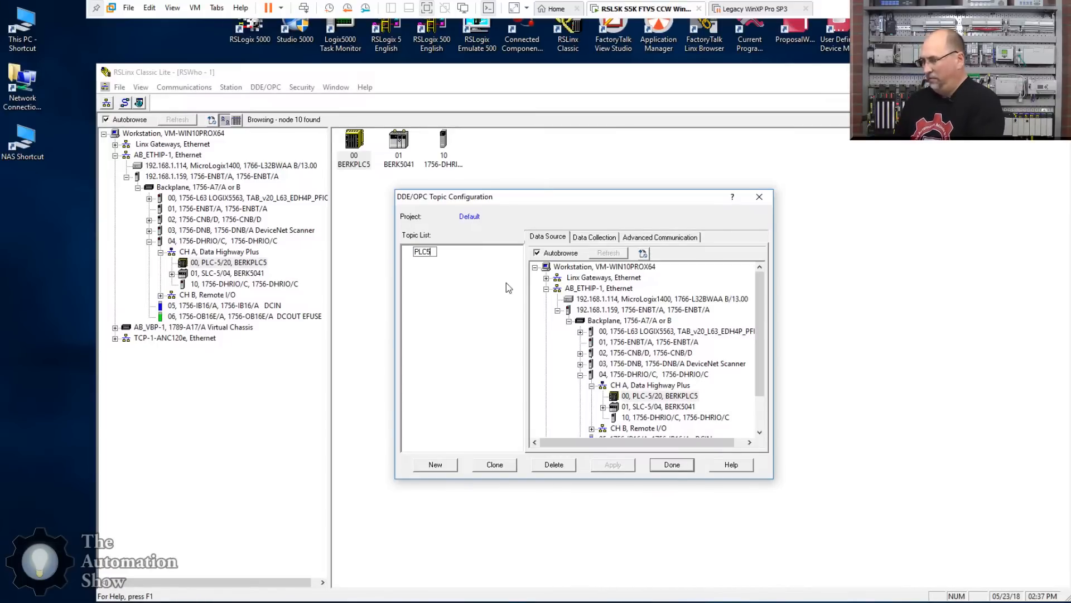
type("GW")
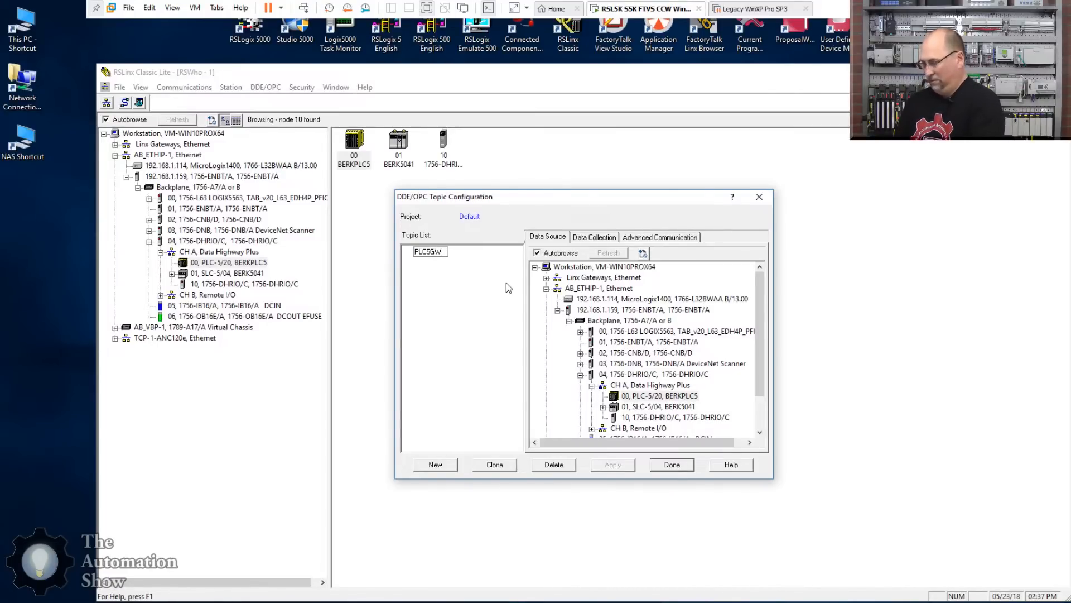
type("DHP")
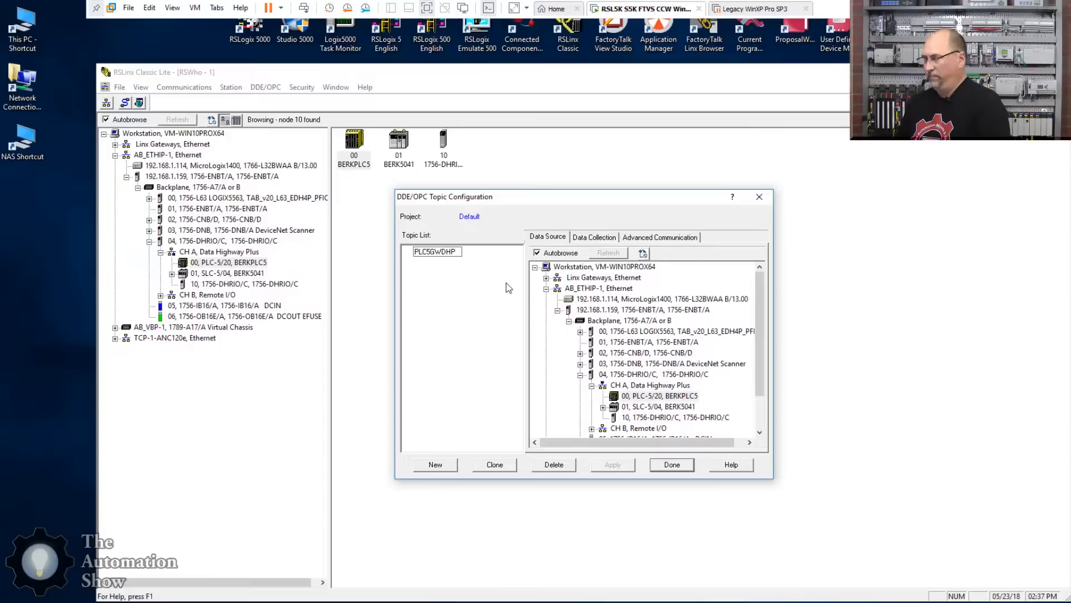
mouse_move(596, 175)
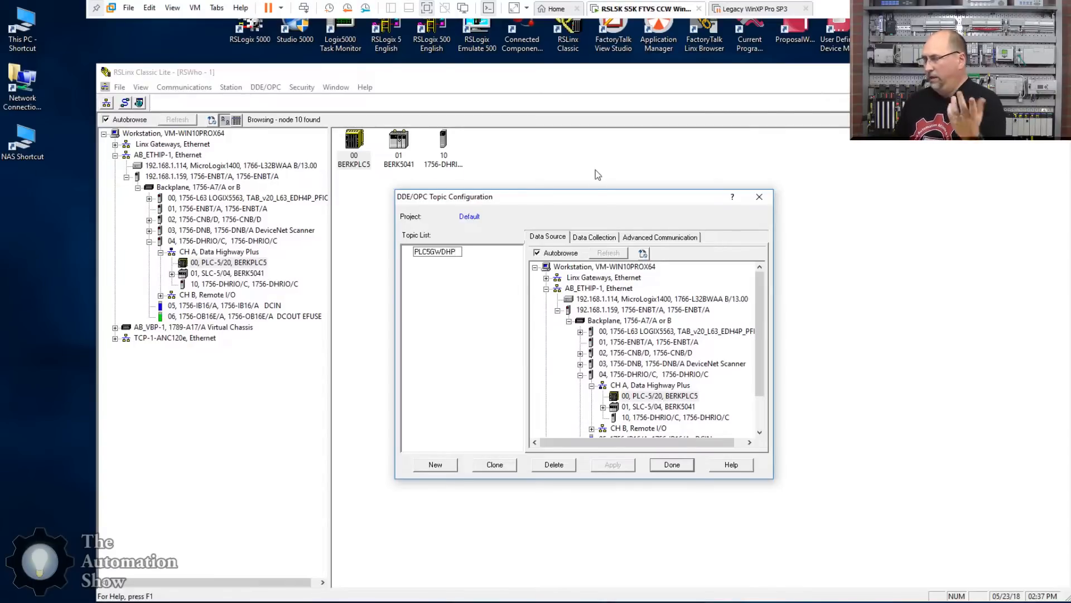
Apply the topic's Data Collection settings with PLC-5 processor type and 100 ms polling
left_click(592, 237)
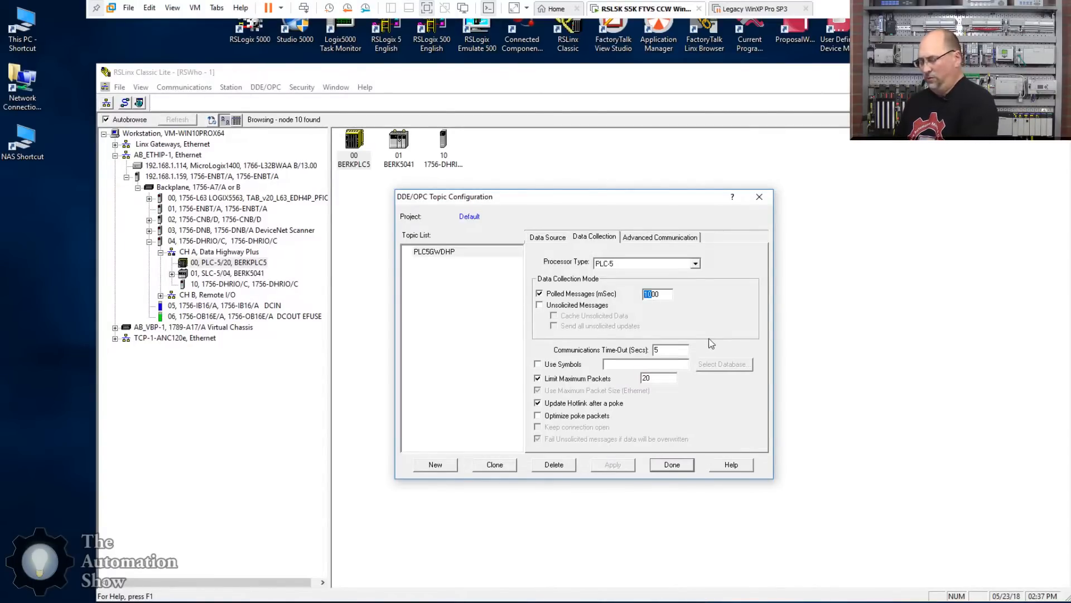
left_click(612, 464)
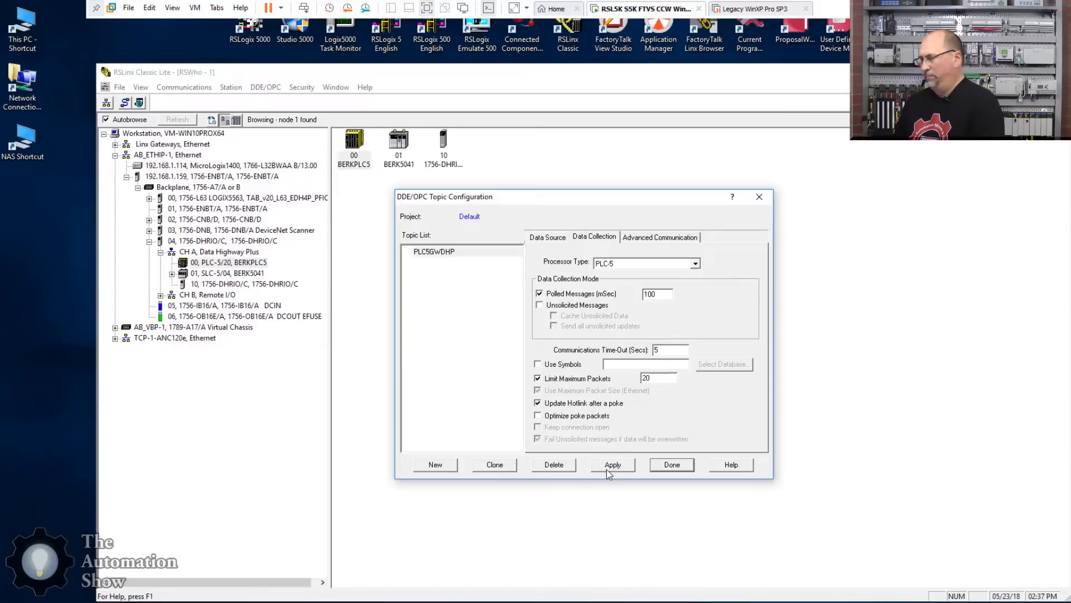
left_click(612, 464)
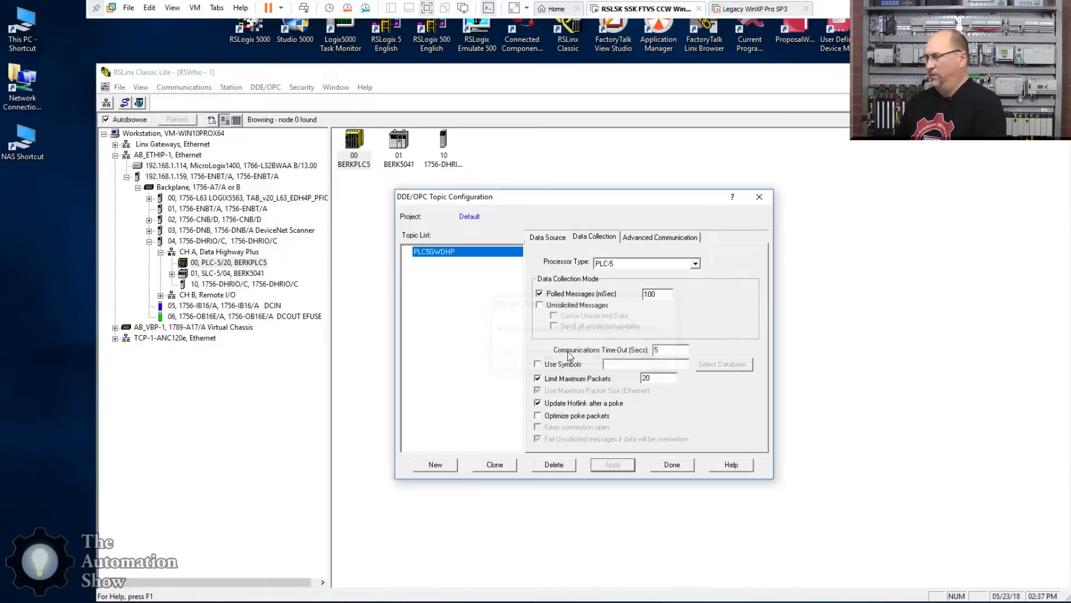
left_click(547, 236)
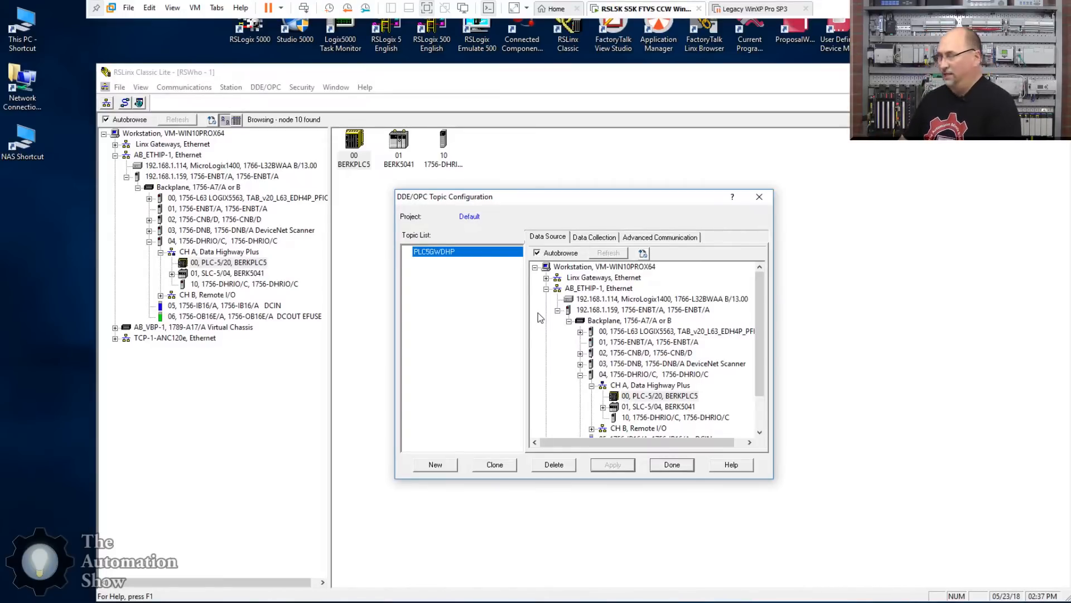
mouse_move(491, 315)
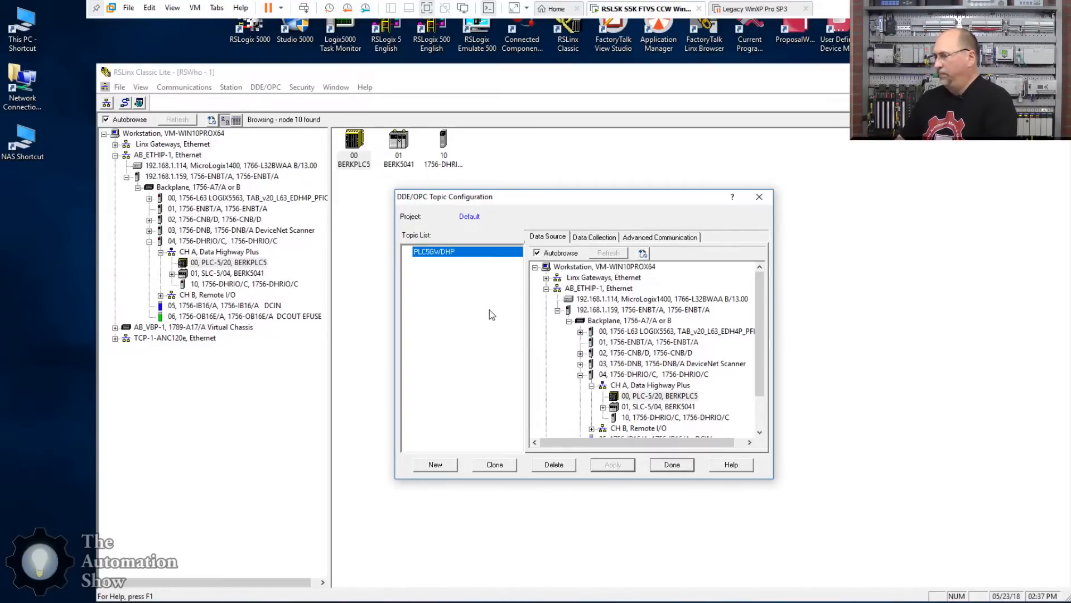
Add a new topic SLC4GWDHP with the 01, SLC-5/04 station on CH A as its data source
left_click(434, 464)
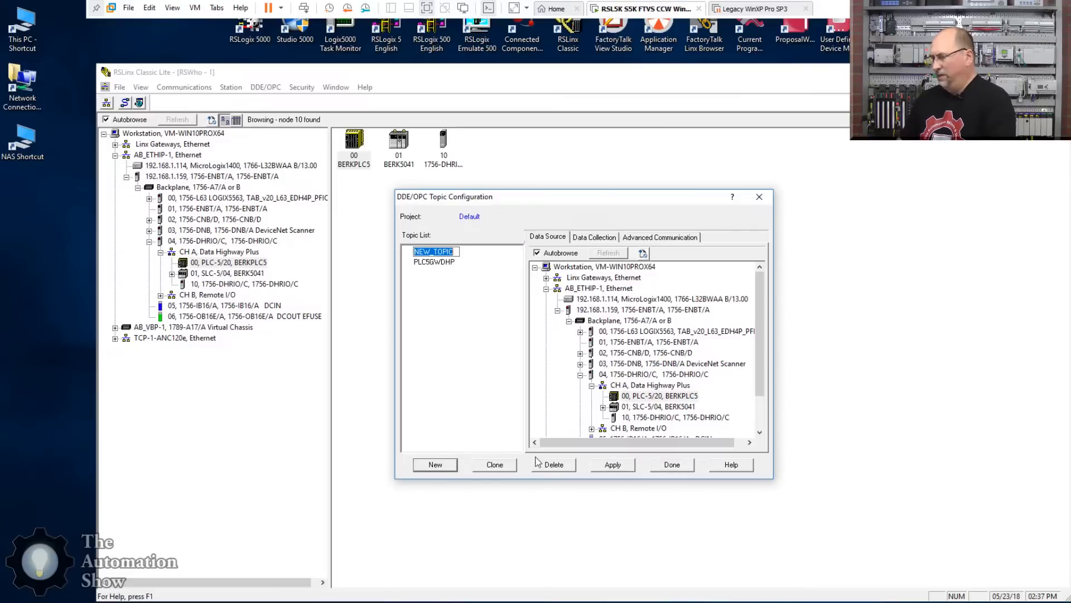
type("SLC")
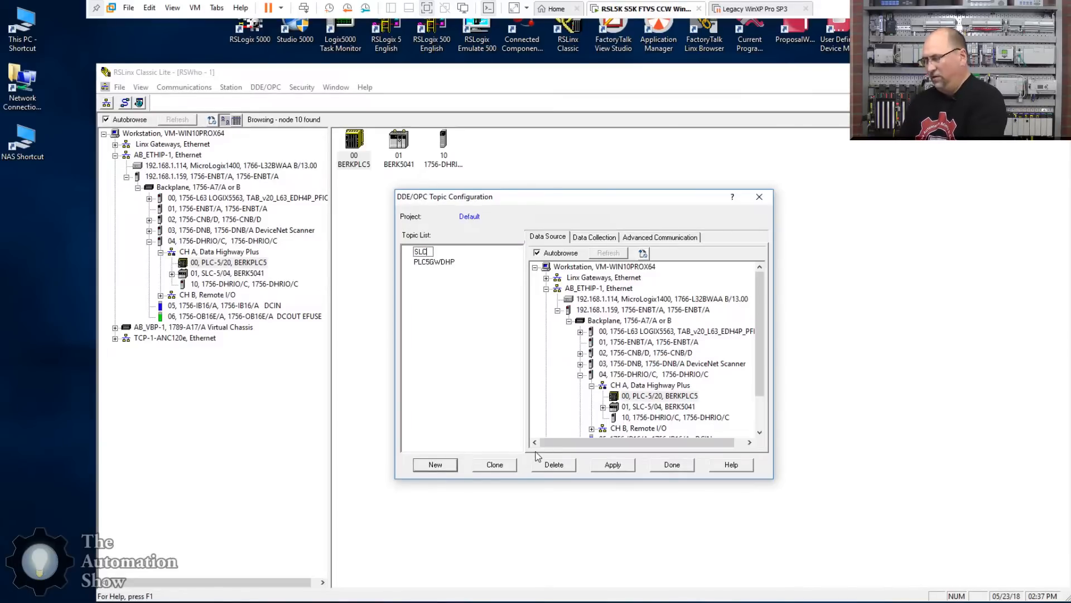
type("4GW")
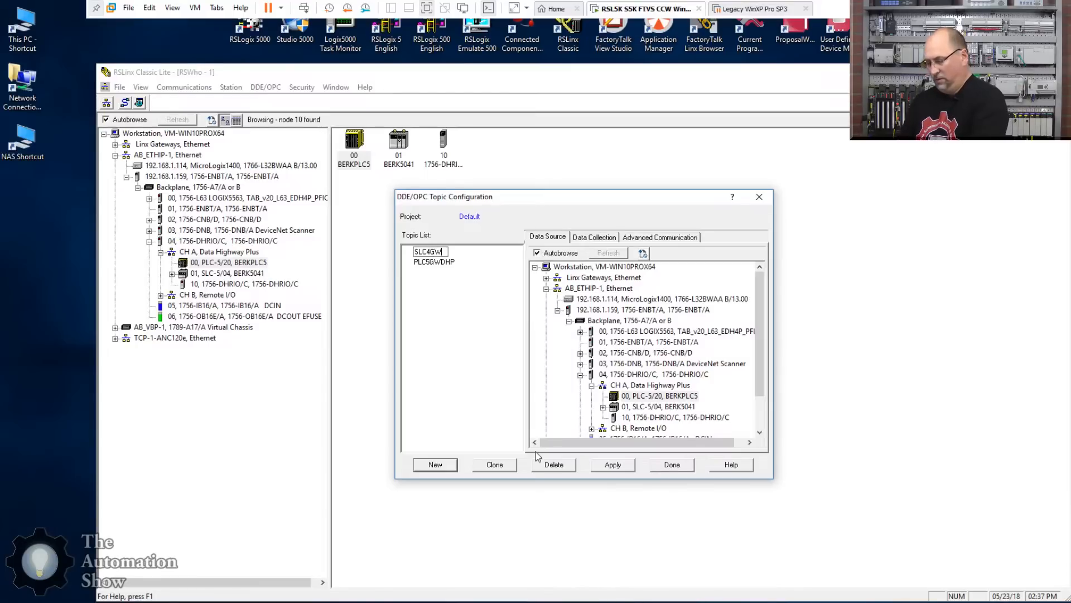
type("DHP")
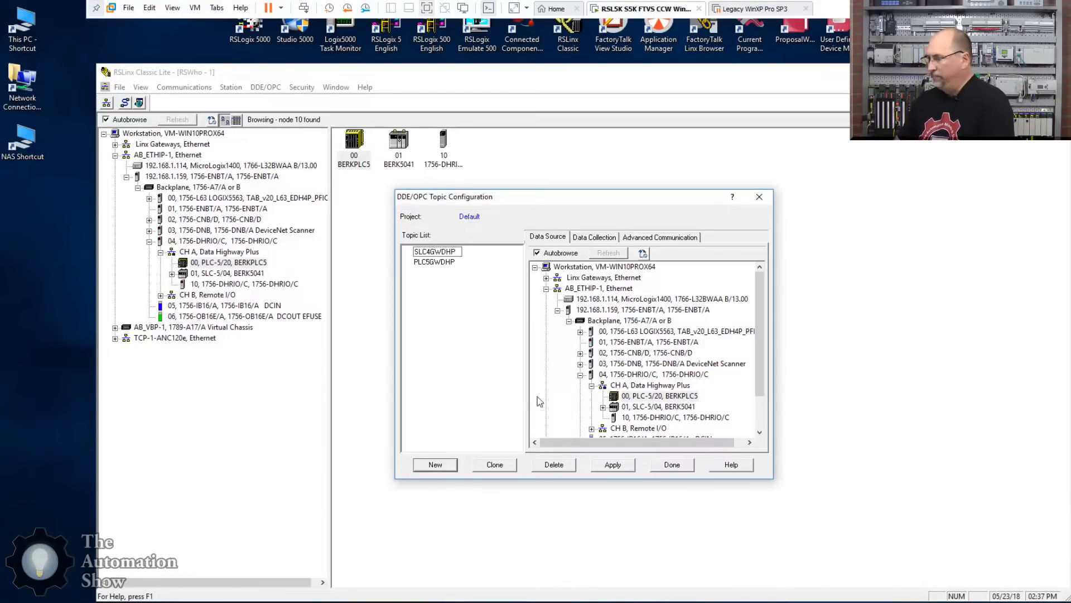
left_click(659, 406)
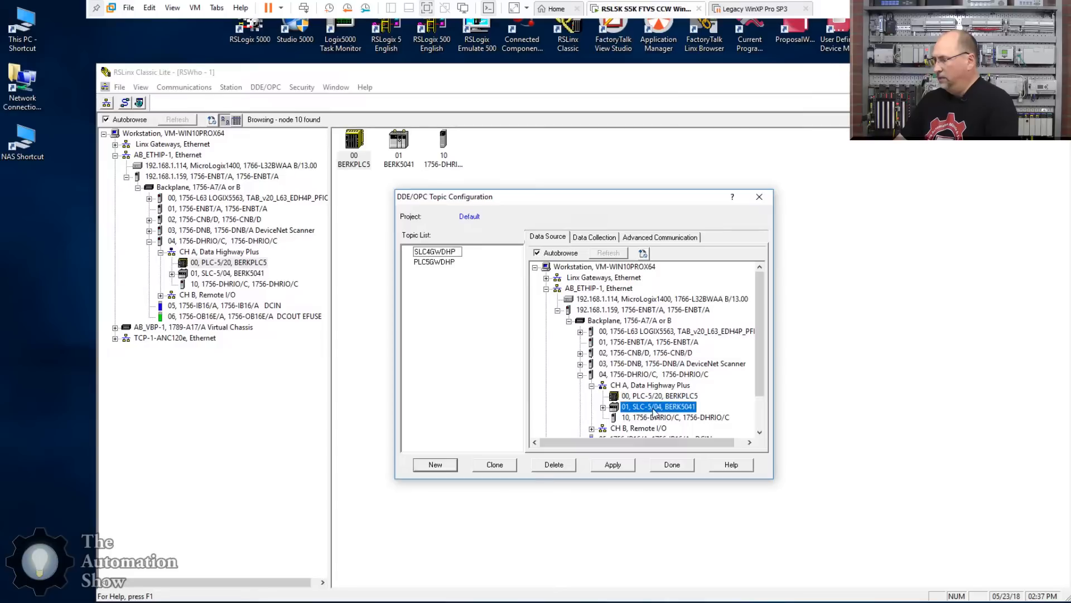
Apply SLC4GWDHP with SLC-503+ processor type and 100 ms polling, then finish topic configuration
left_click(593, 236)
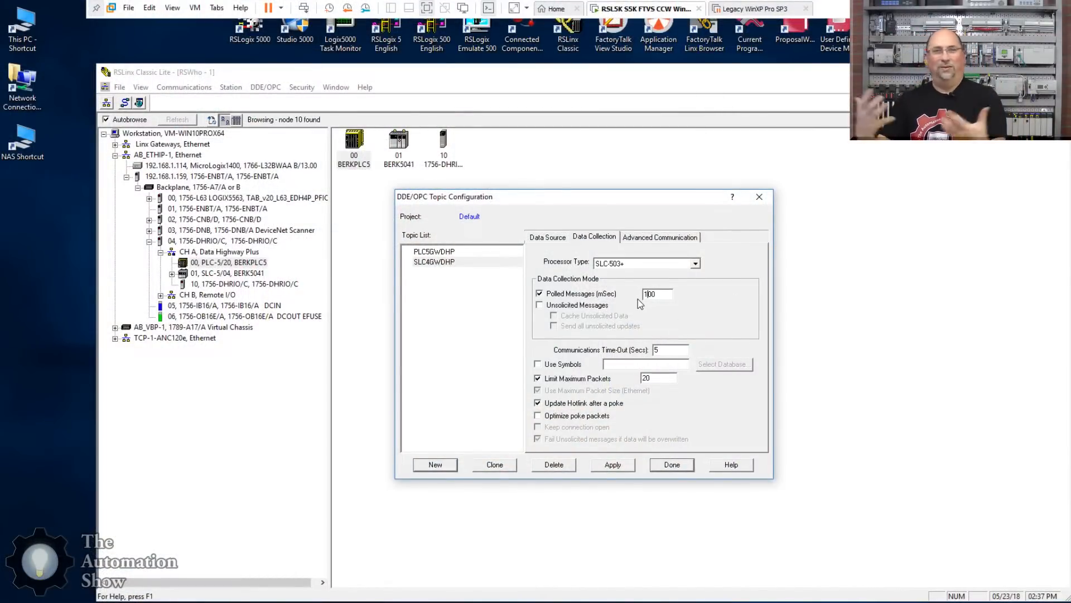
mouse_move(607, 329)
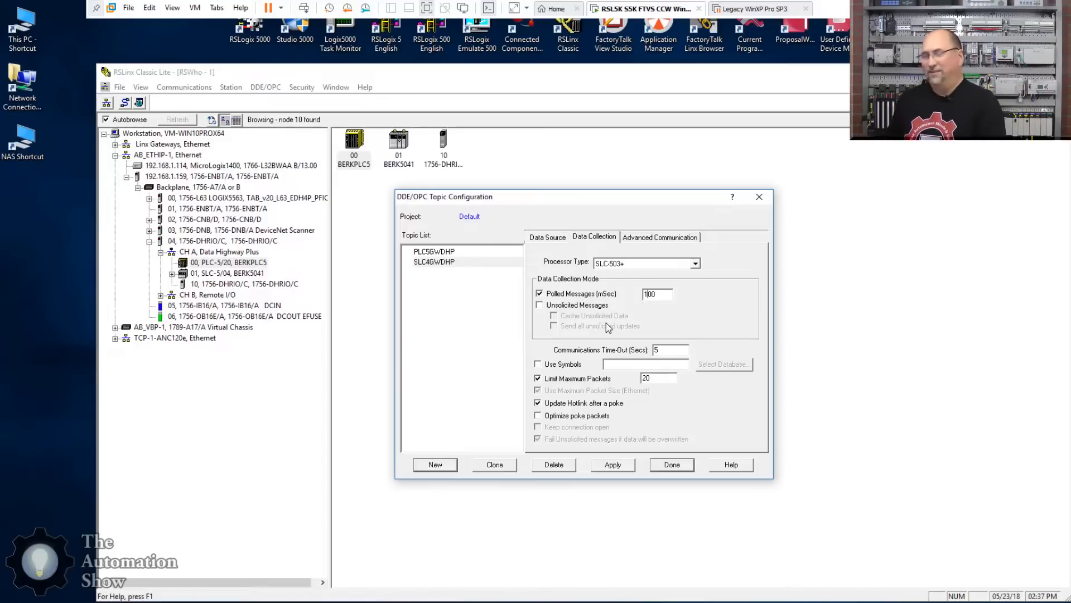
mouse_move(607, 470)
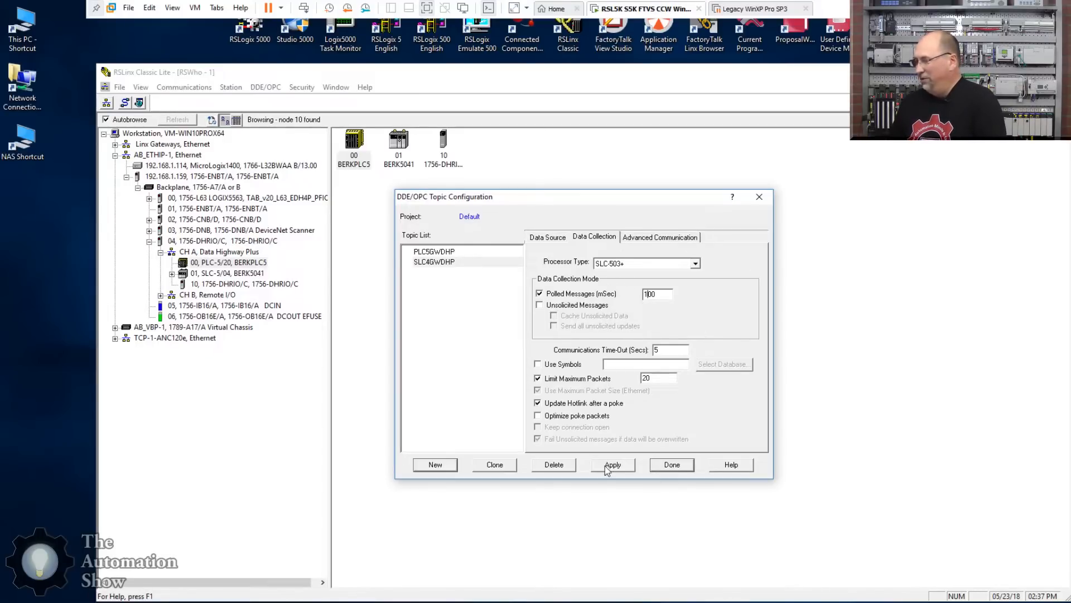
left_click(613, 464)
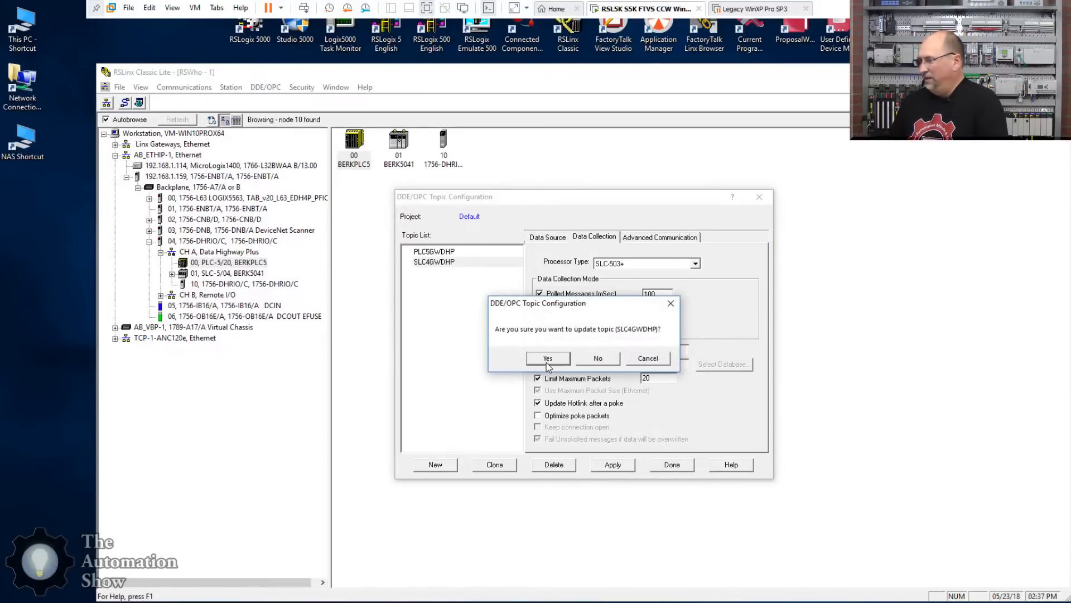
left_click(547, 358)
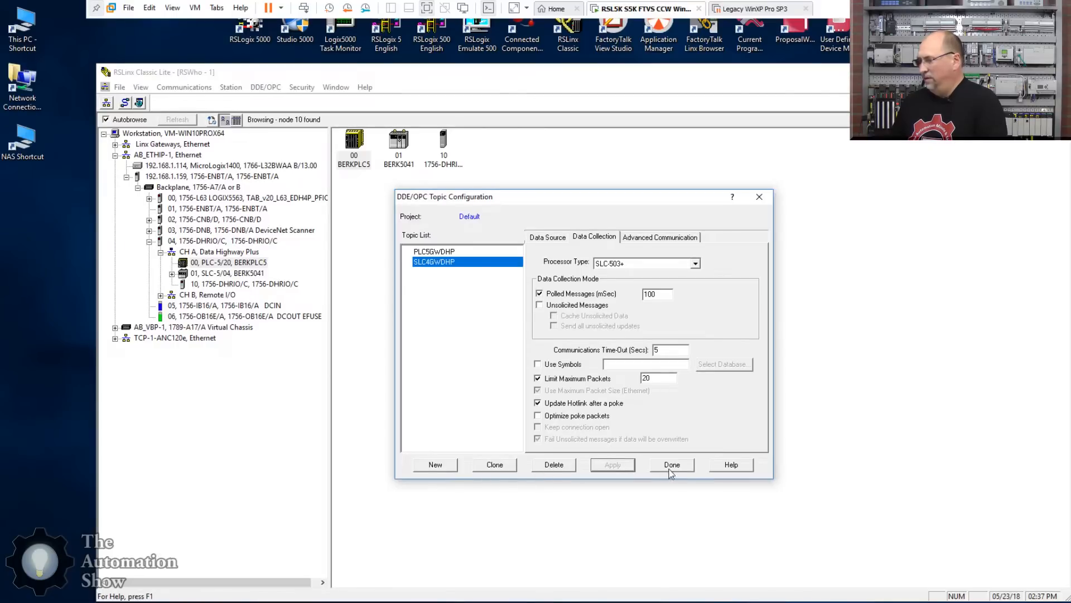
left_click(672, 464)
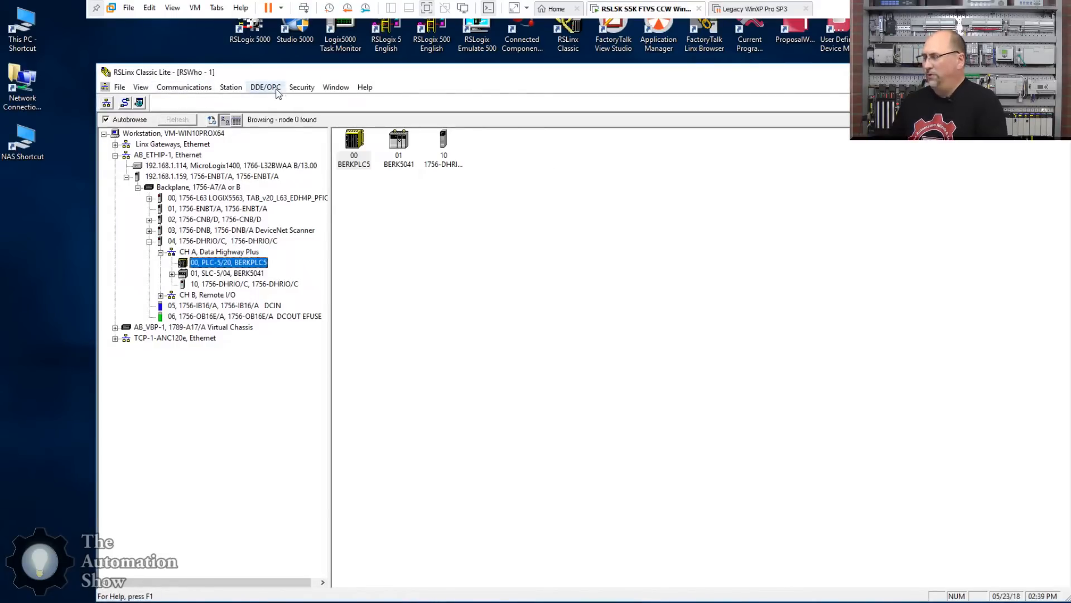
Show the Active DDE/OPC Topic/Item List, enlarge it, and return to FactoryTalk View Studio
left_click(265, 87)
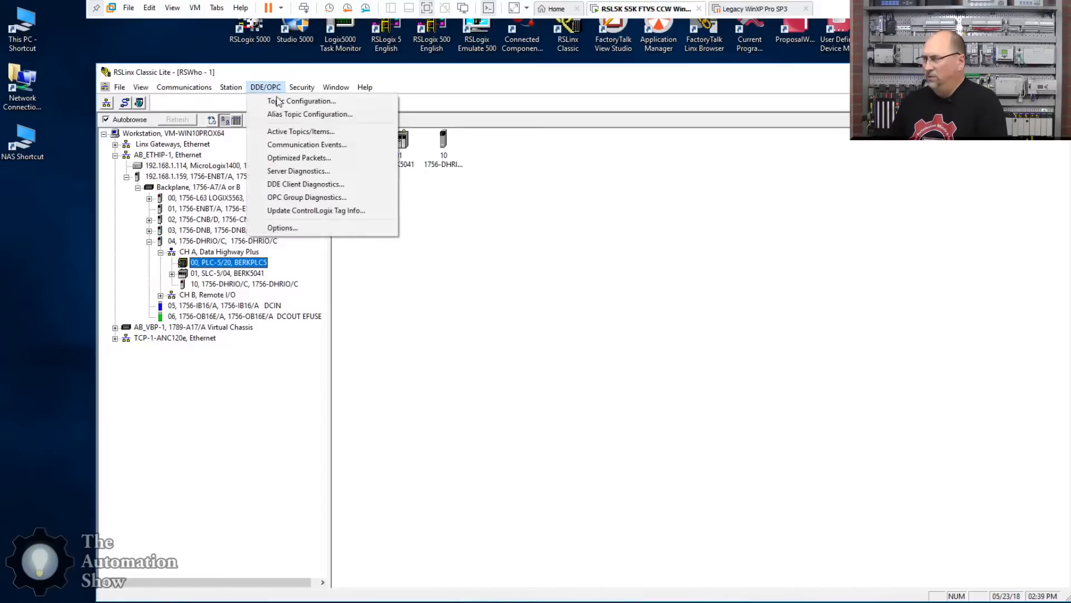
left_click(300, 132)
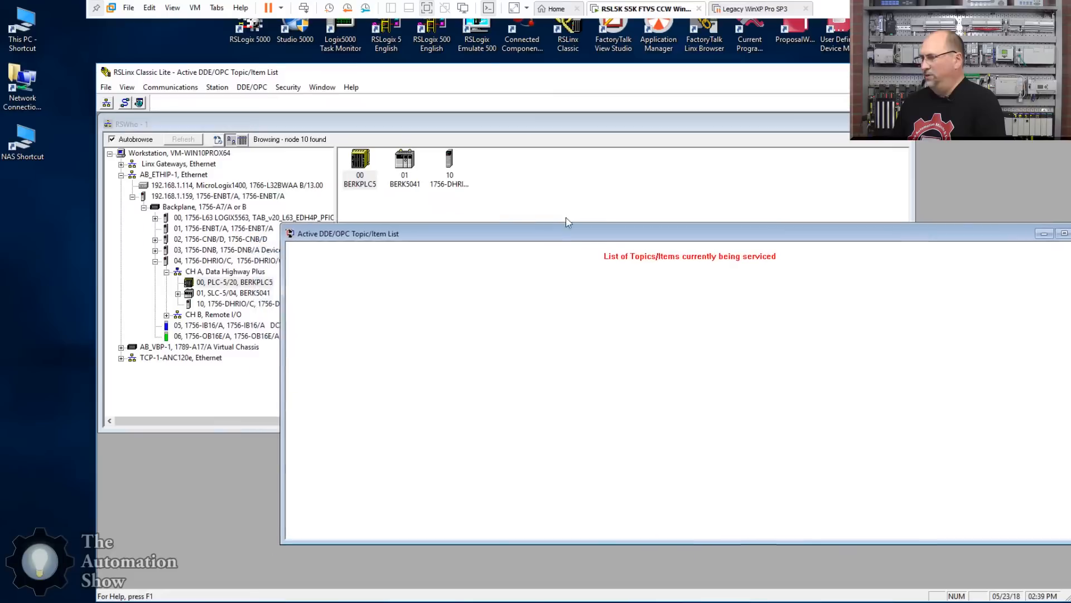
left_click_drag(349, 233, 299, 175)
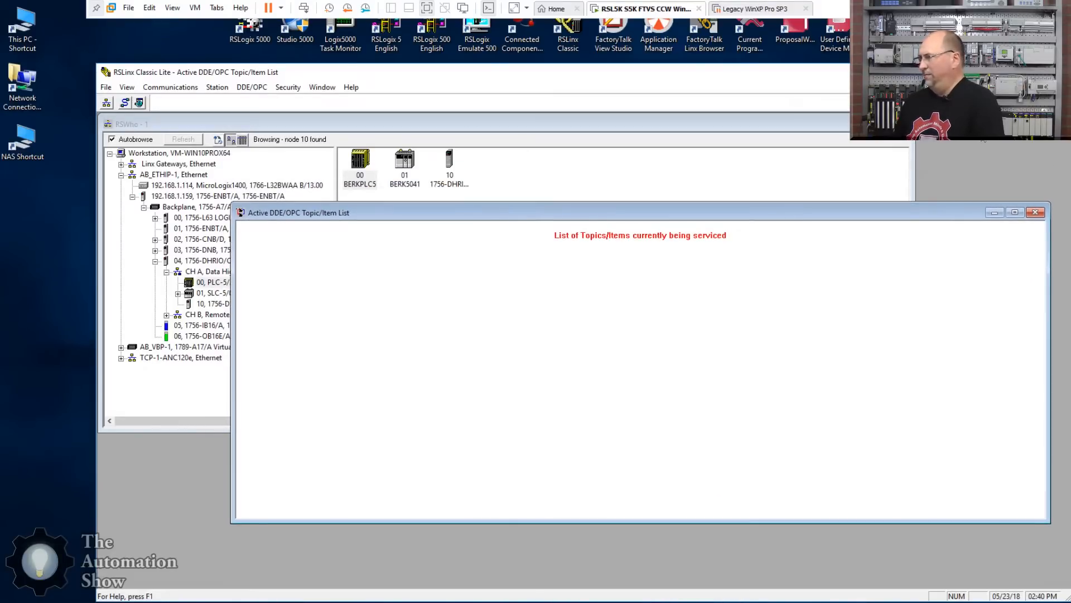
left_click(1035, 212)
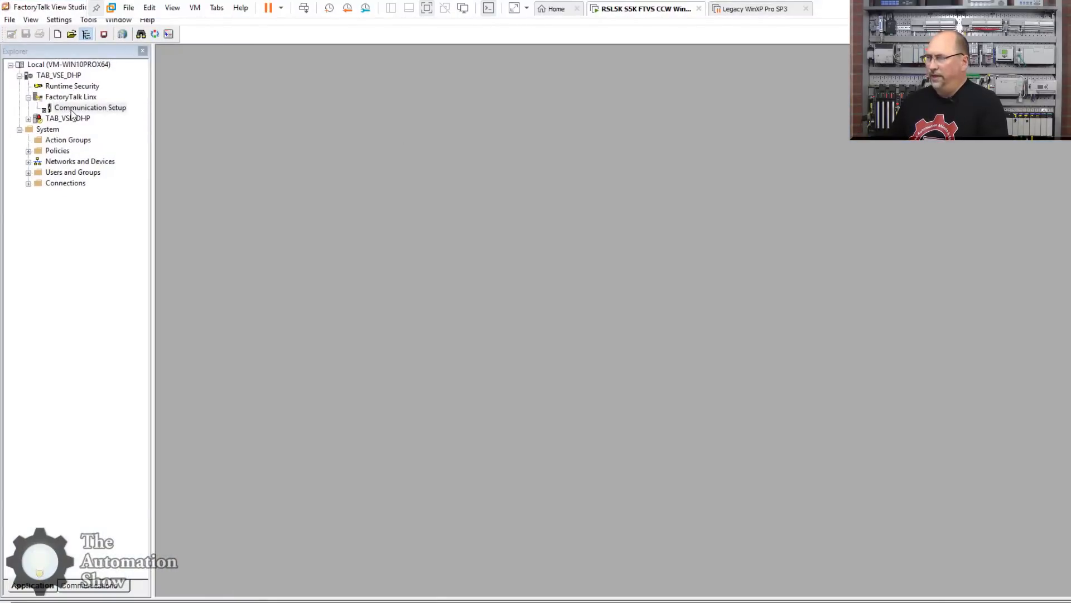
mouse_move(74, 103)
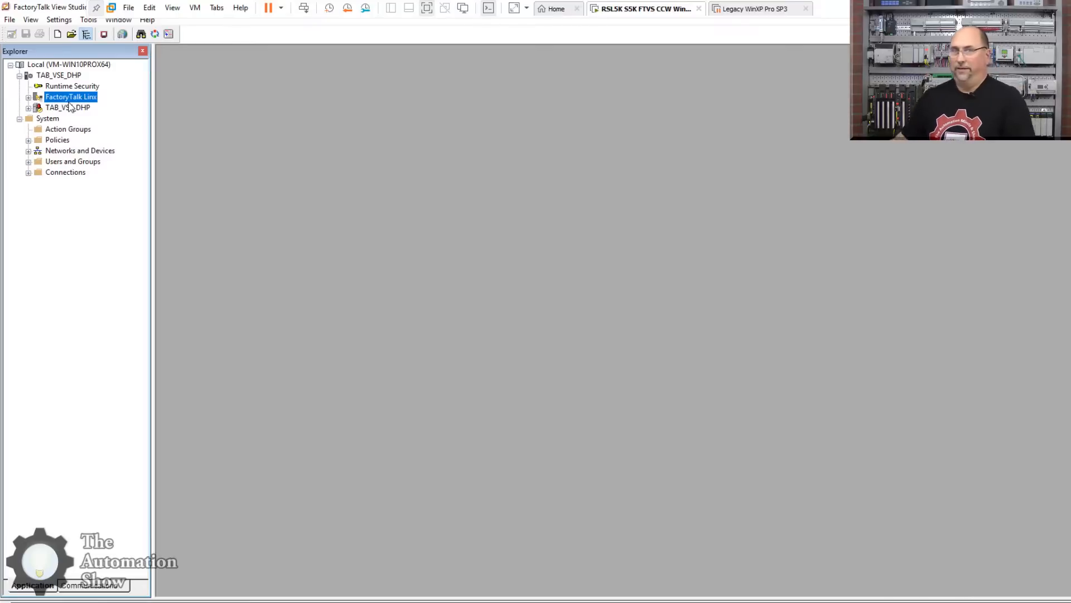
mouse_move(5, 235)
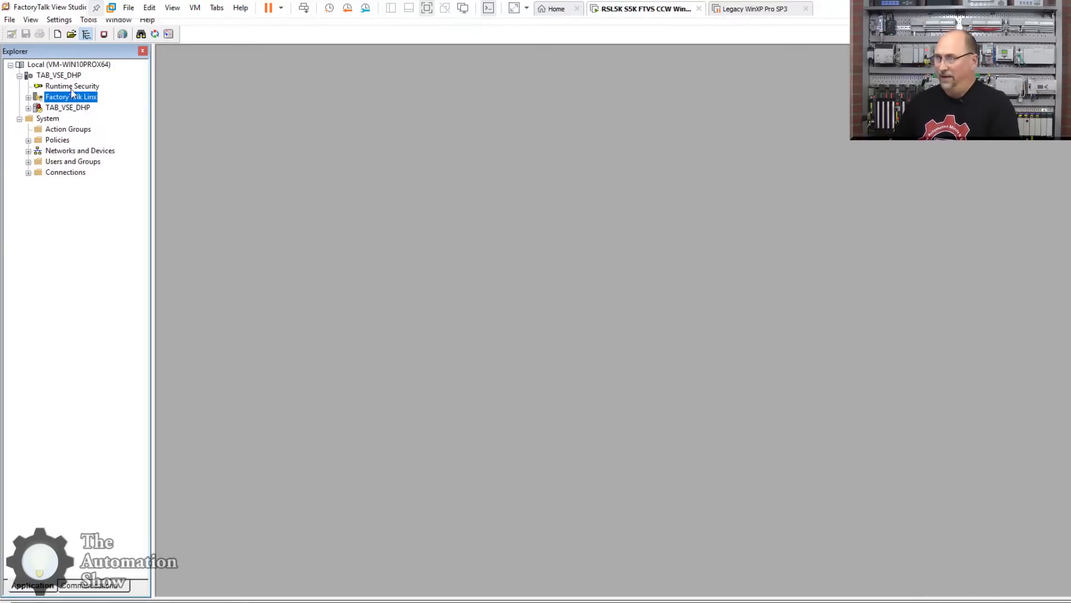
Add an OPC data server named RSLinx Classic using the local RSLinx OPC Server and save it
right_click(58, 75)
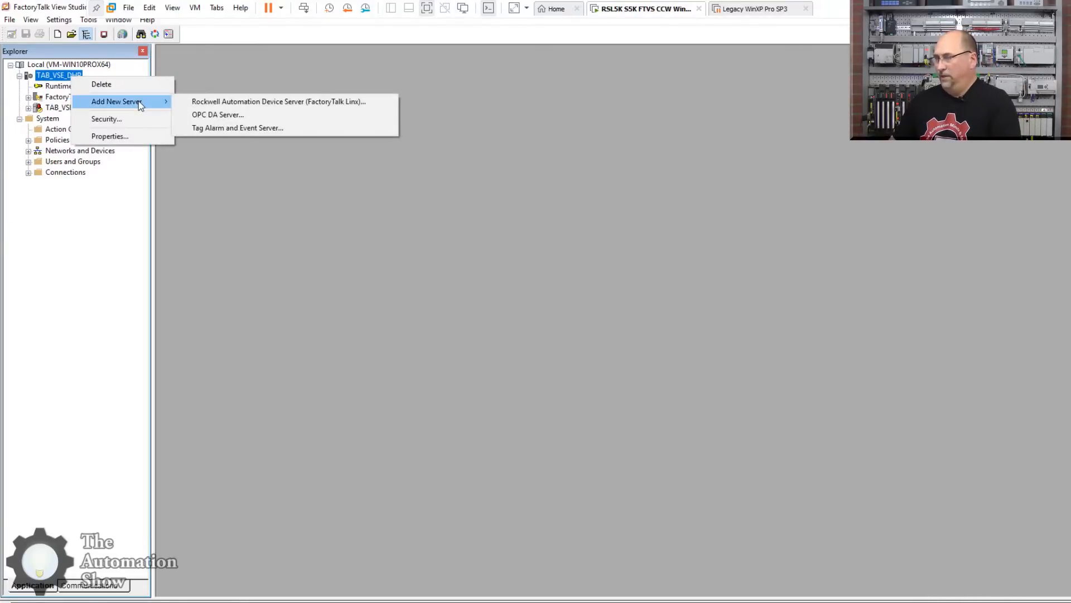
mouse_move(218, 113)
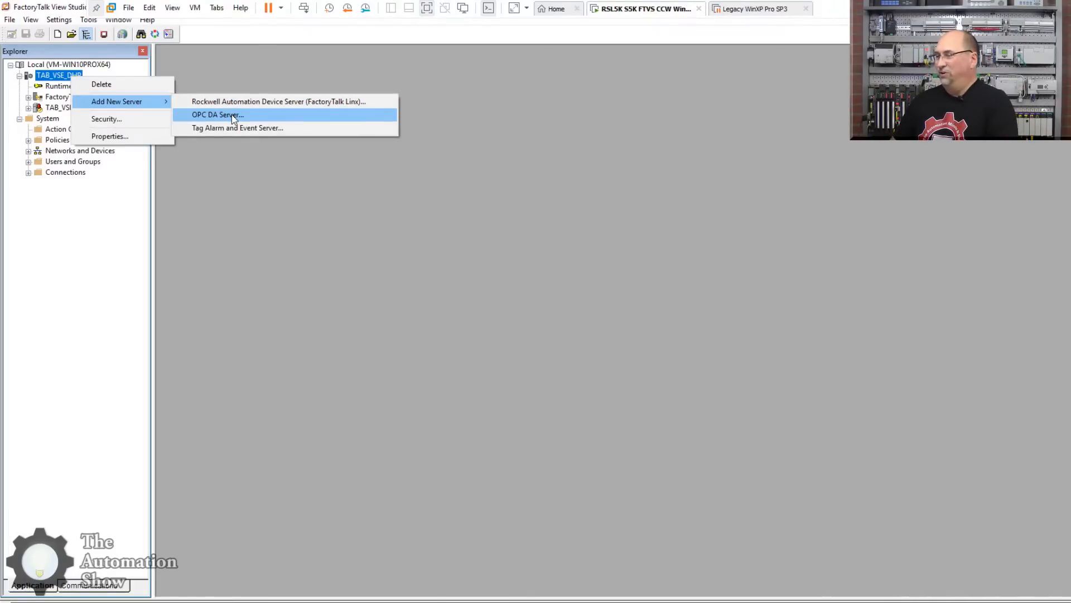
left_click(218, 113)
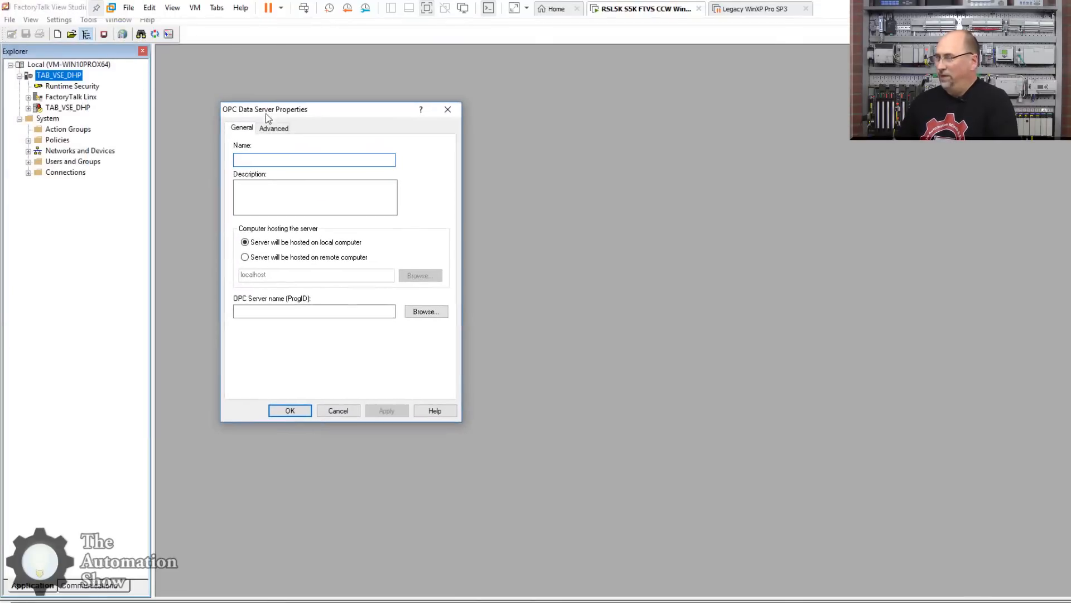
type("RSLinx Classic")
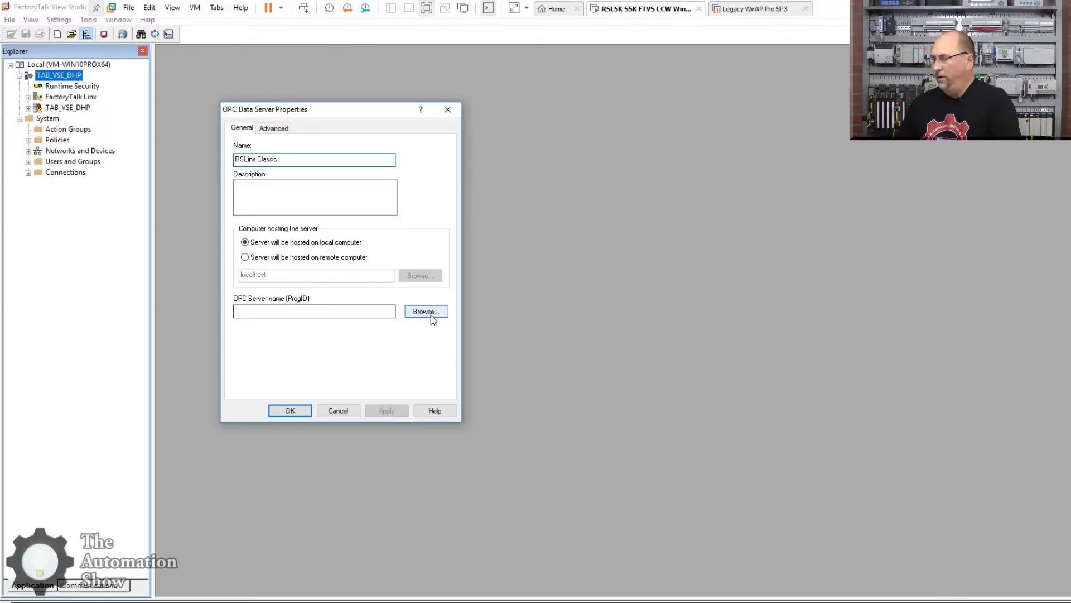
left_click(425, 311)
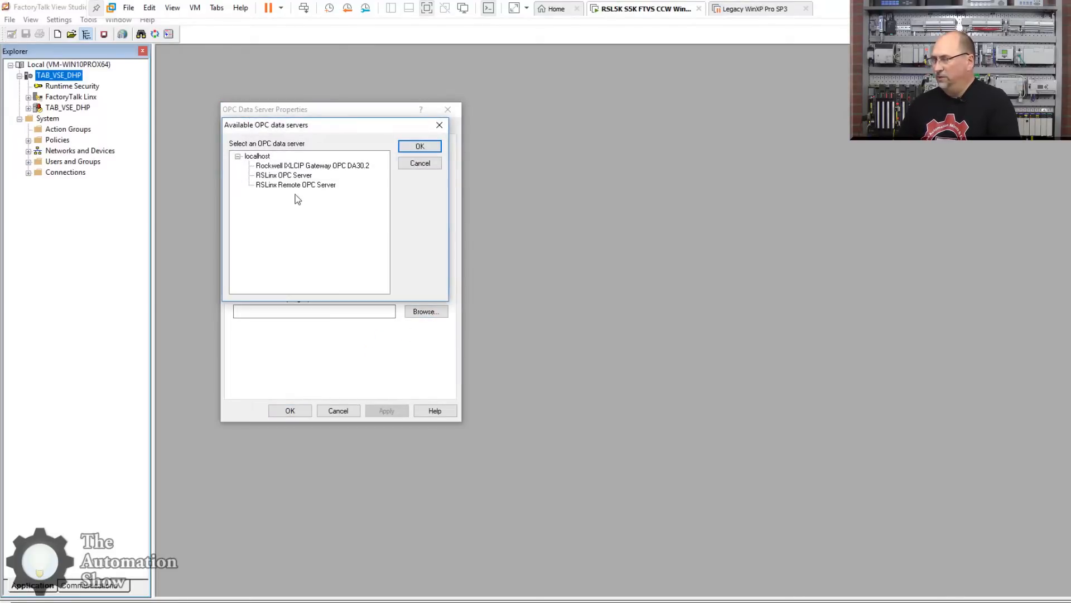
left_click(282, 175)
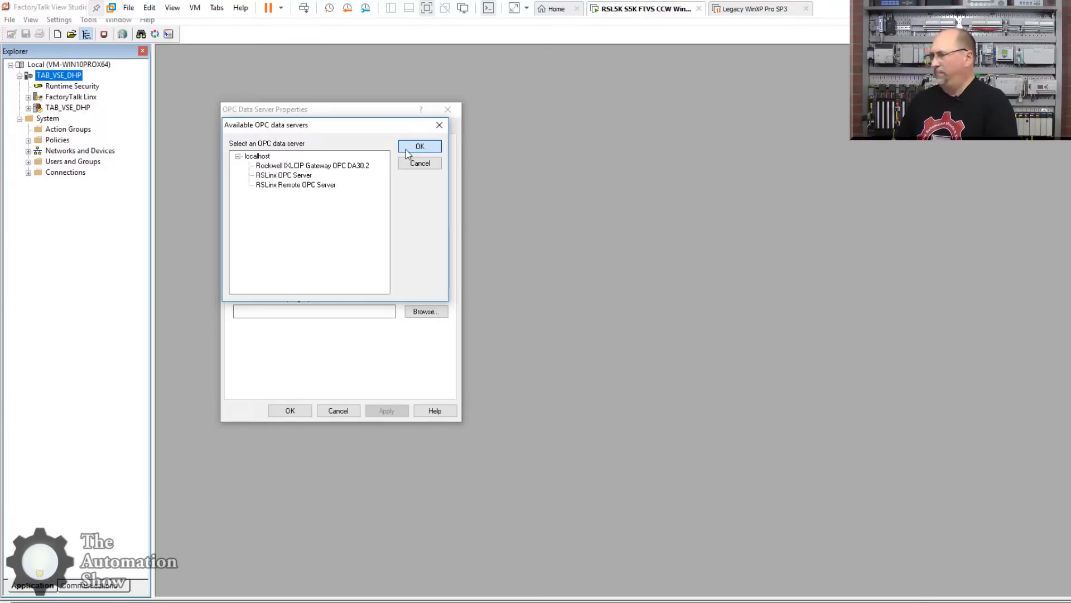
left_click(420, 147)
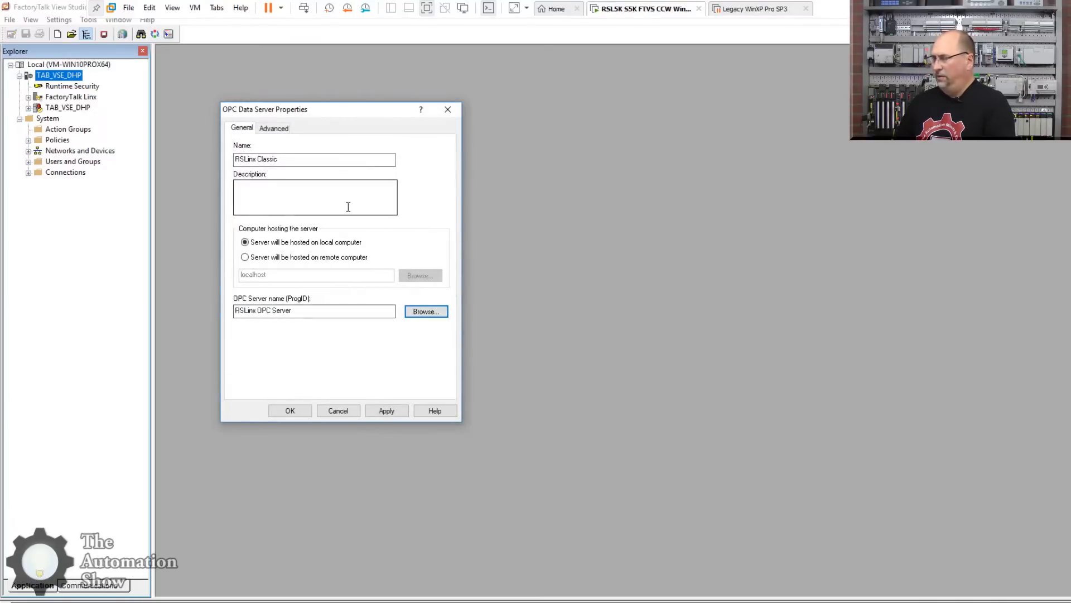
mouse_move(355, 345)
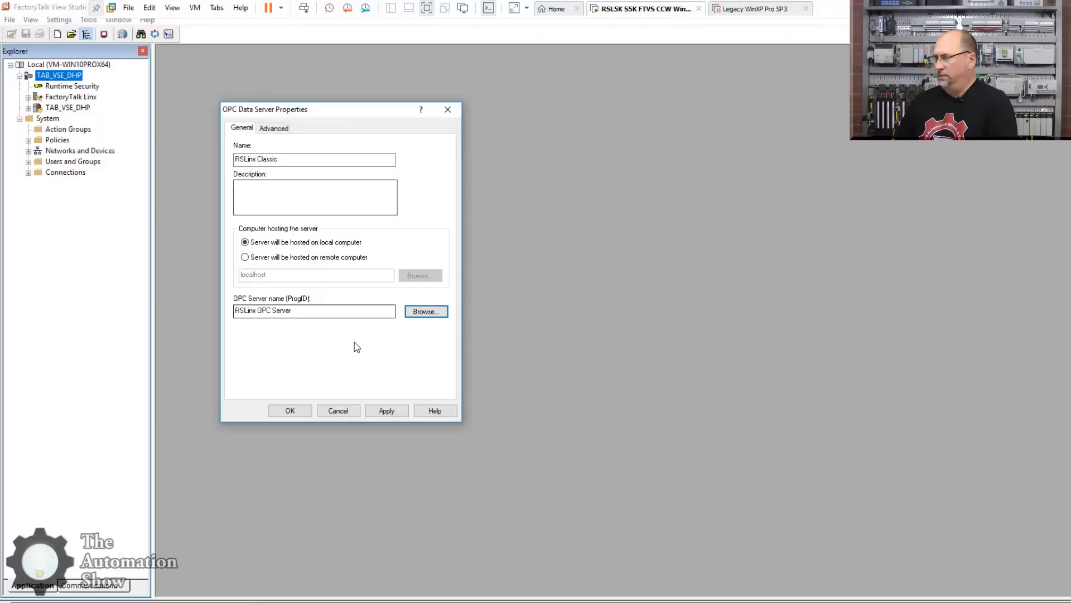
left_click(274, 127)
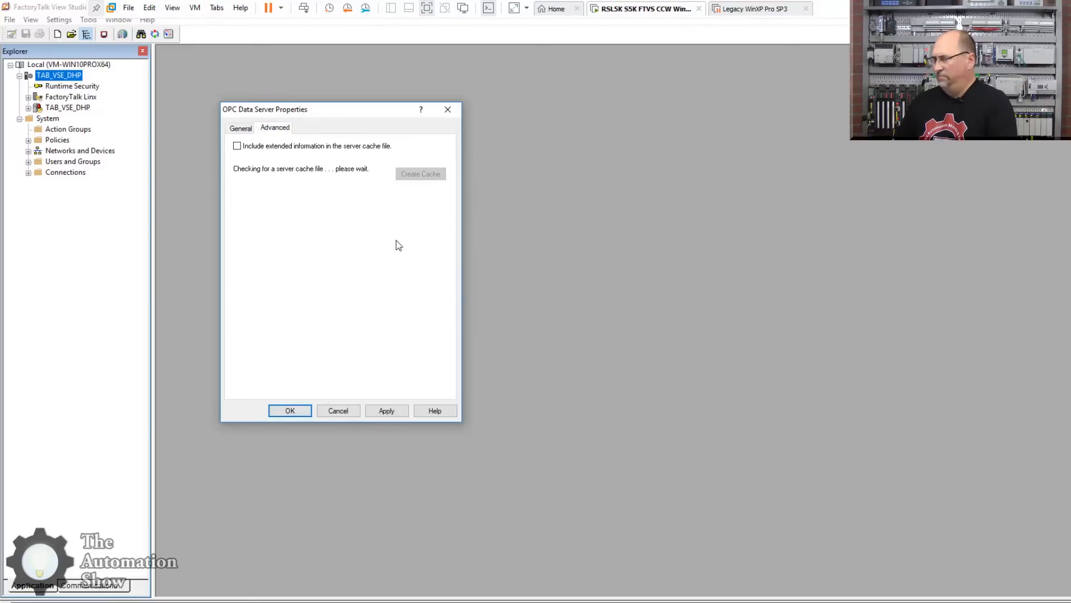
left_click(241, 128)
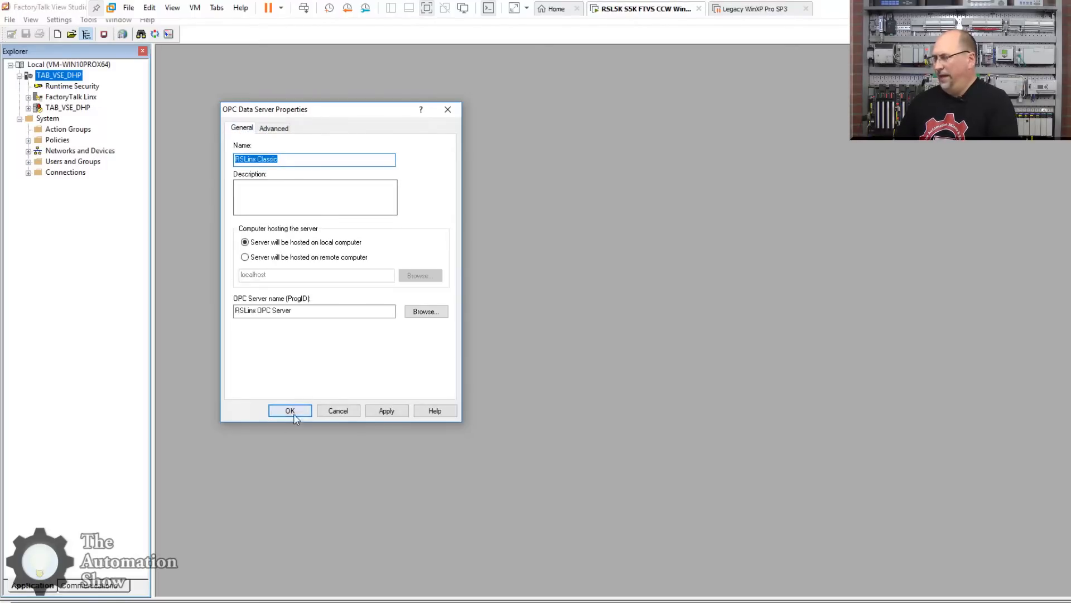
left_click(290, 411)
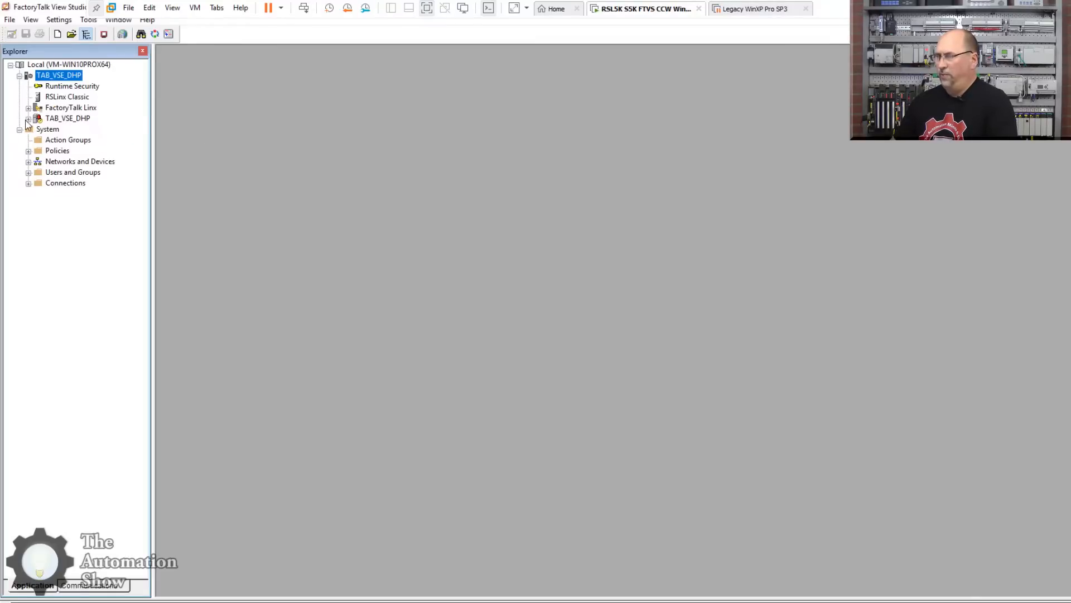
In HMI Tags, create two new tag folders named PLC5 and SLC4
left_click(29, 117)
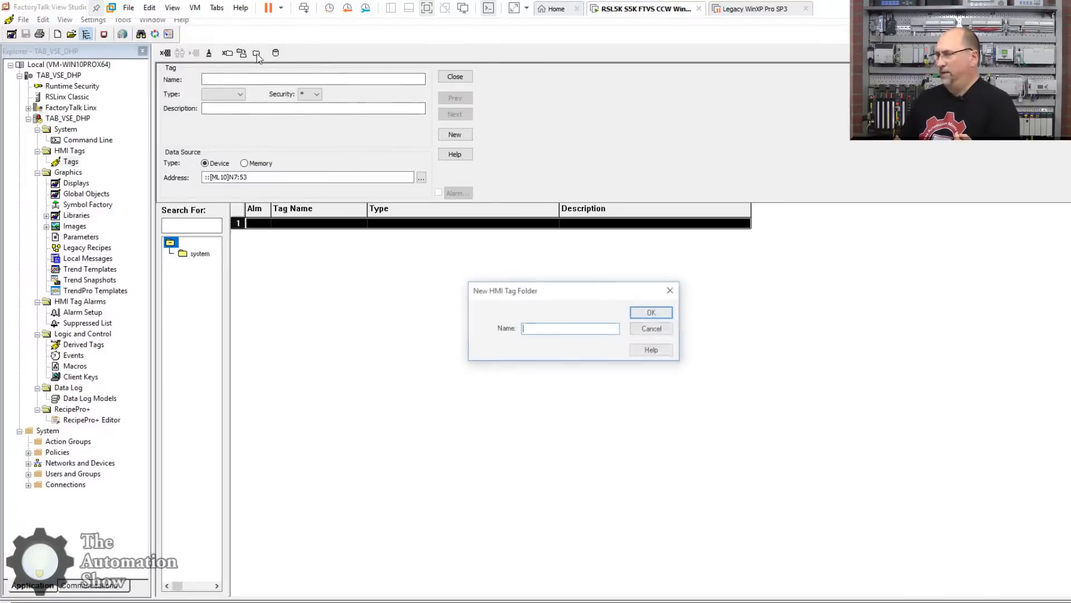
type("PLC")
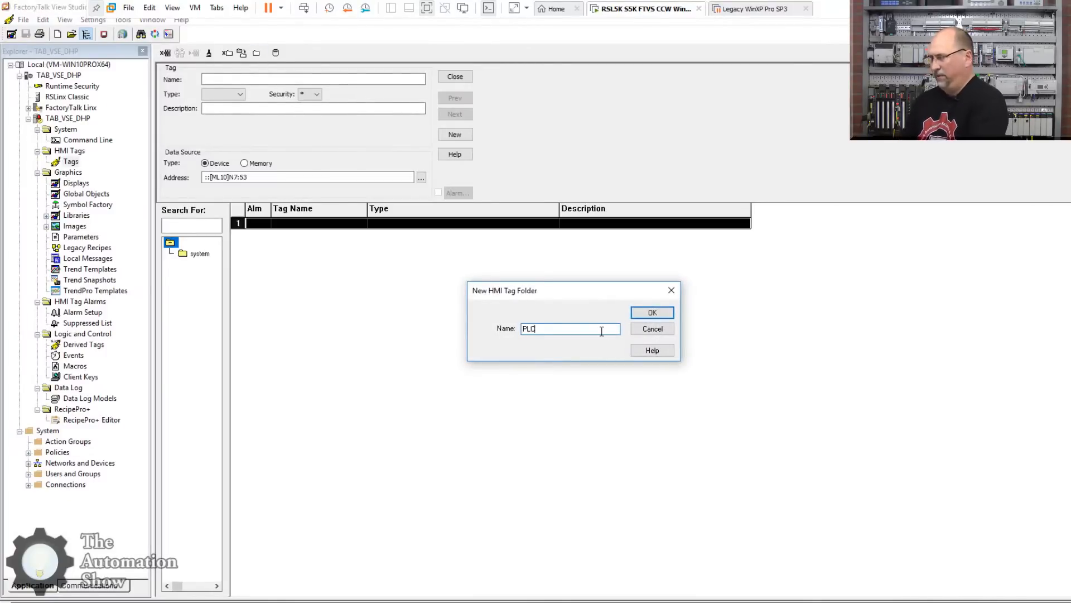
left_click(650, 313)
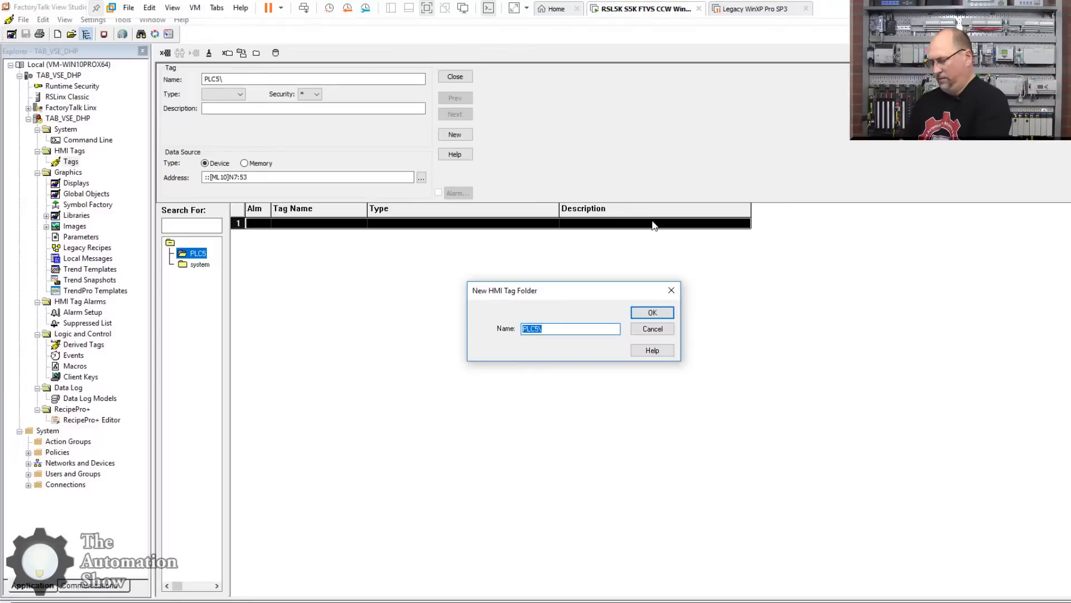
type("SLC4")
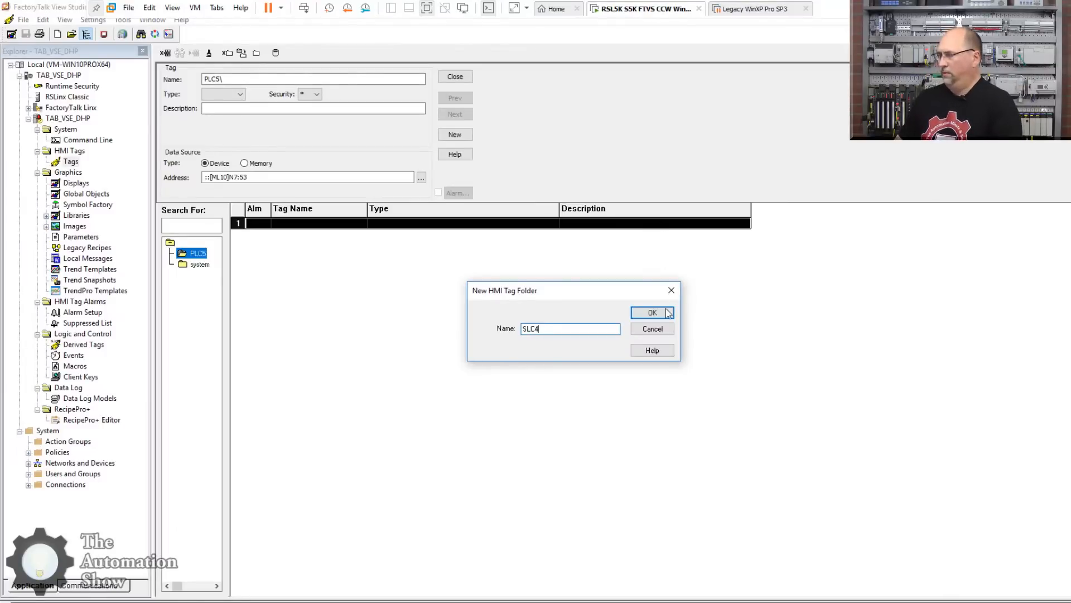
left_click(650, 313)
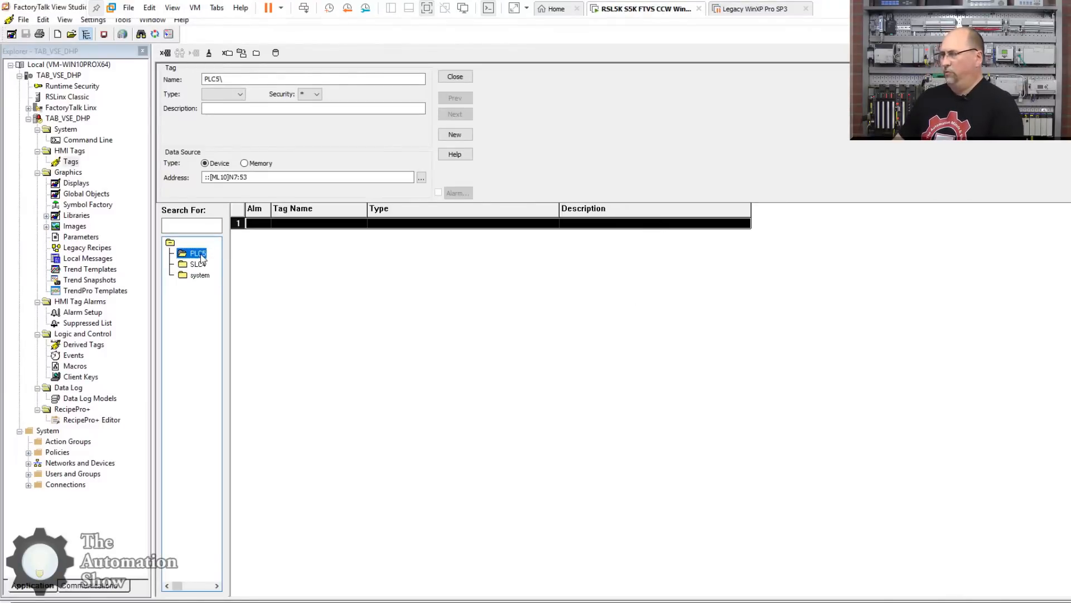
mouse_move(276, 52)
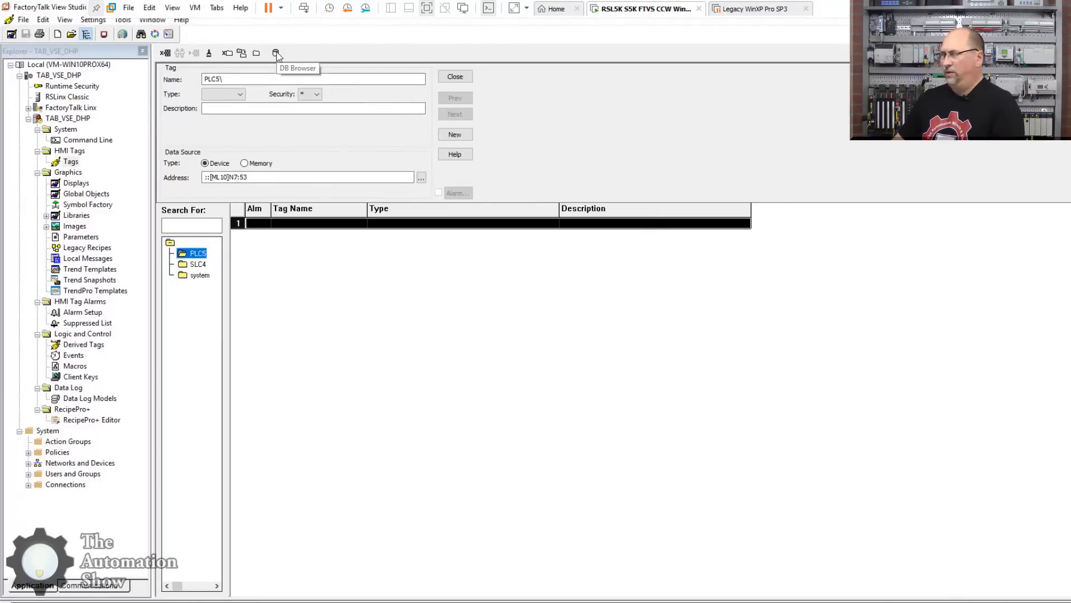
Start a PLC tag import and choose the PLC-5 .RSP program file from Documents\RSLogix5 as the database
left_click(275, 52)
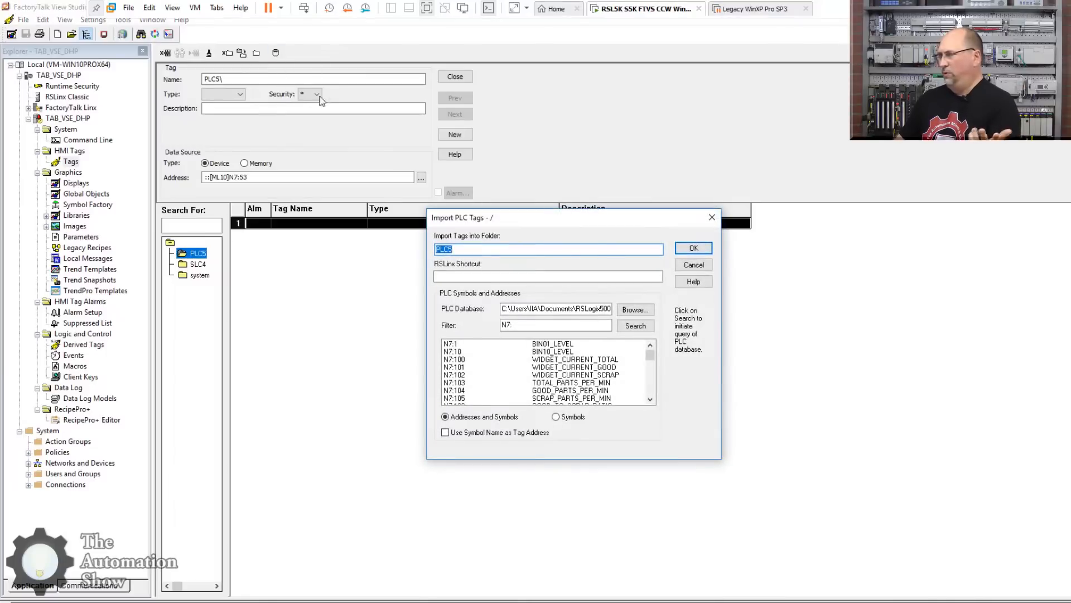
mouse_move(278, 56)
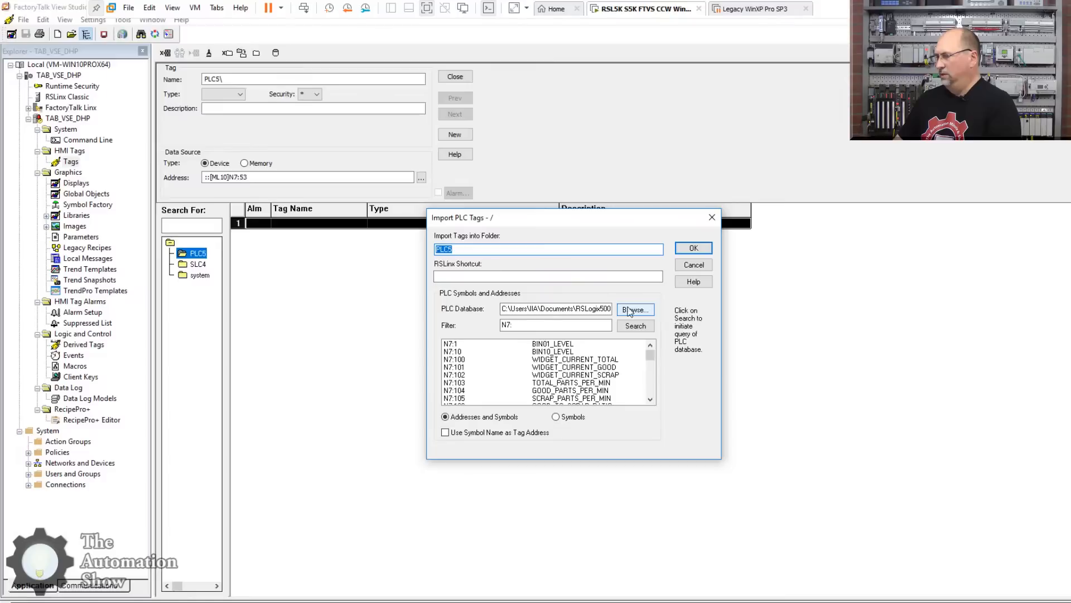
left_click(633, 310)
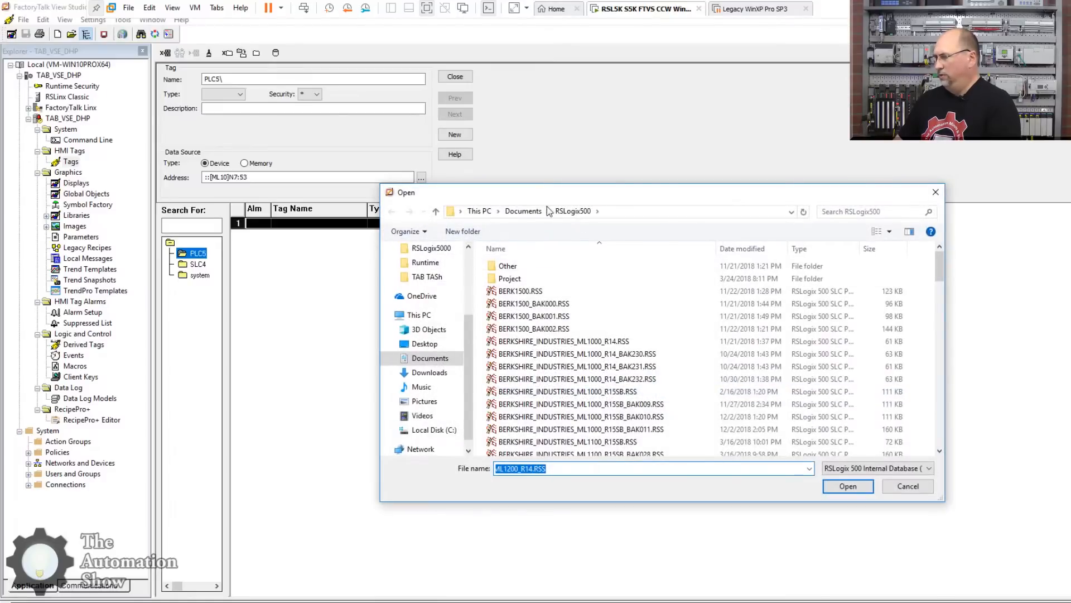
left_click(523, 211)
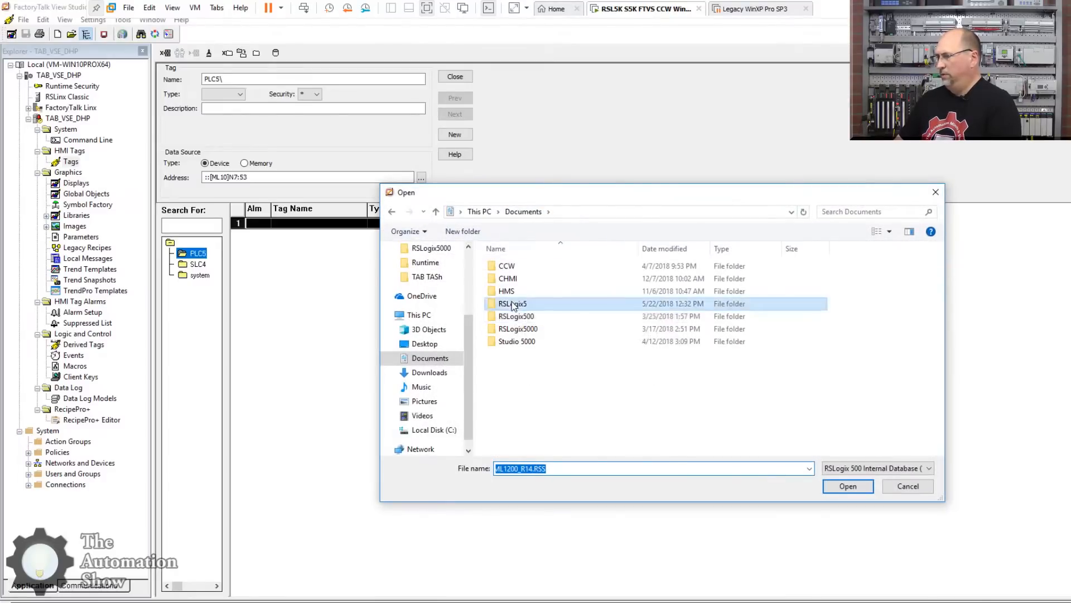
double_click(512, 303)
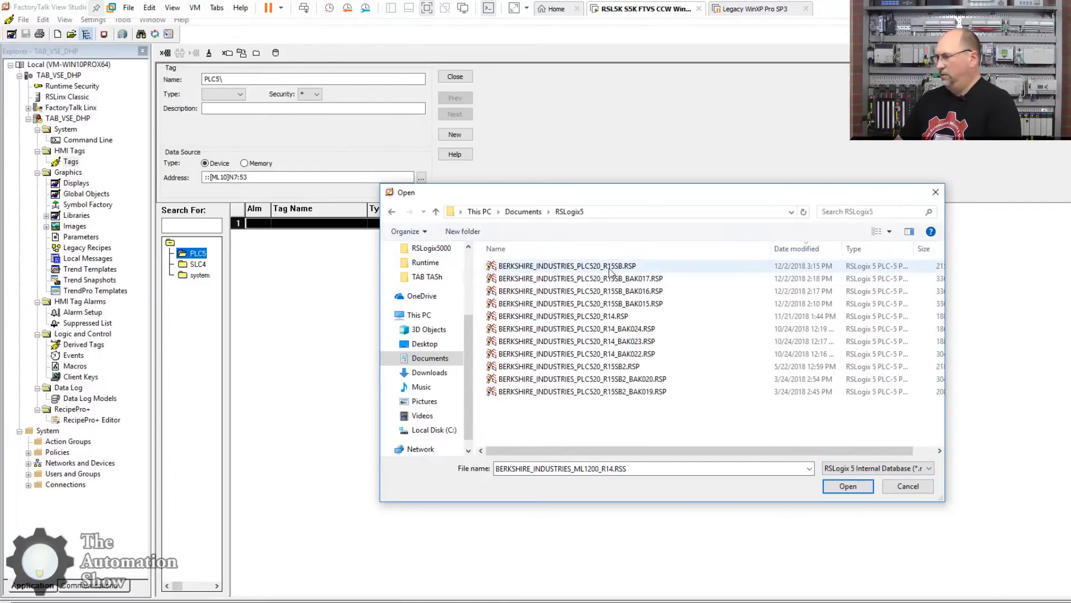
left_click(846, 486)
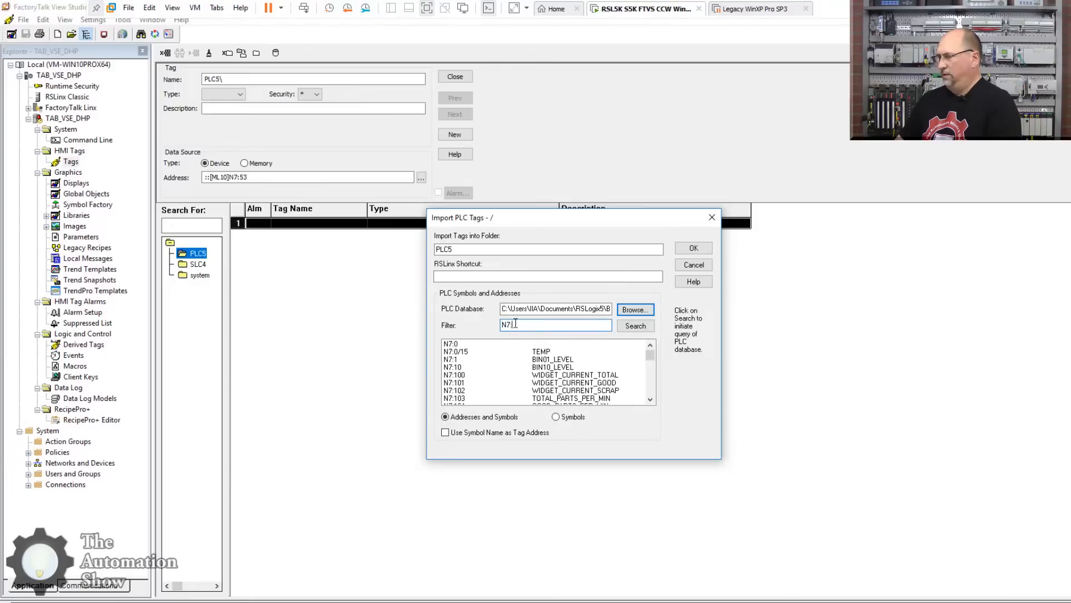
Review the listed N7 addresses and select them all for import
scroll("down", 3)
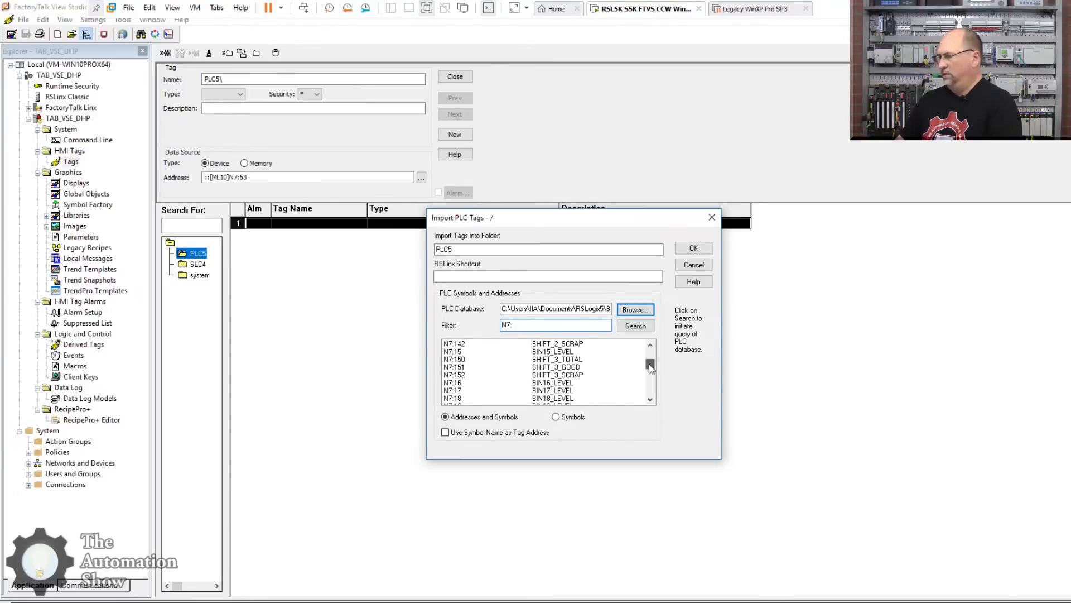
scroll("up", 3)
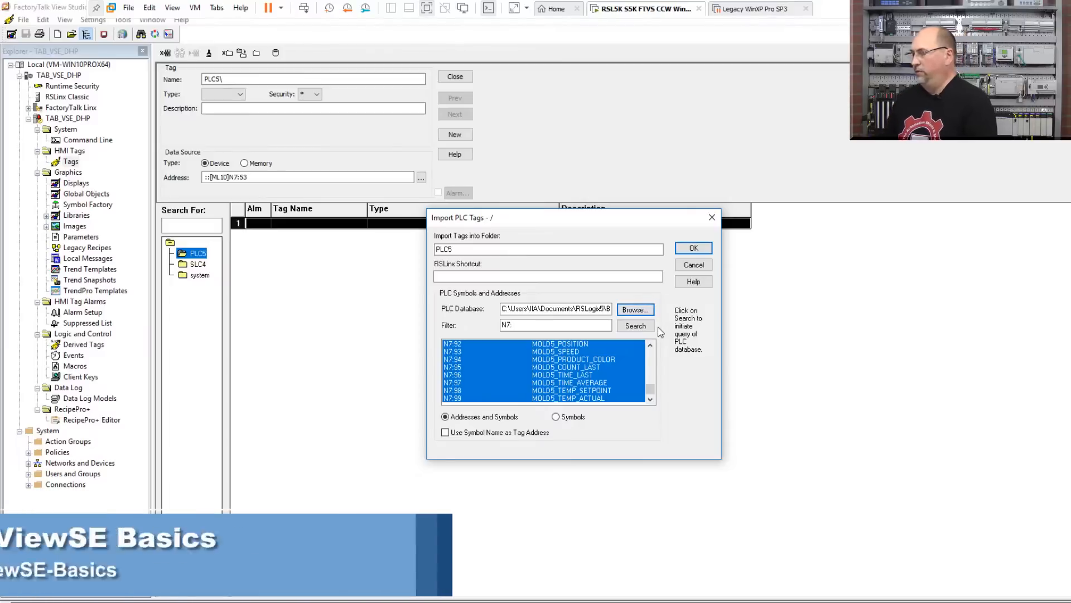
left_click(547, 275)
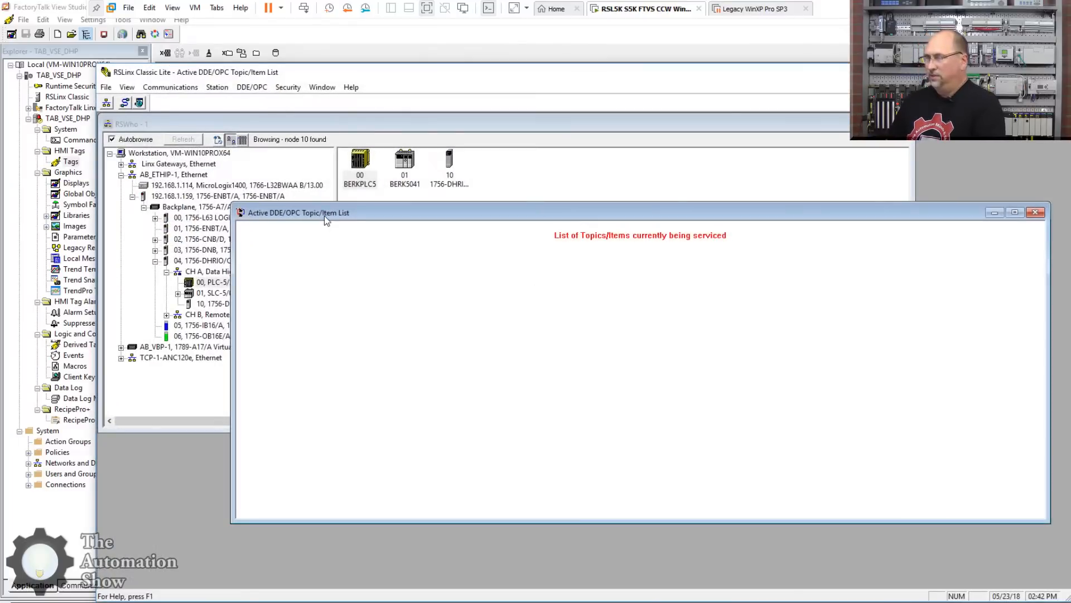
Show the RSLinx DDE/OPC topic configuration listing PLC5GWDHP and SLC4GWDHP
left_click(251, 87)
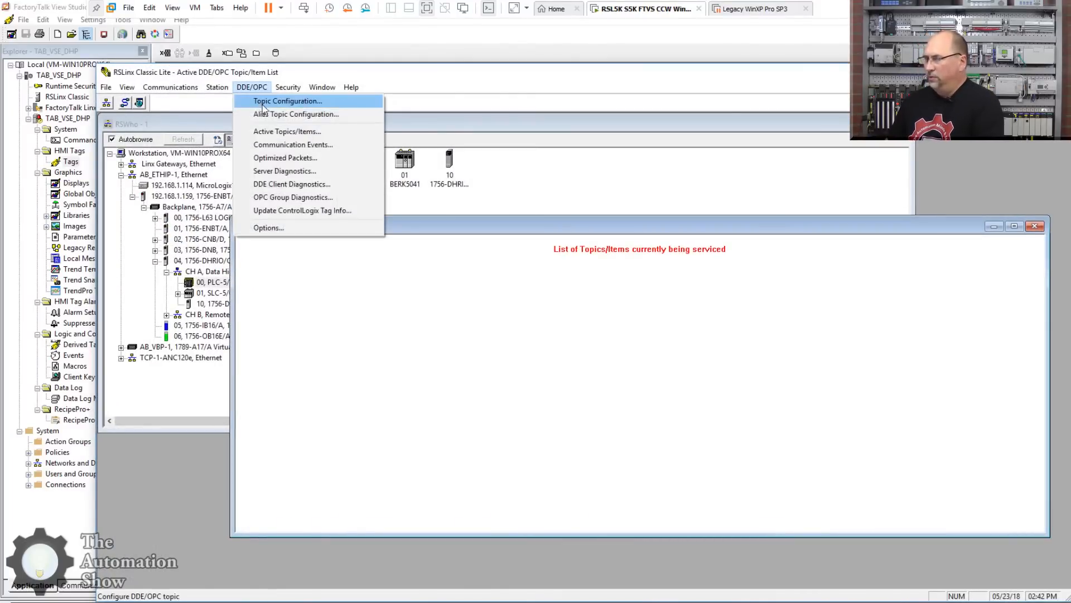
left_click(287, 101)
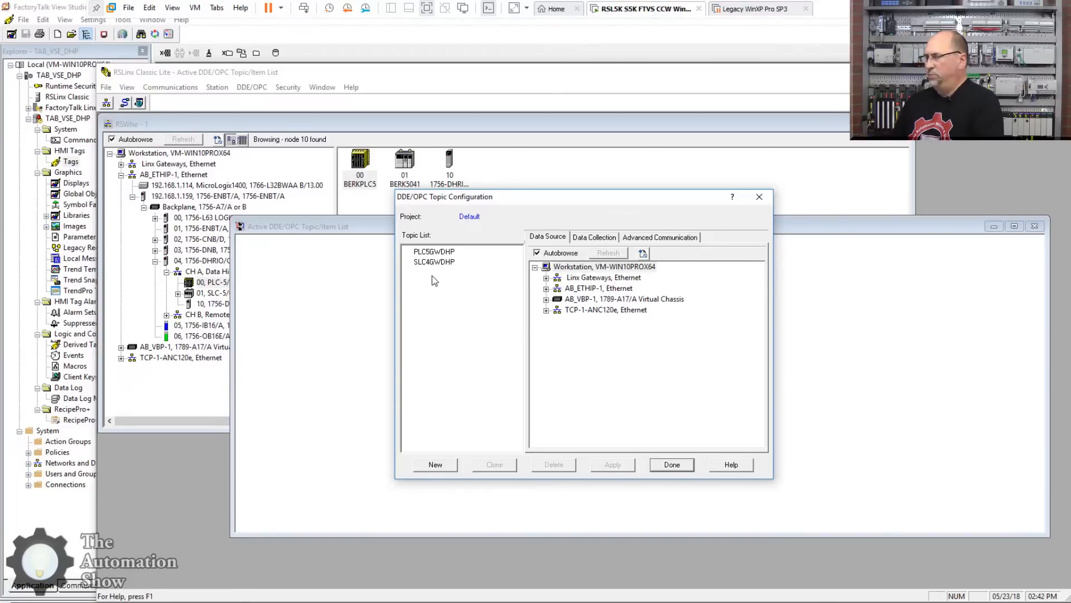
mouse_move(709, 198)
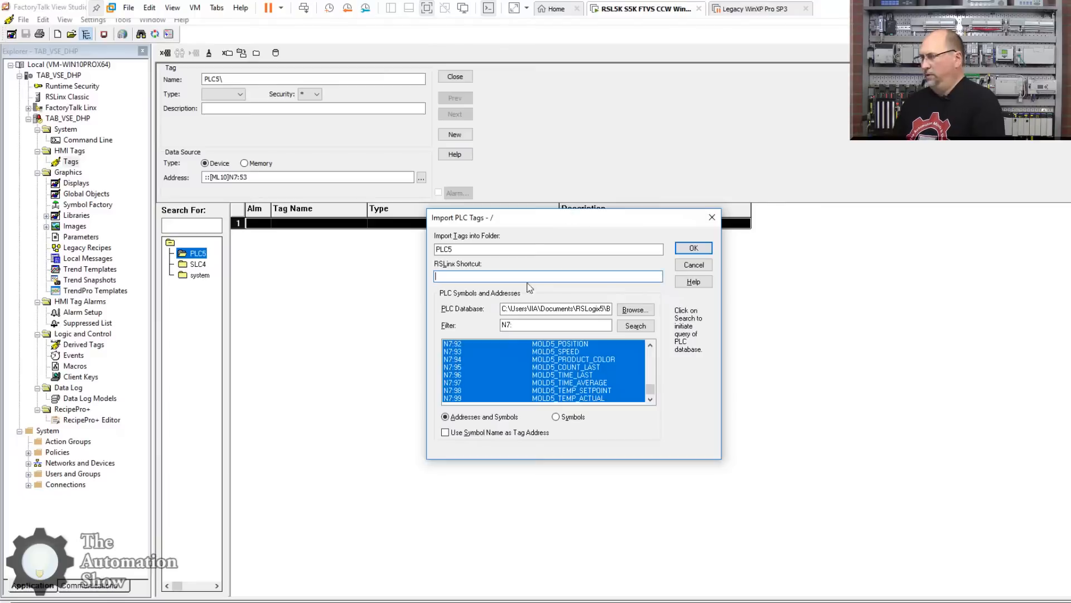
Enter PLC5GWDHP as the RSLinx shortcut and import the selected N7 tags into the PLC5 folder
type("PL")
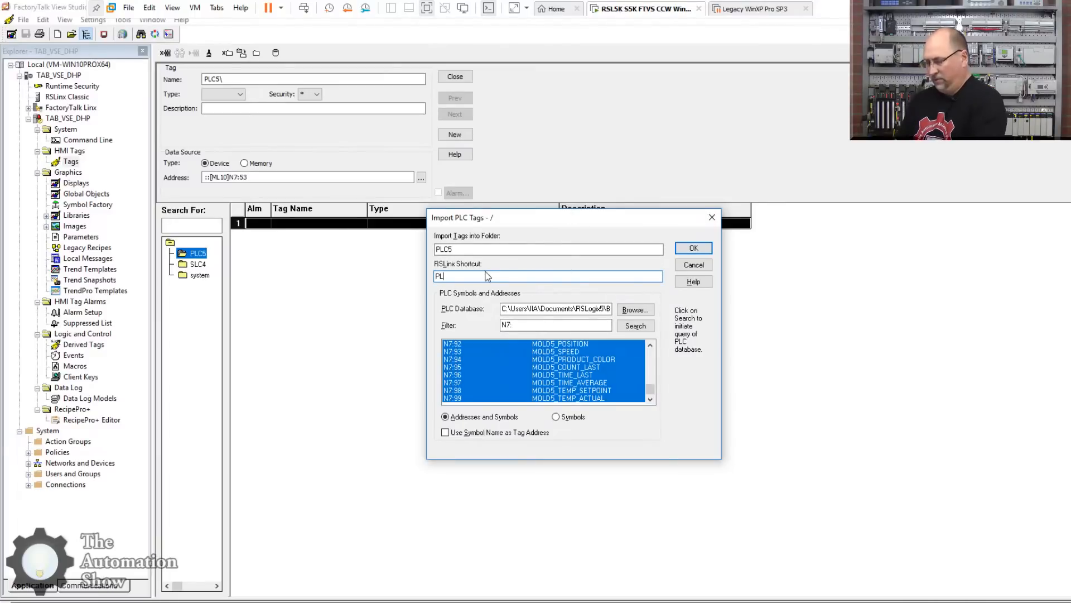
type("C5")
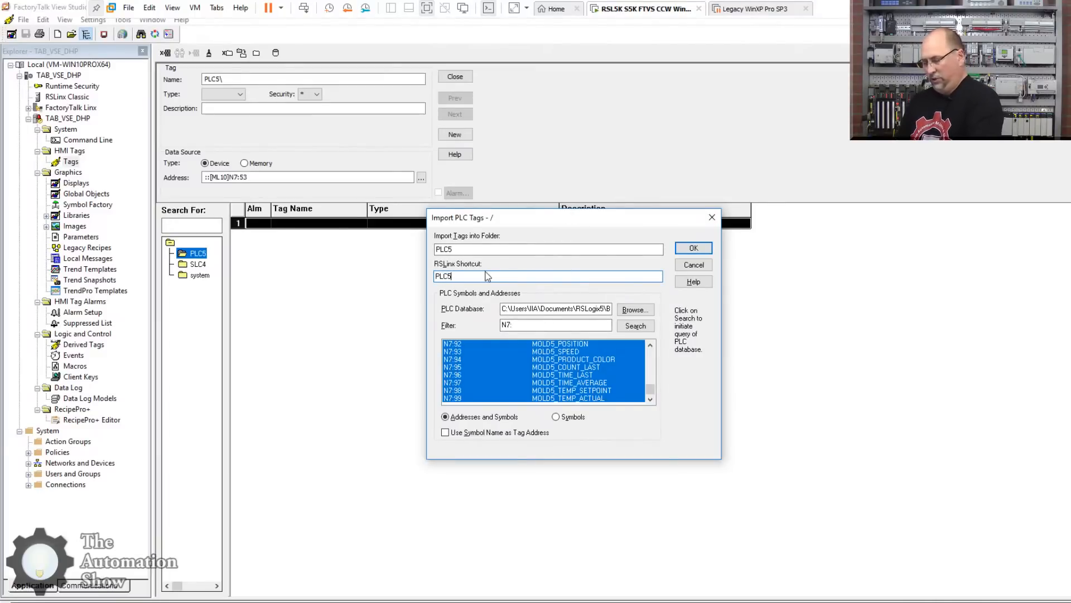
type("GWDHP")
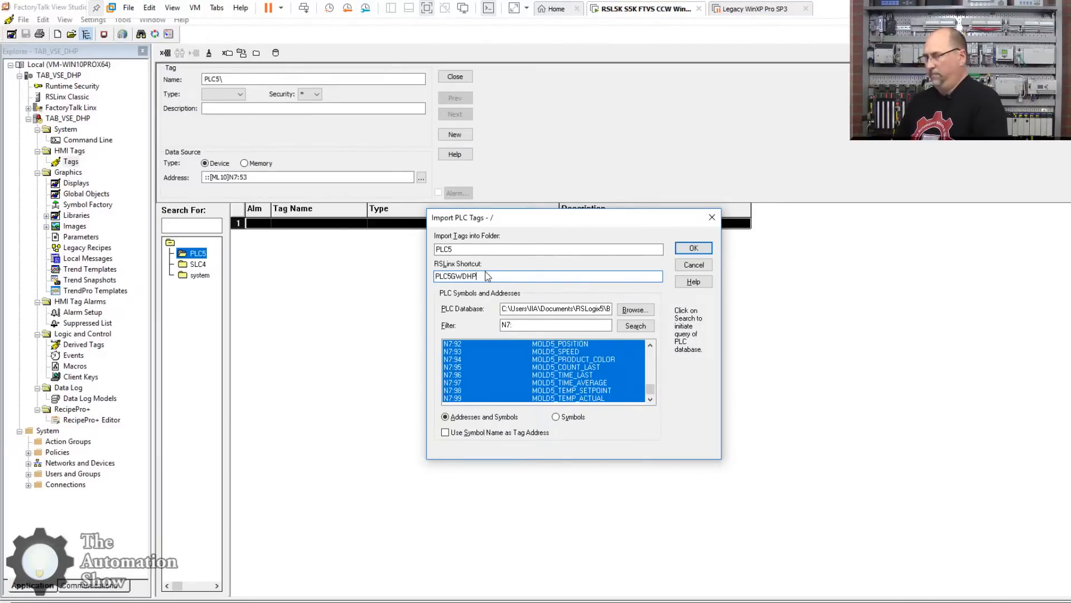
left_click(693, 247)
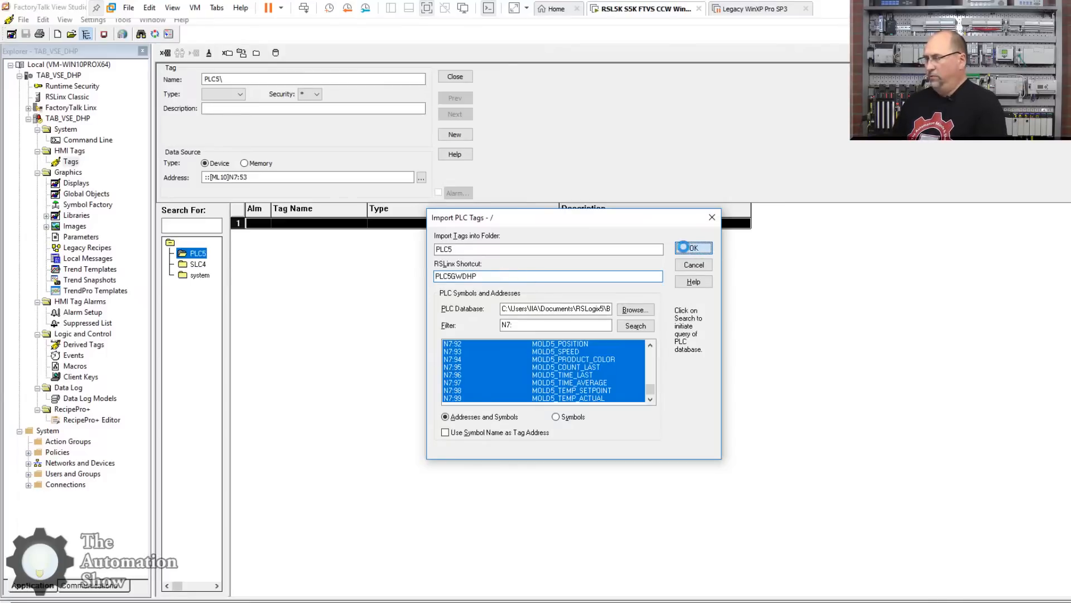
left_click(693, 248)
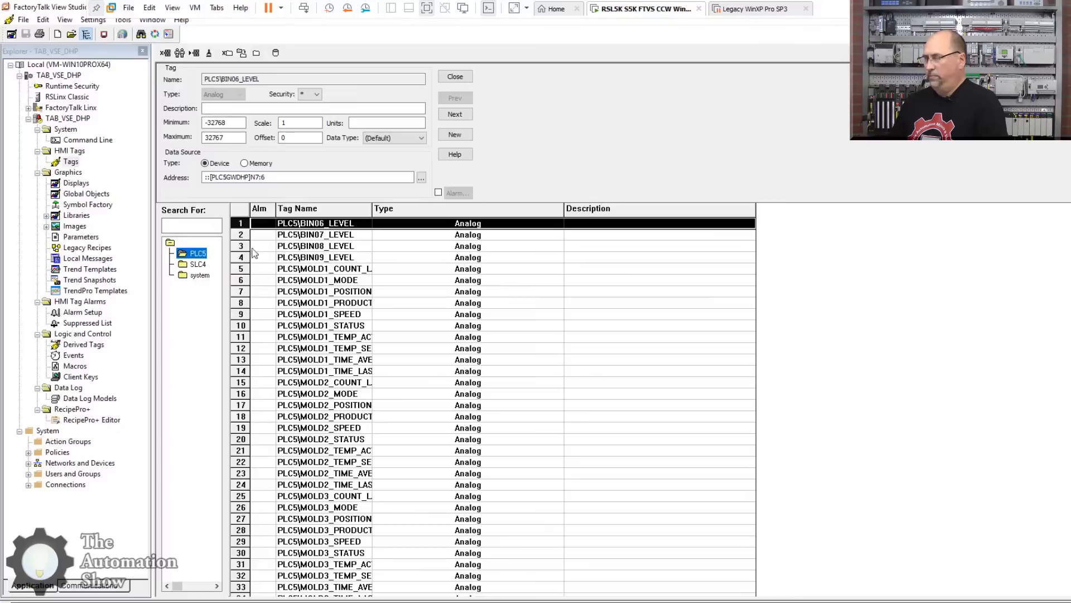
left_click(199, 263)
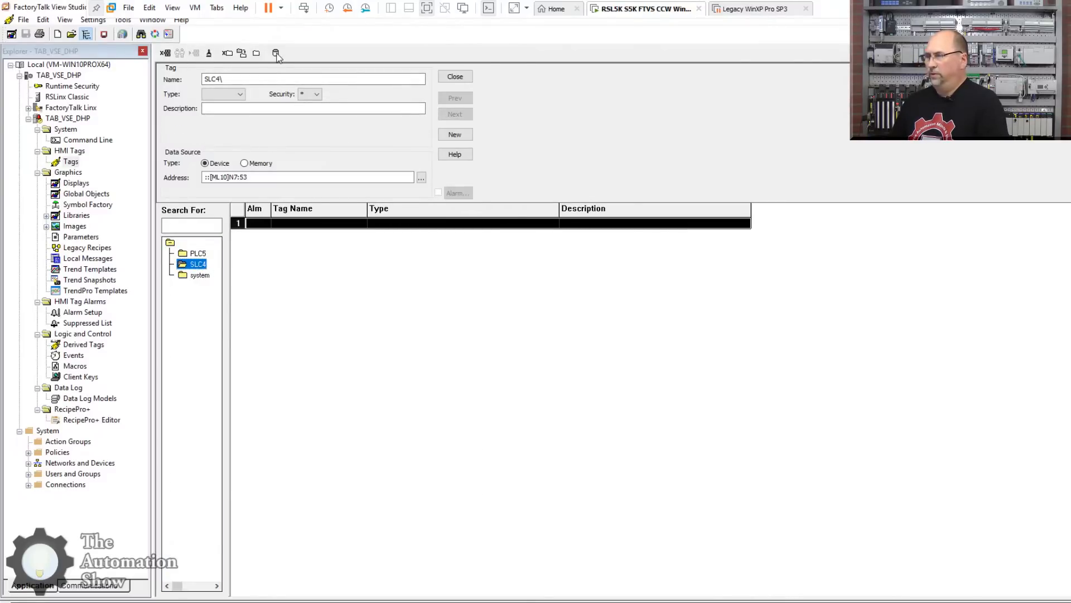
Start another PLC tag import with SLC4GWDHP as the RSLinx shortcut
left_click(275, 54)
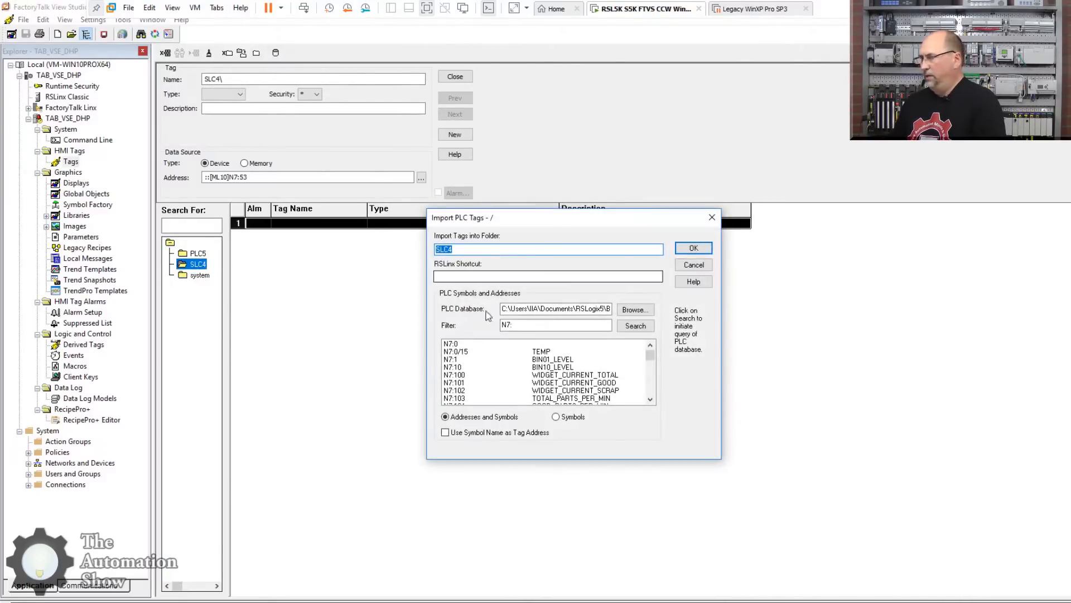
left_click(549, 275)
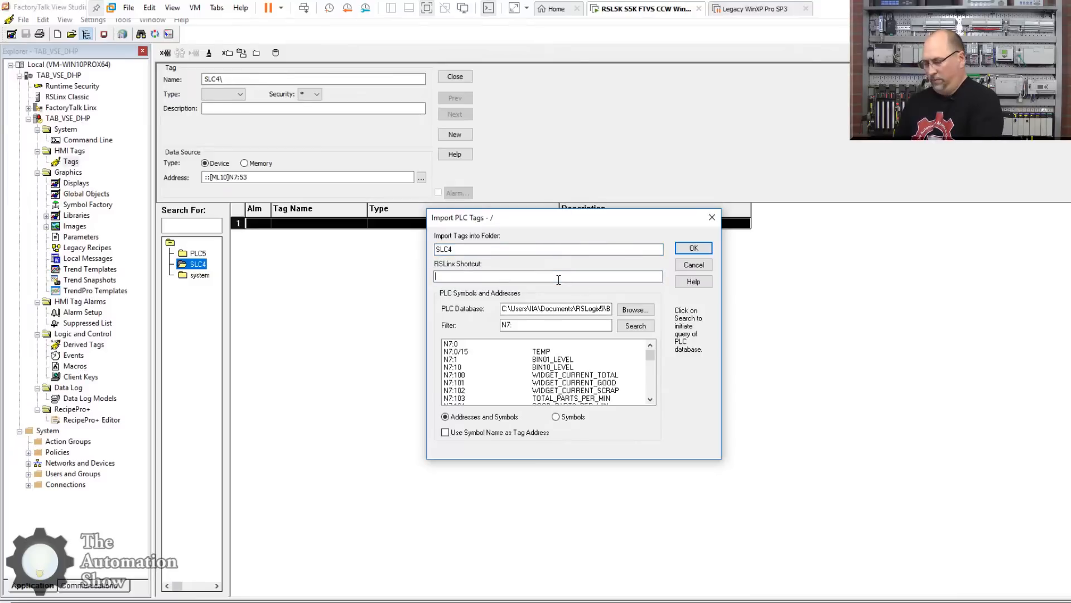
type("SLC4")
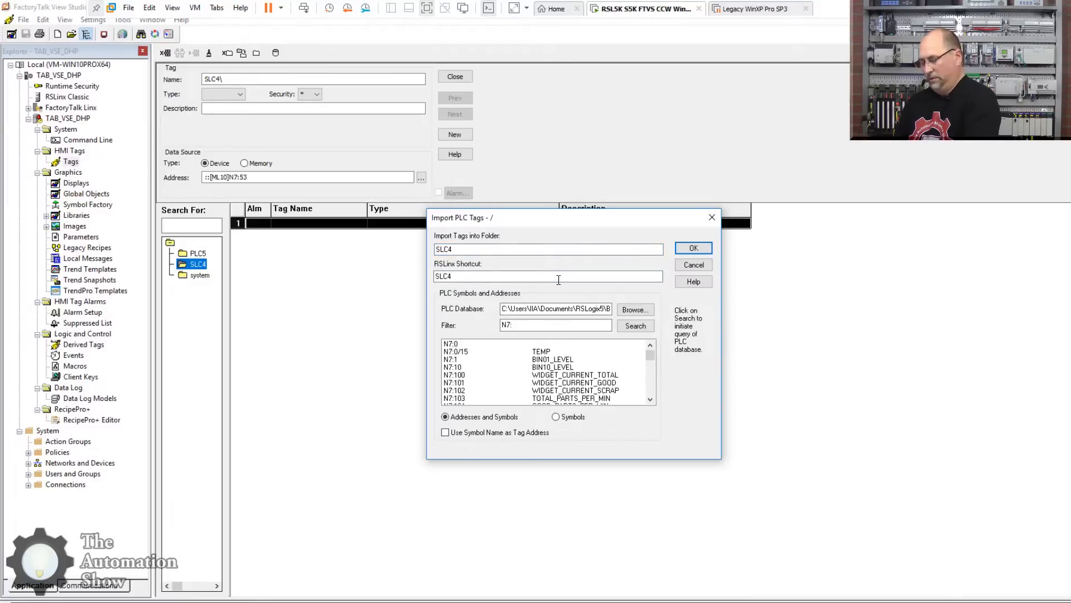
type("GWDHP")
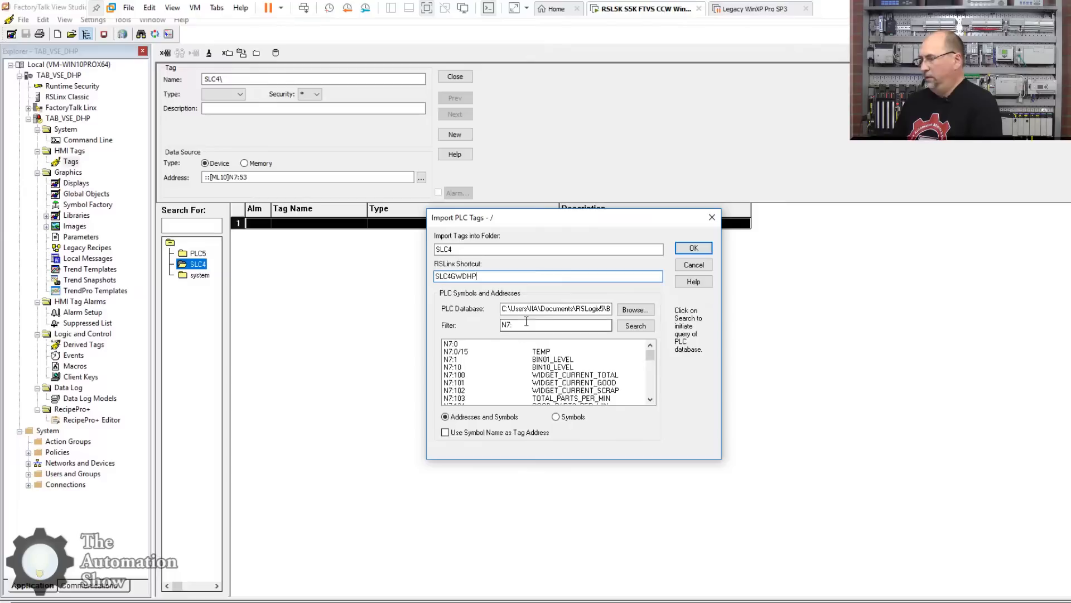
Choose the SLC .RSS project file as the source and import its N7 tags into the SLC4 folder
left_click(635, 309)
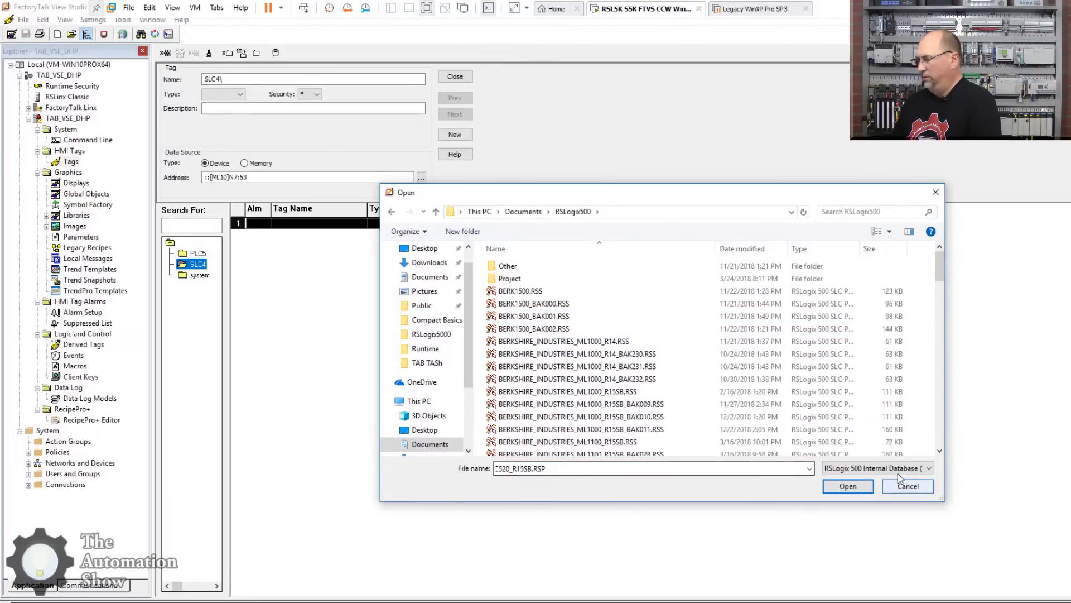
mouse_move(576, 366)
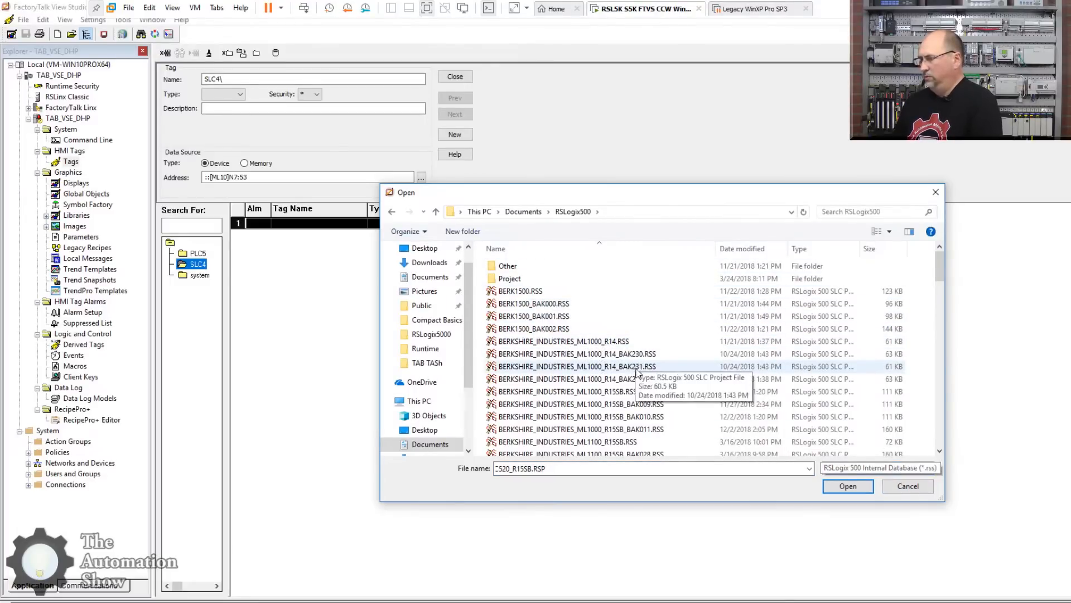
scroll("down", 3)
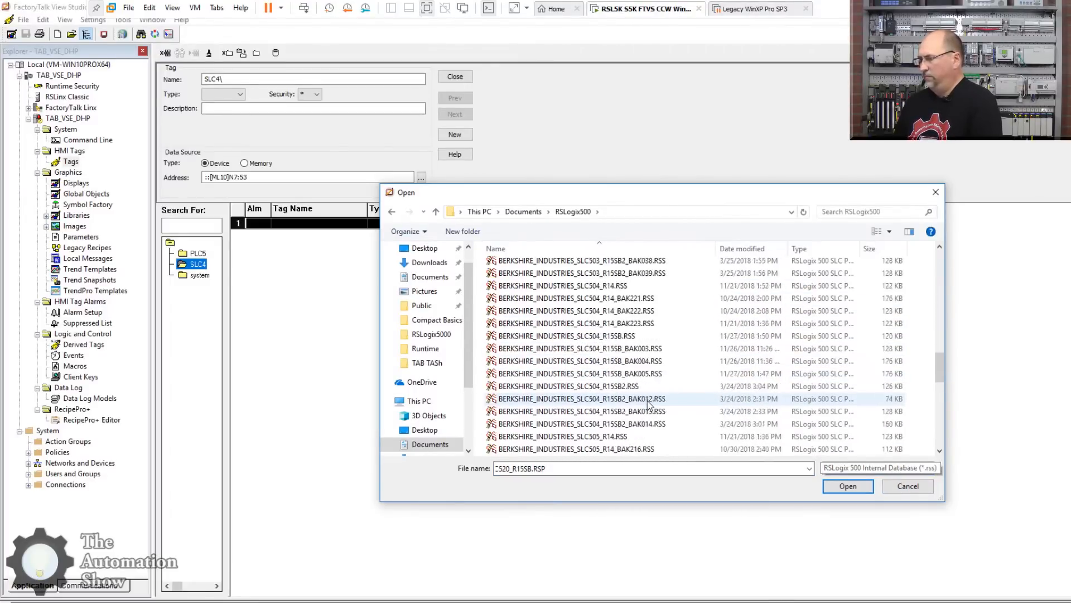
scroll("down", 3)
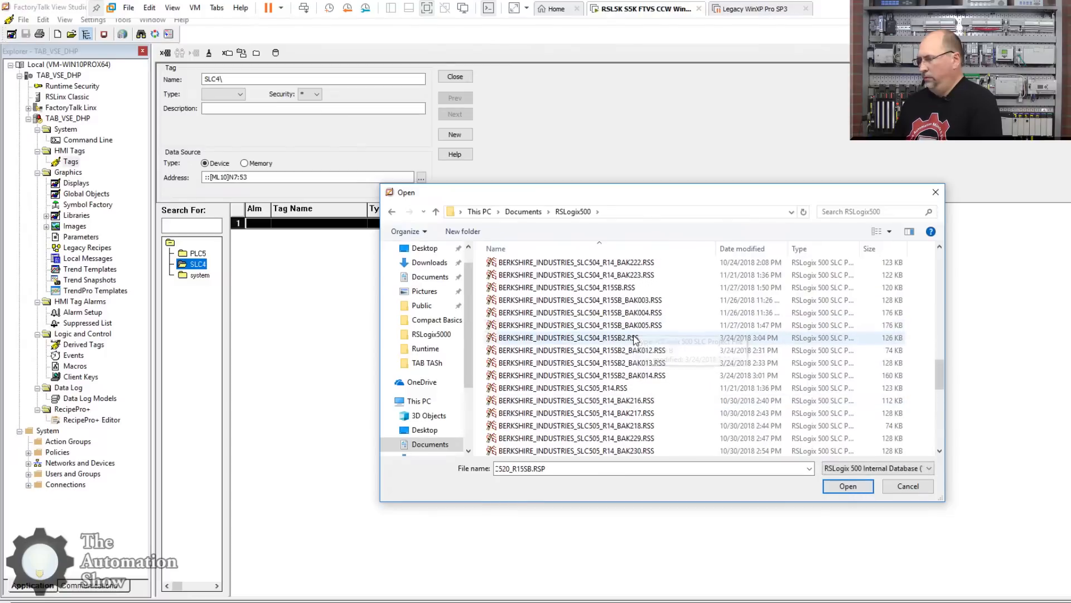
left_click(846, 485)
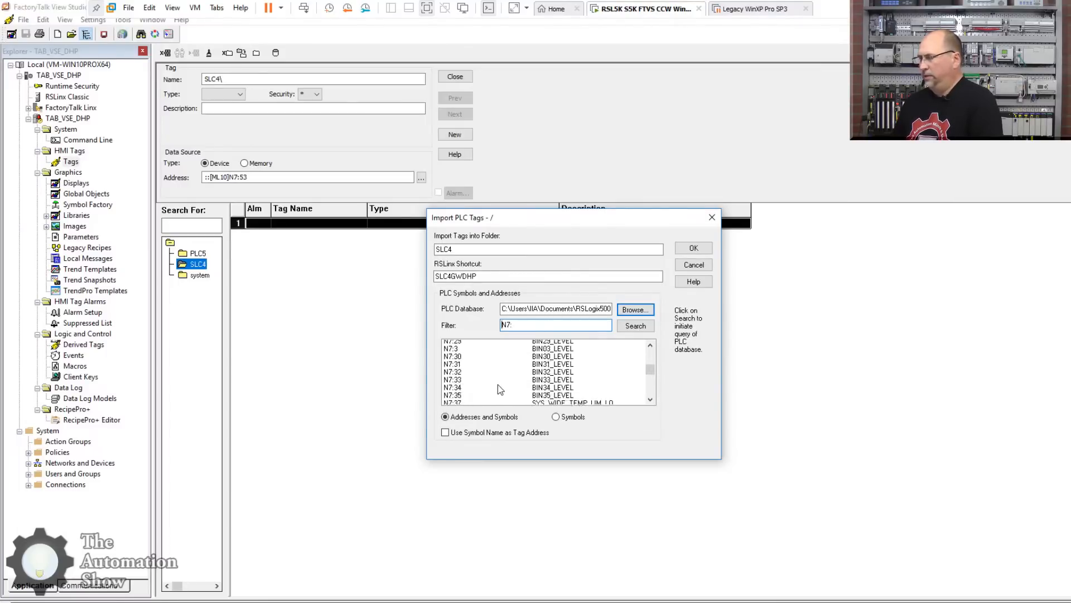
scroll("down", 3)
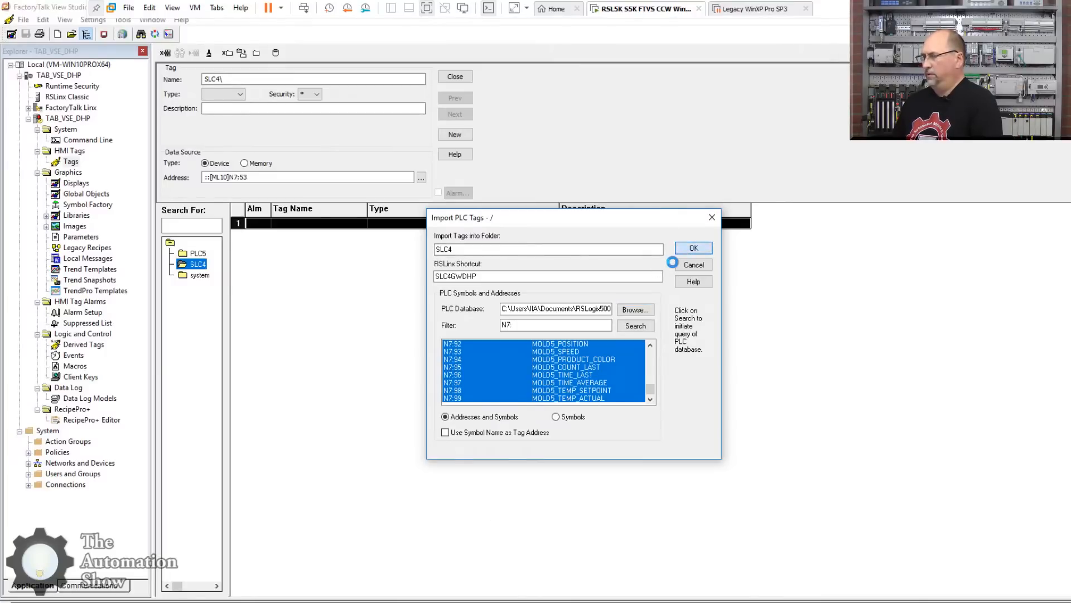
left_click(693, 247)
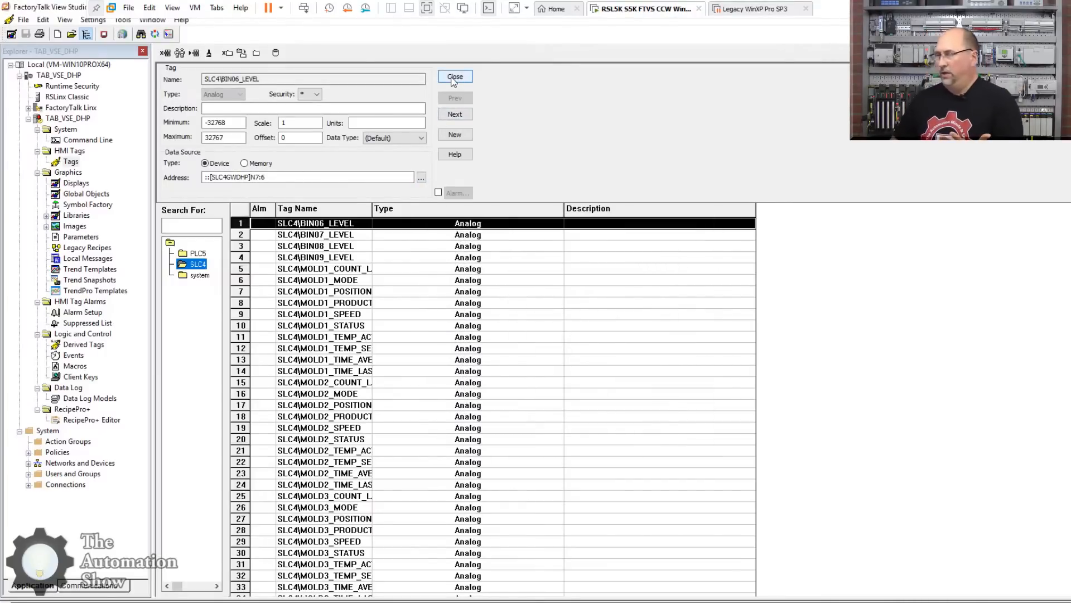
Close the Tags editor, create a new graphic display with a numeric display, and refresh the tag browser folders
left_click(454, 76)
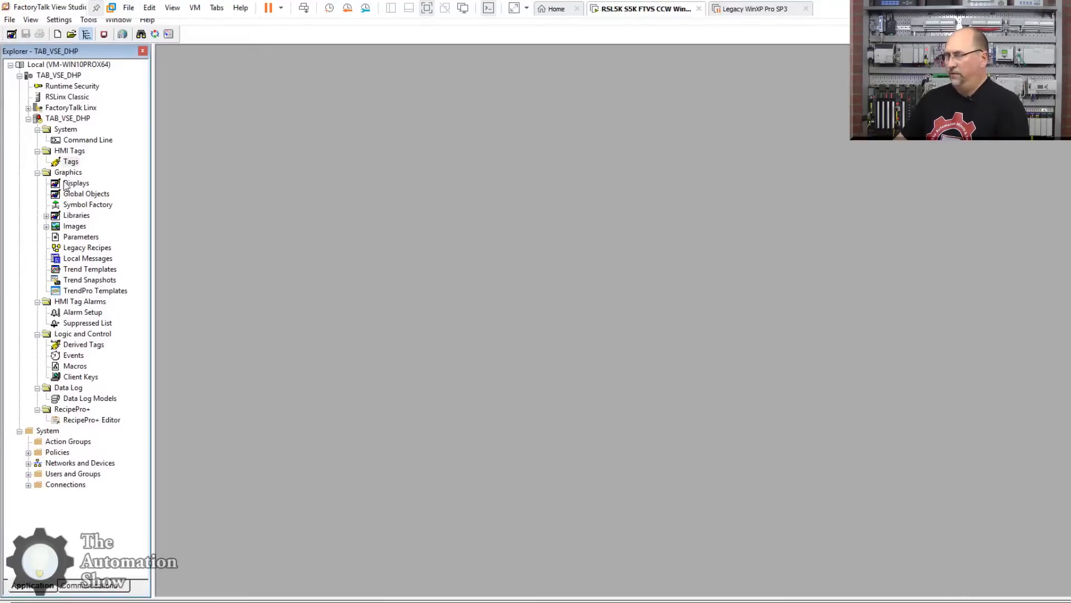
double_click(76, 181)
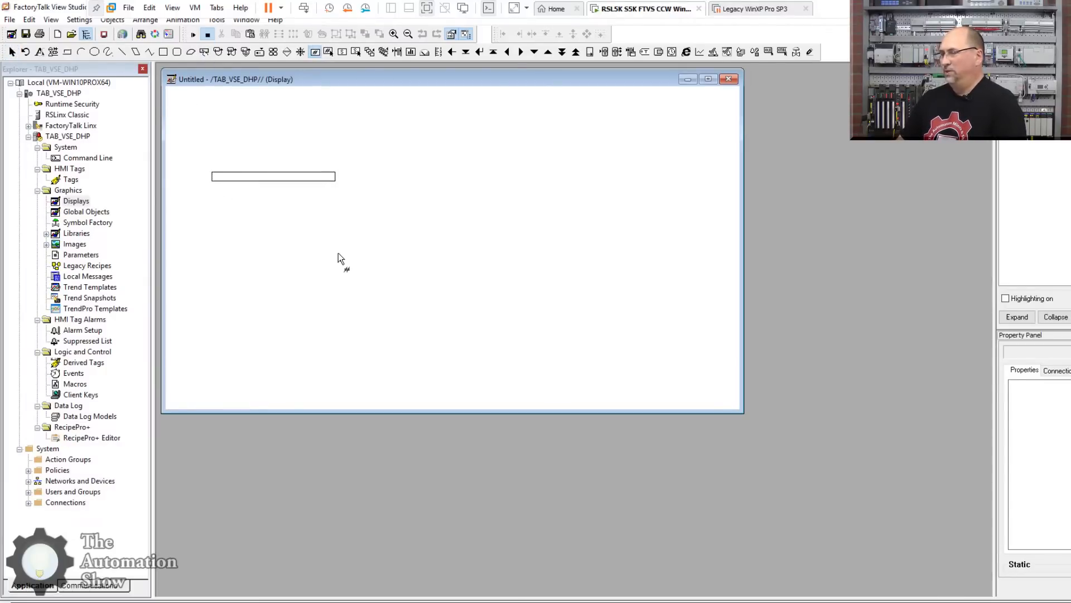
double_click(274, 176)
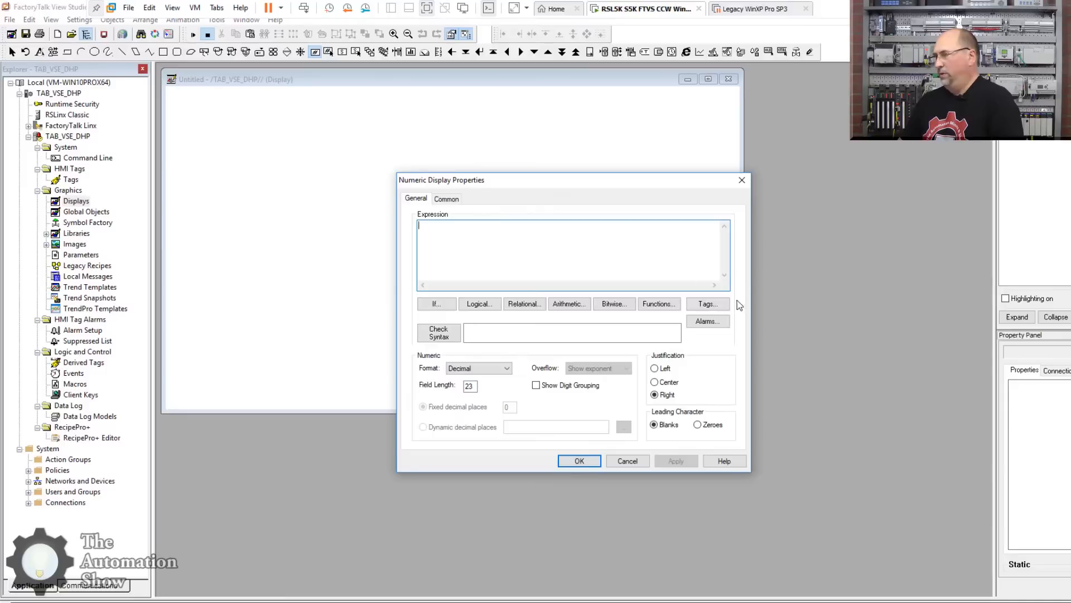
left_click(707, 304)
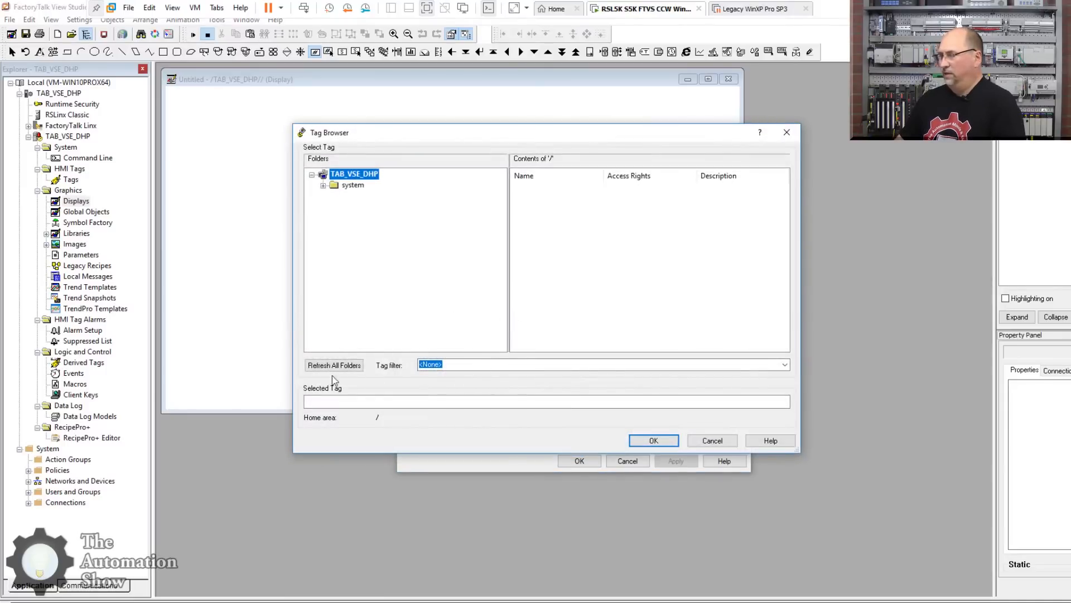
left_click(334, 363)
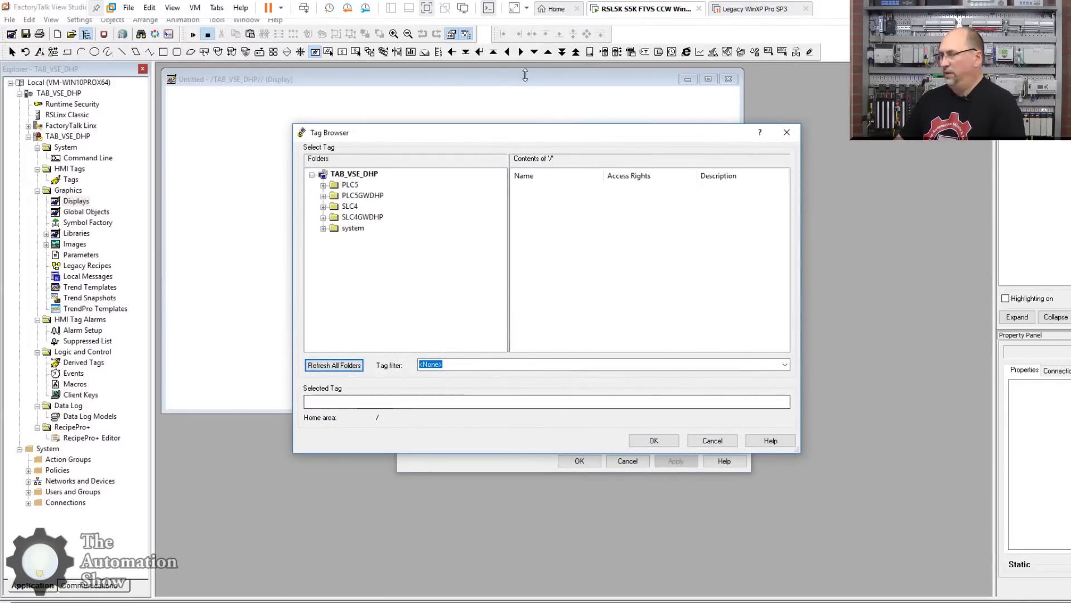
Browse the PLC5GWDHP shortcut's online data files and look at address N7:0
left_click(353, 173)
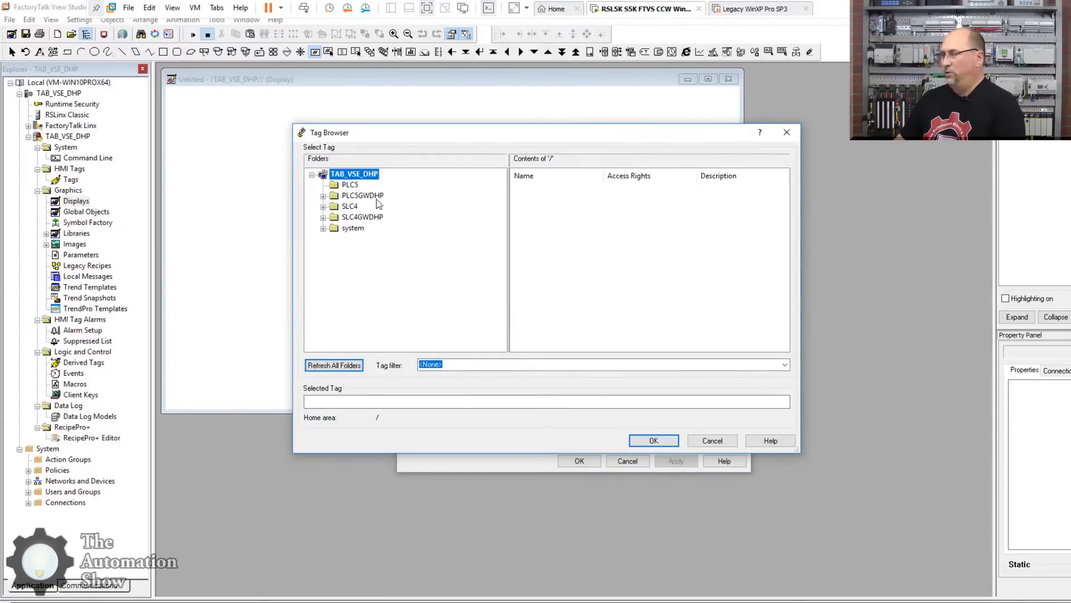
left_click(361, 195)
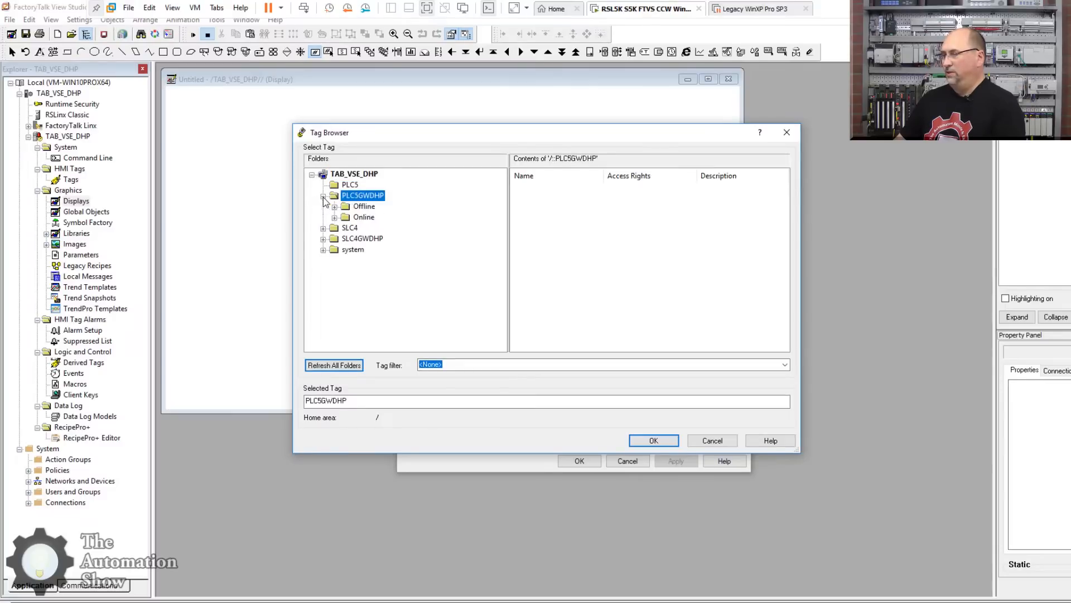
left_click(364, 217)
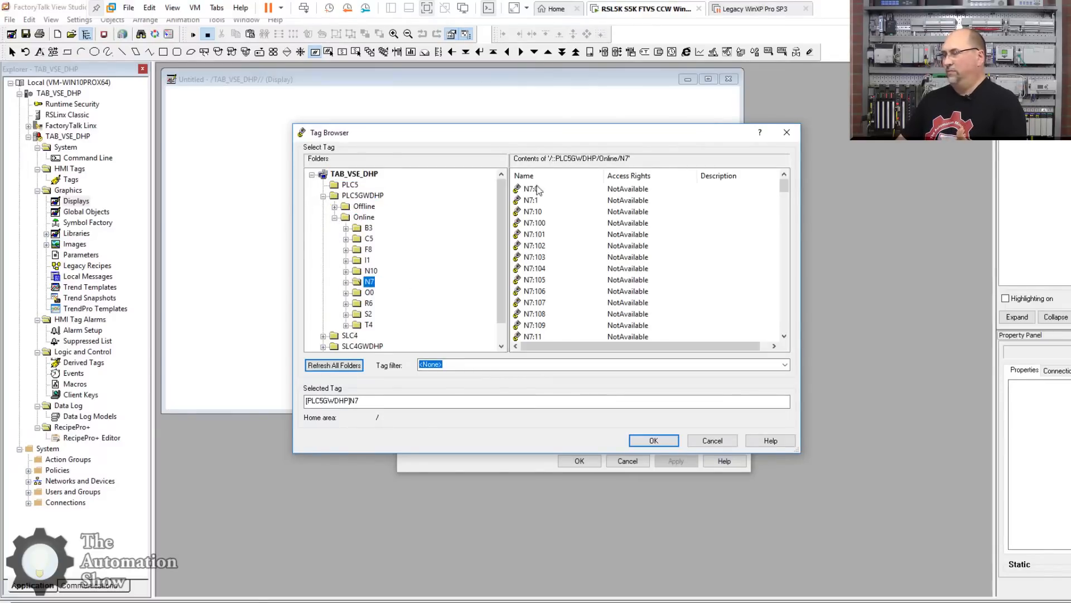
left_click(531, 188)
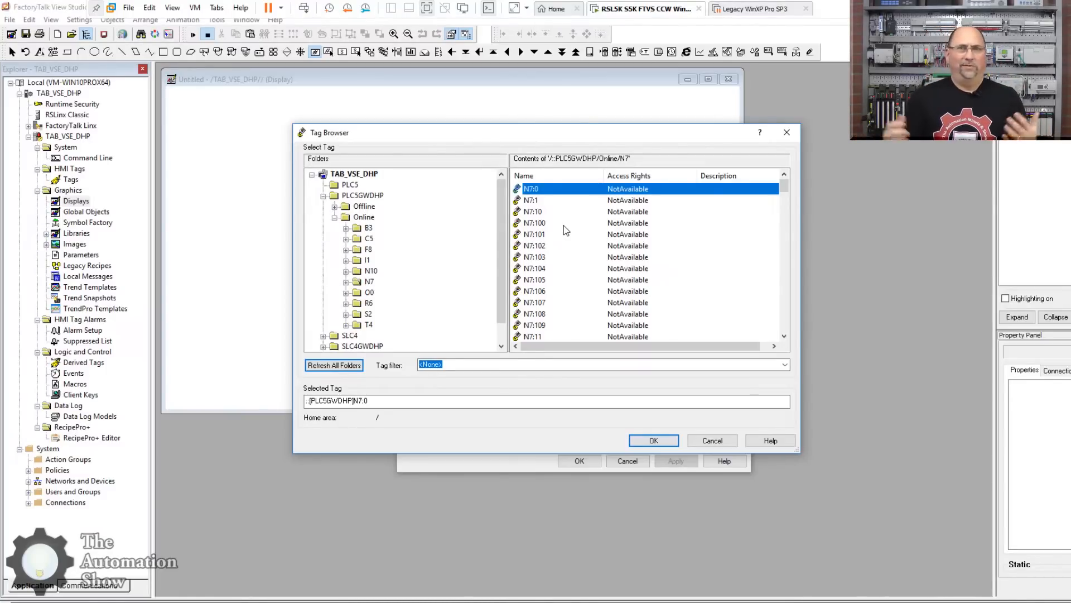
mouse_move(459, 233)
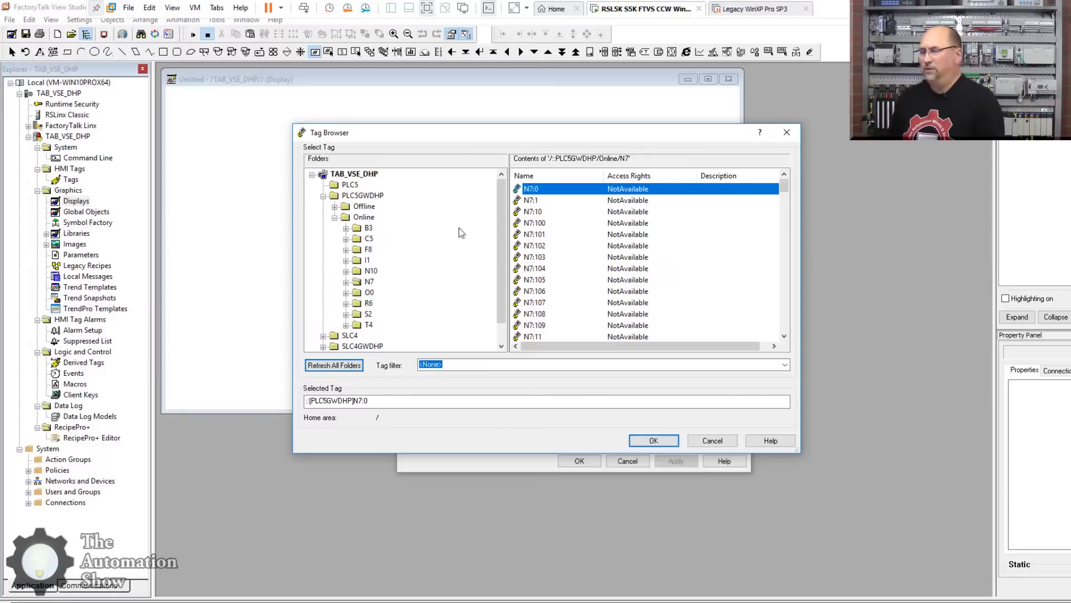
Filter the PLC5 folder for speed tags and tie the numeric display to MOLD1_SPEED
left_click(349, 184)
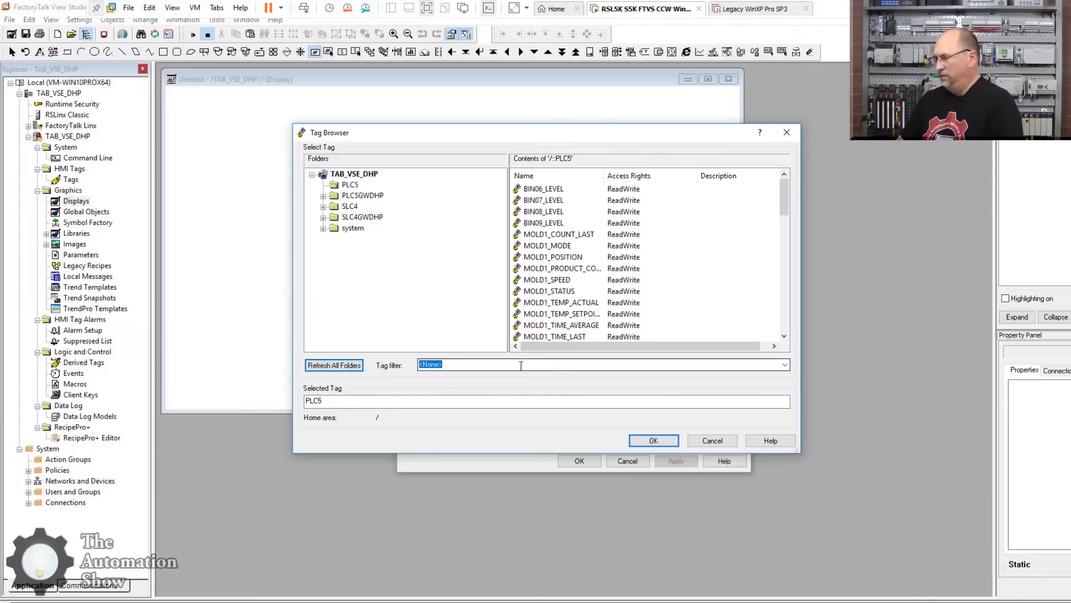
type("*SF")
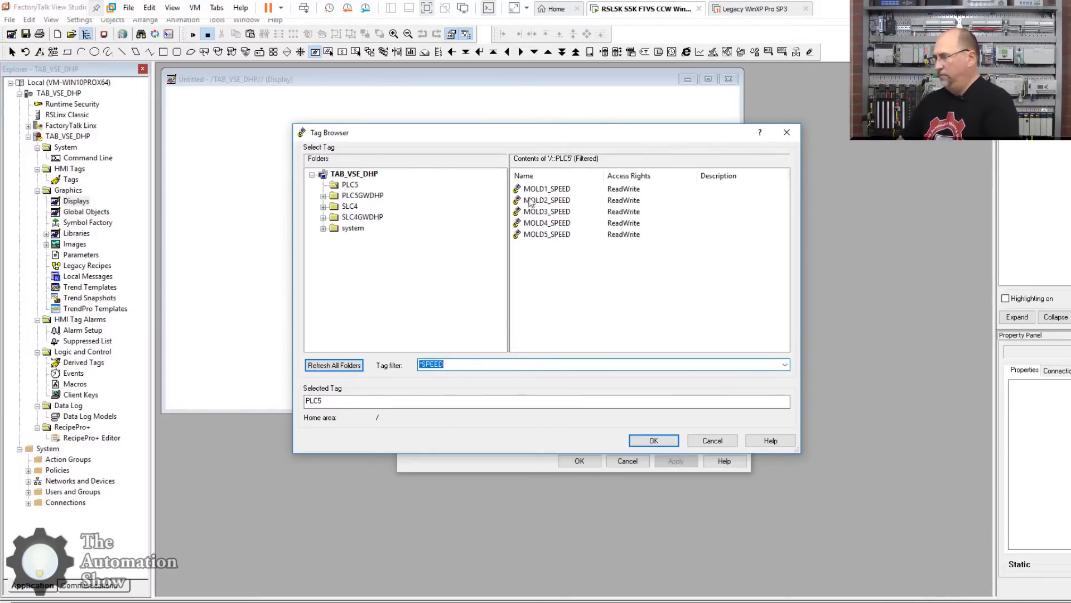
left_click(547, 234)
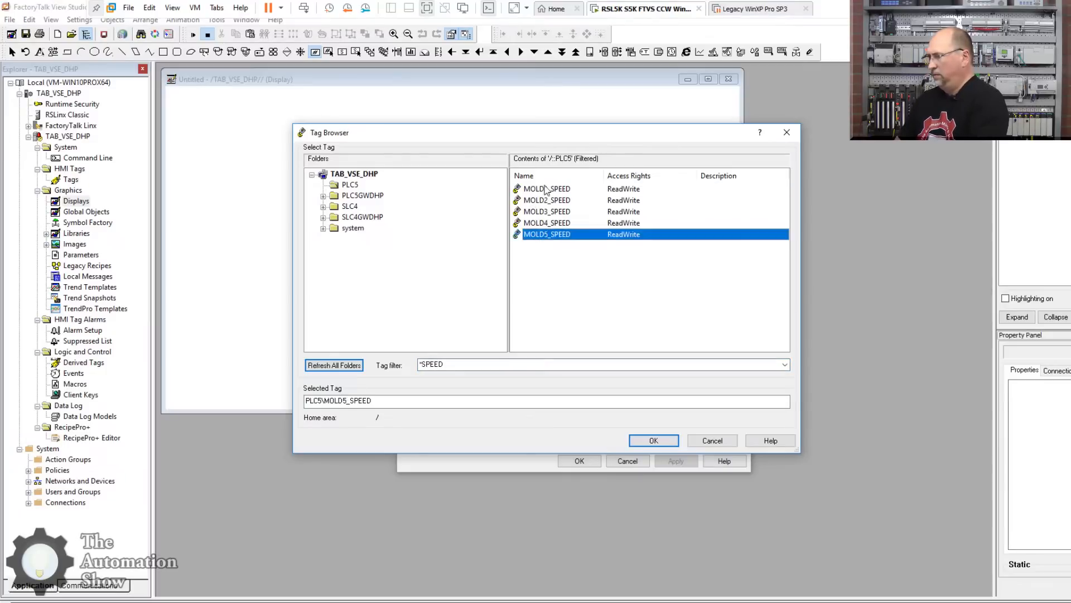
left_click(653, 440)
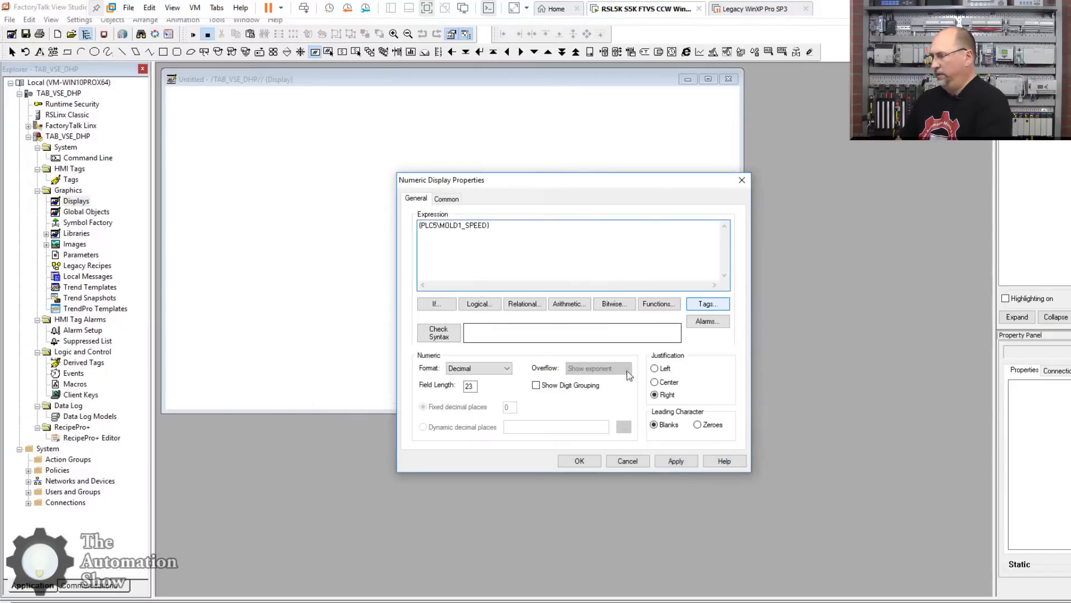
left_click(579, 461)
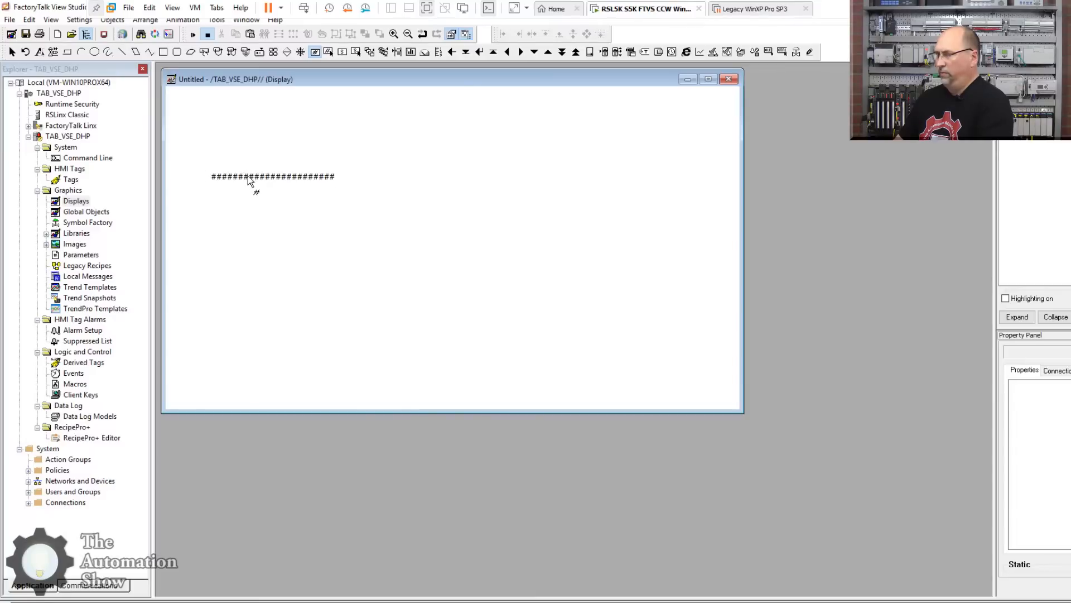
Give the numeric display a larger font and a field length of 3
left_click(272, 176)
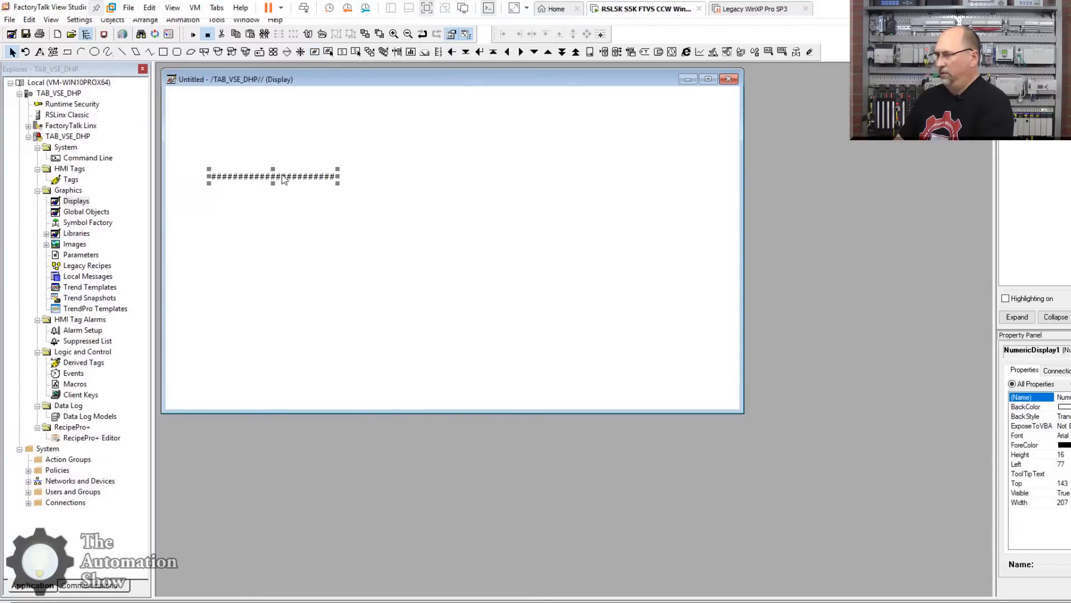
right_click(273, 176)
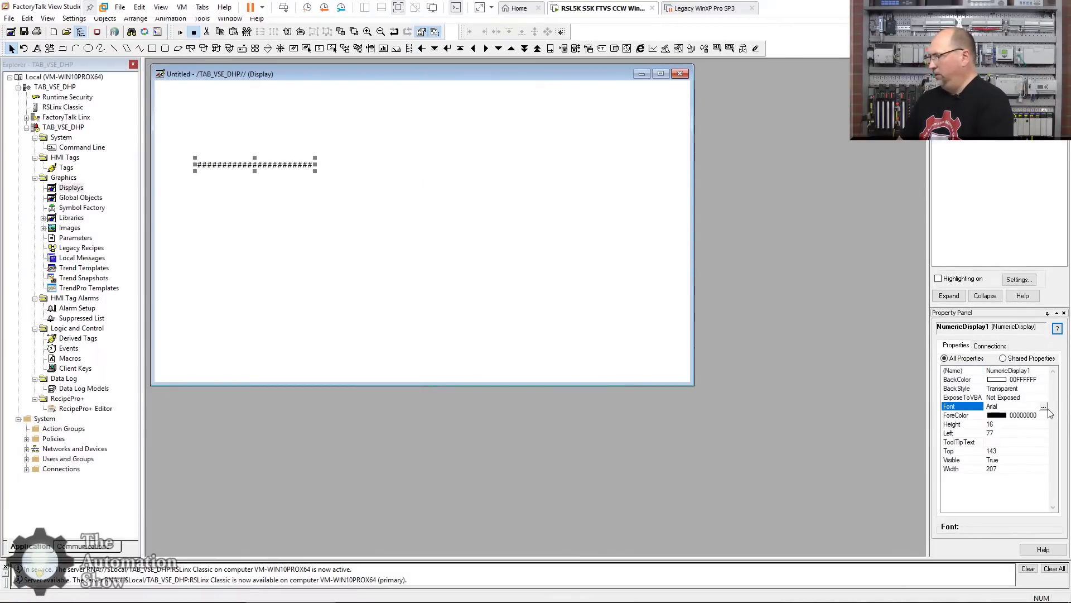
left_click(1043, 406)
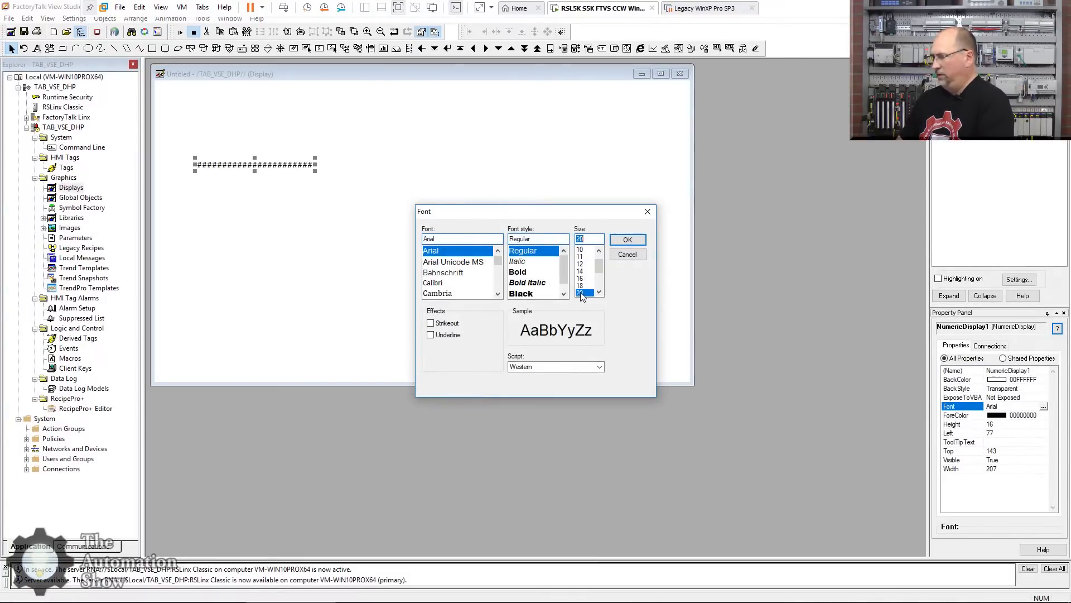
left_click(626, 238)
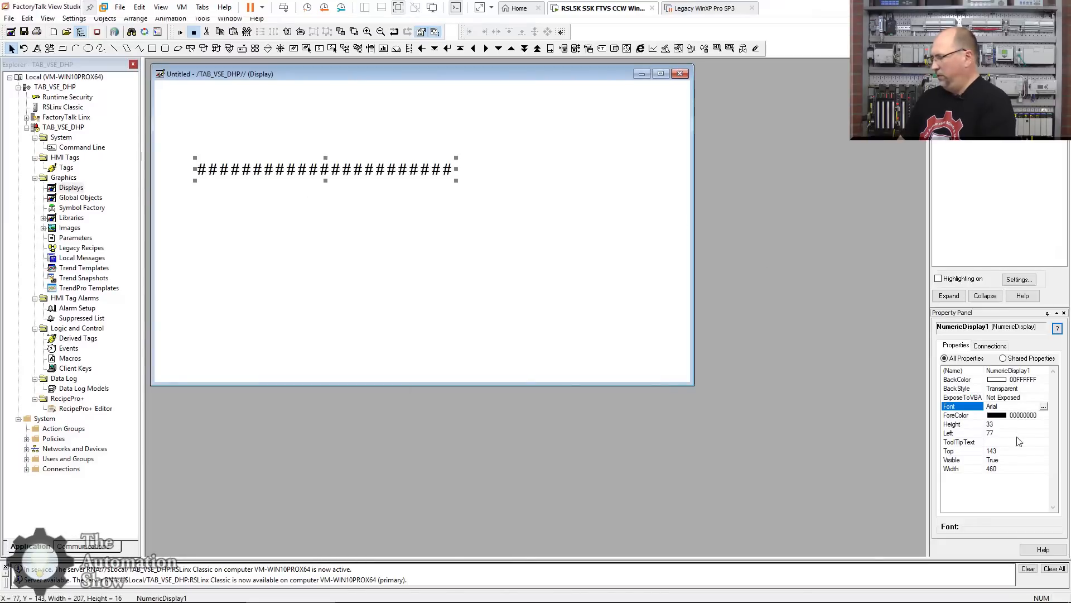
double_click(325, 168)
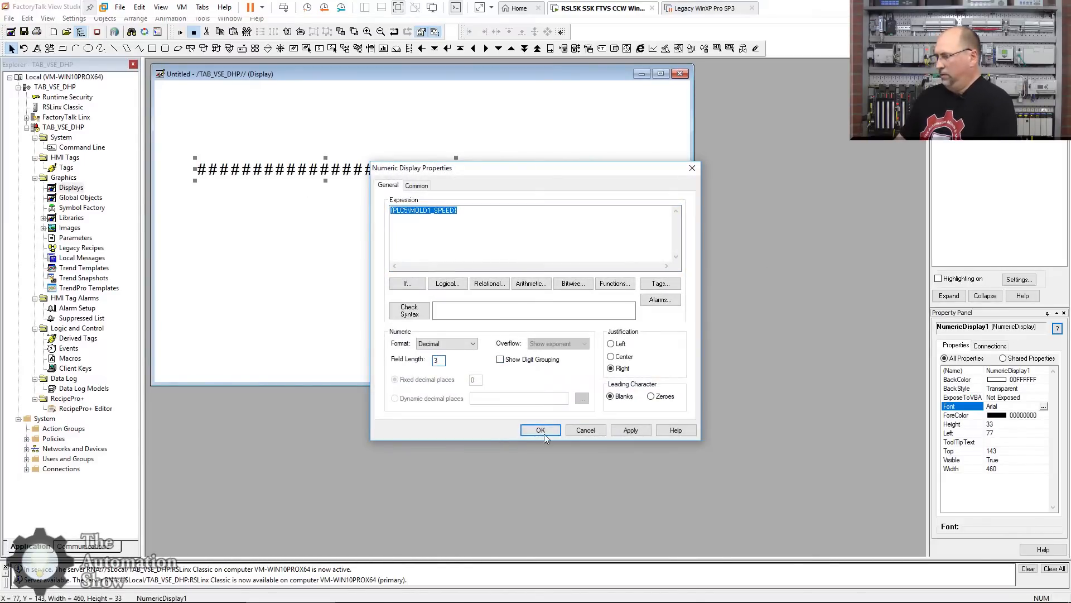
left_click(540, 429)
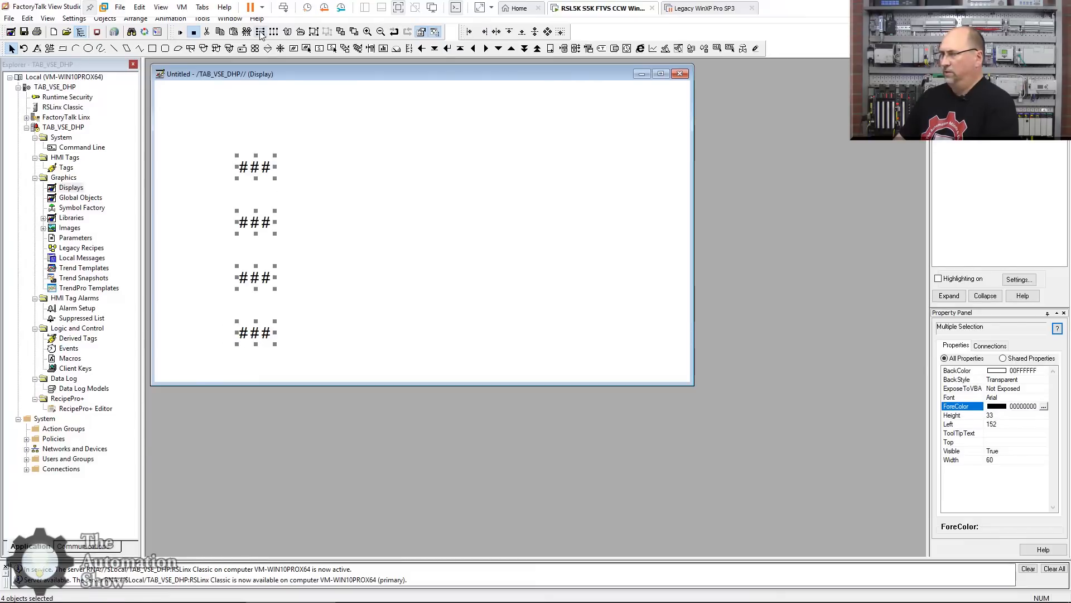
Check the tag expressions on the four stacked copies of the speed display
double_click(255, 222)
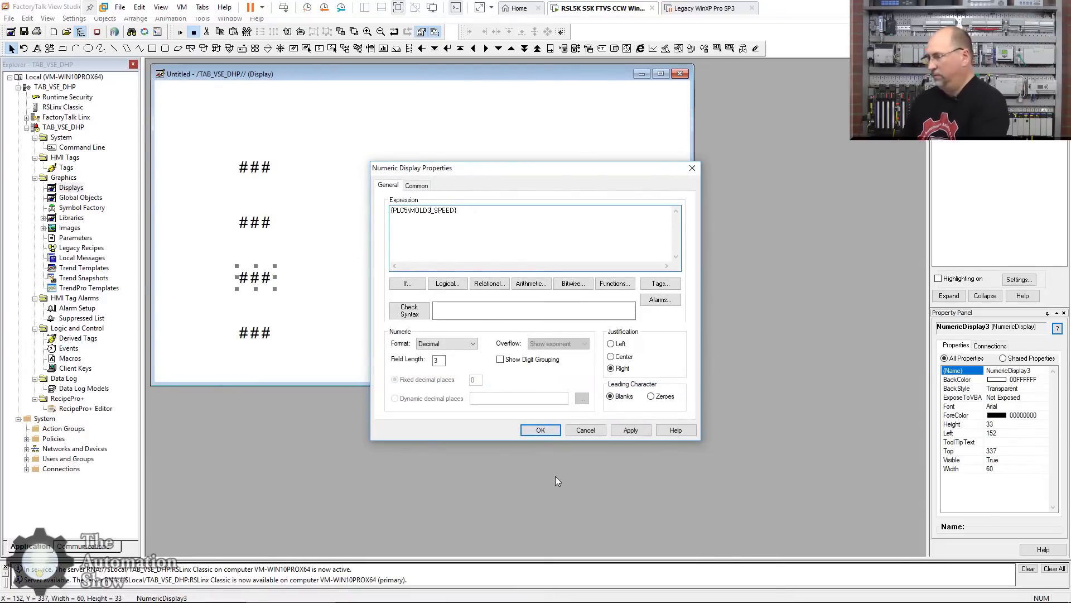
left_click(540, 429)
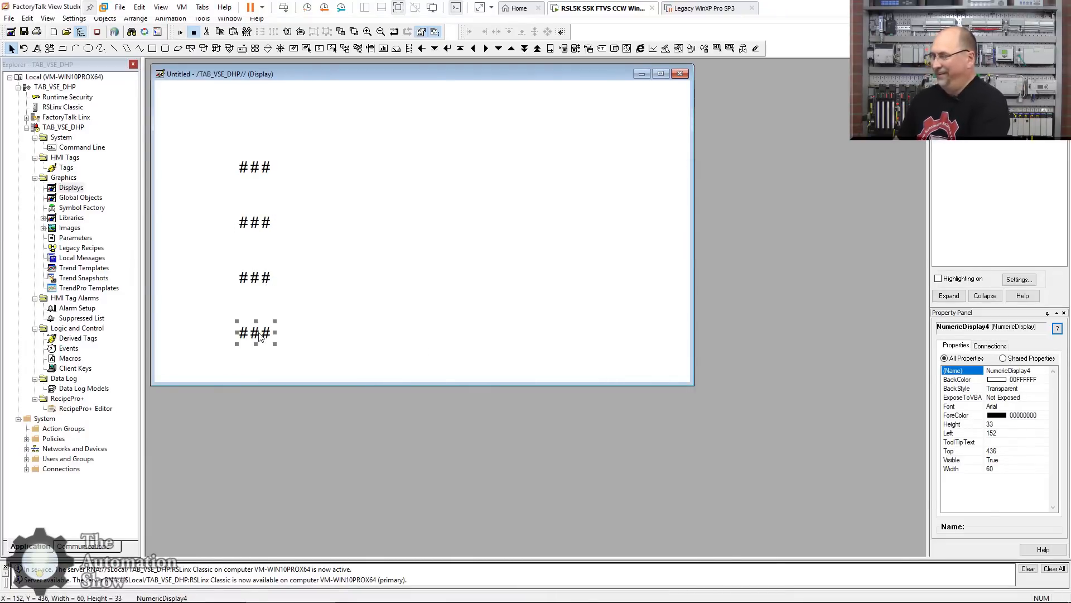
double_click(255, 332)
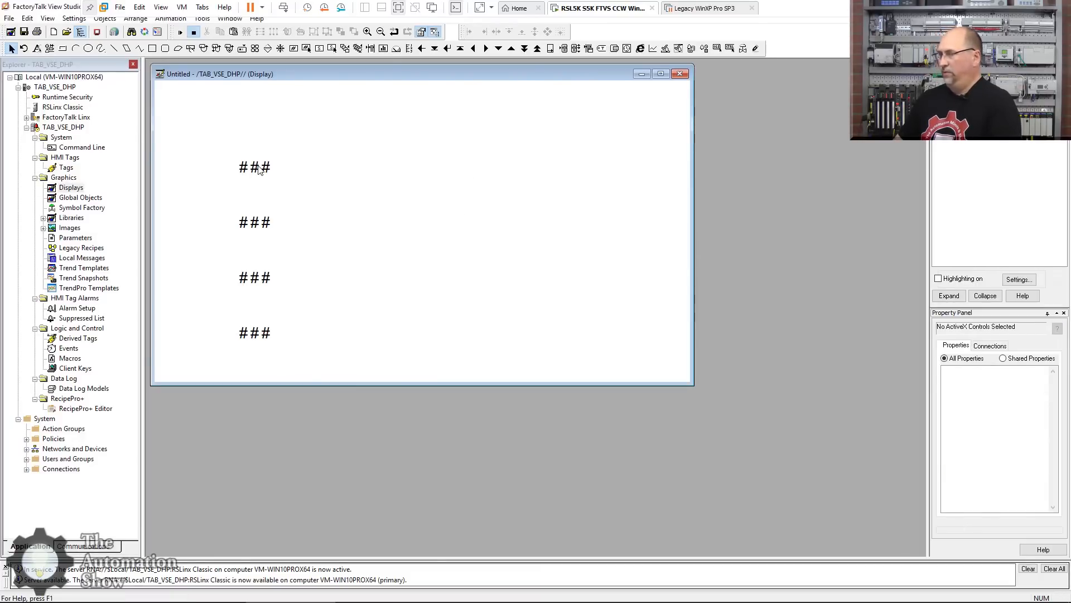
double_click(254, 166)
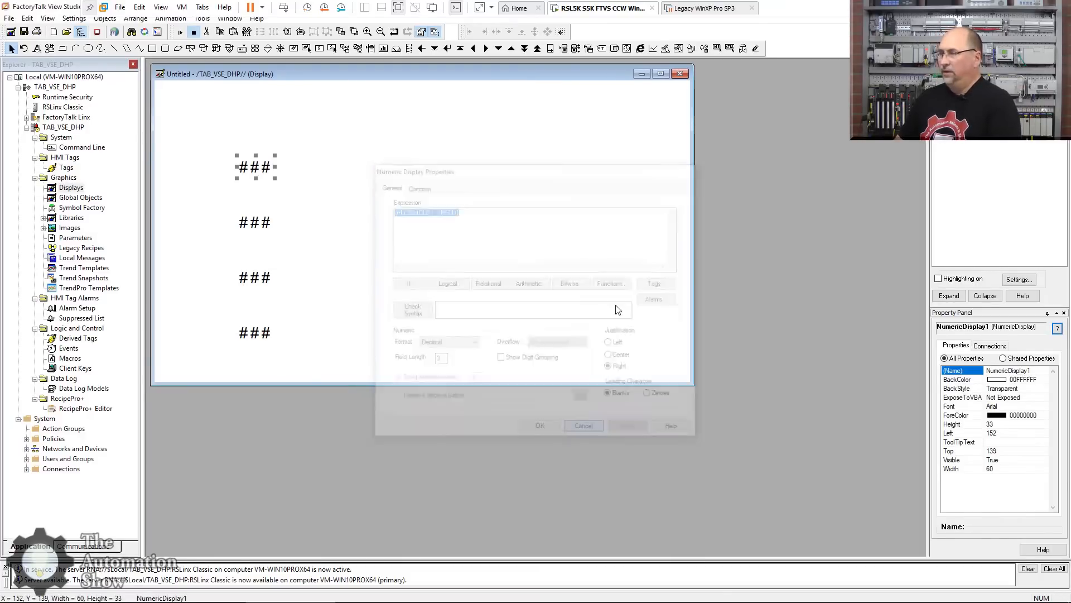
Add a 'PLC-5 GW DHP' text label above the speed column
left_click(583, 425)
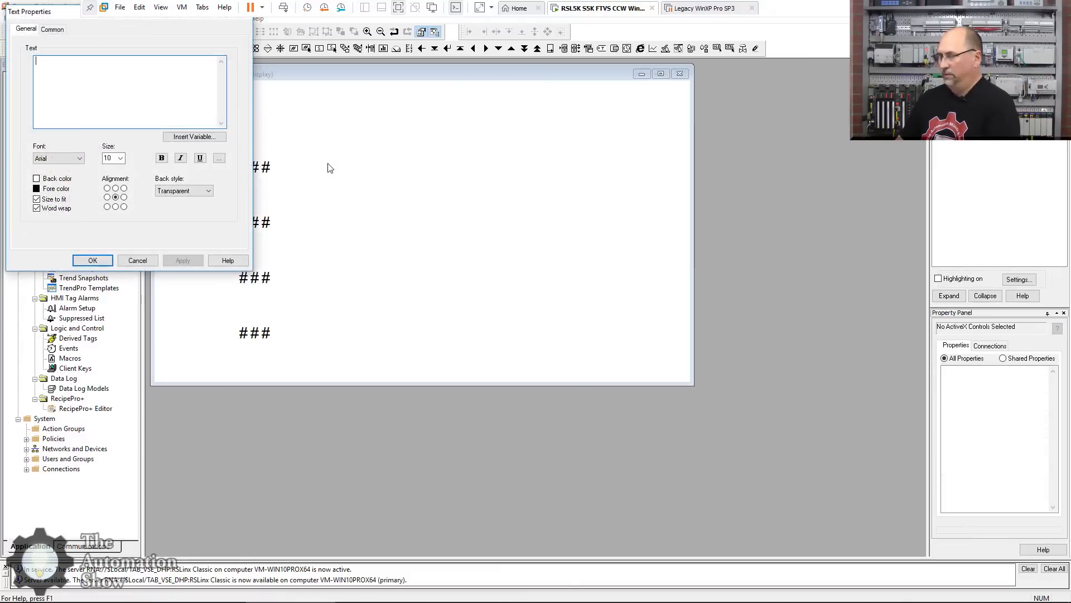
type("PLC-")
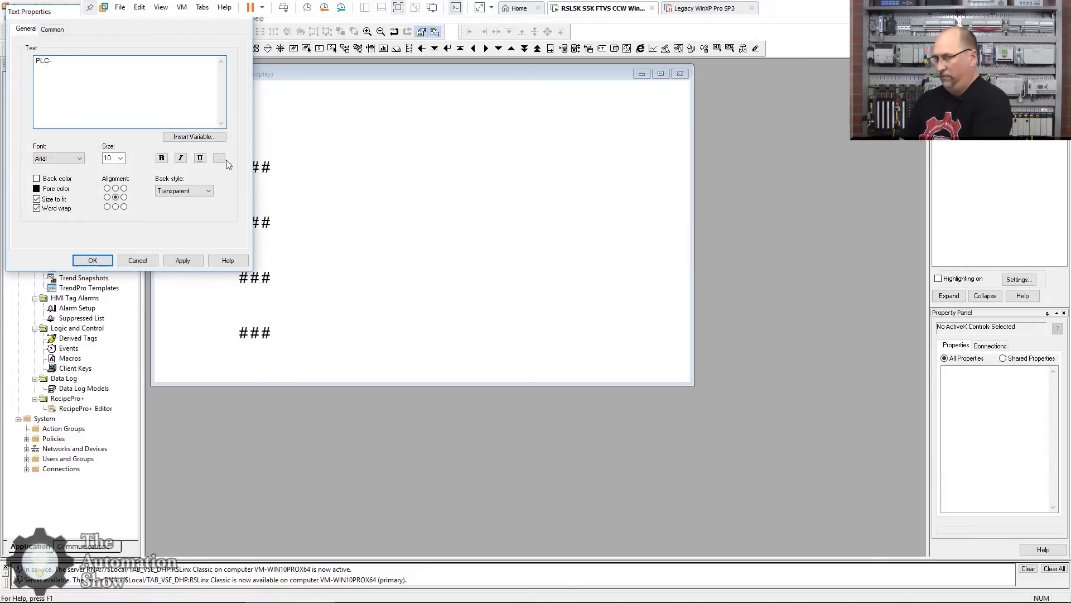
type("5 GW")
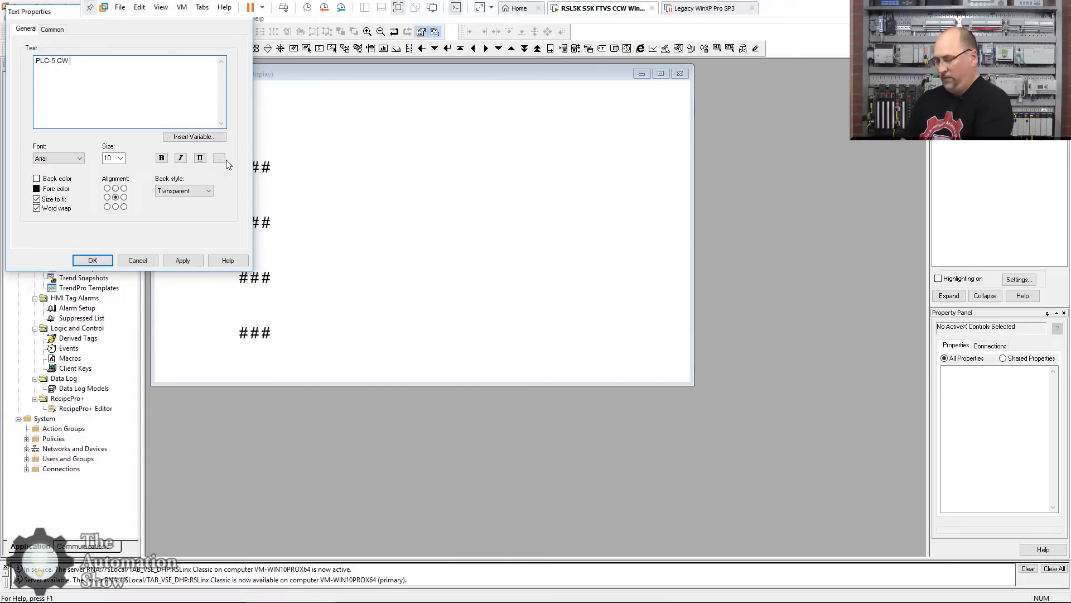
type("DHP")
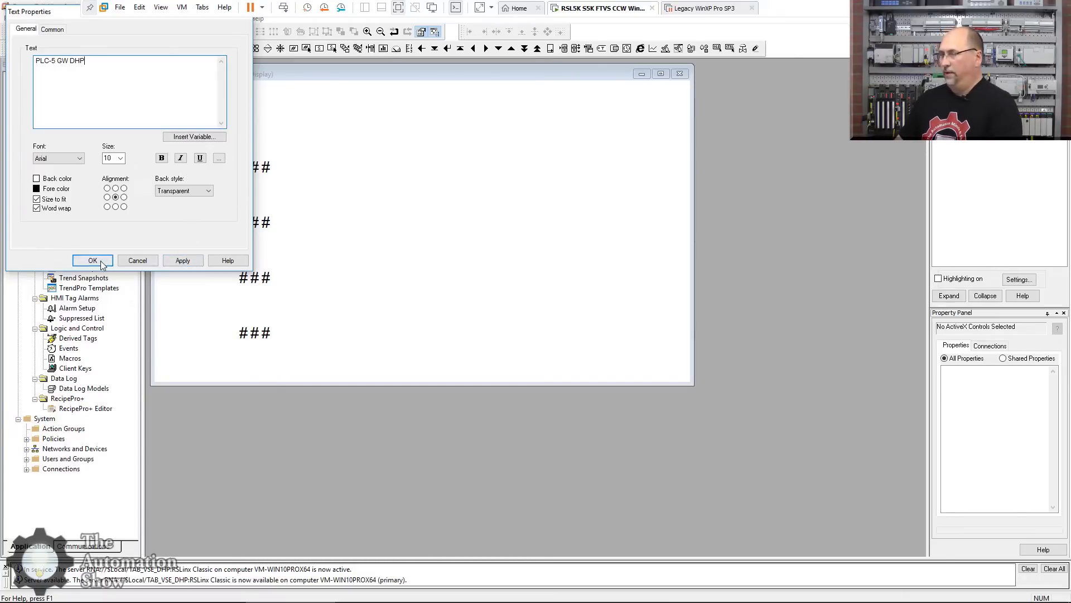
left_click(93, 260)
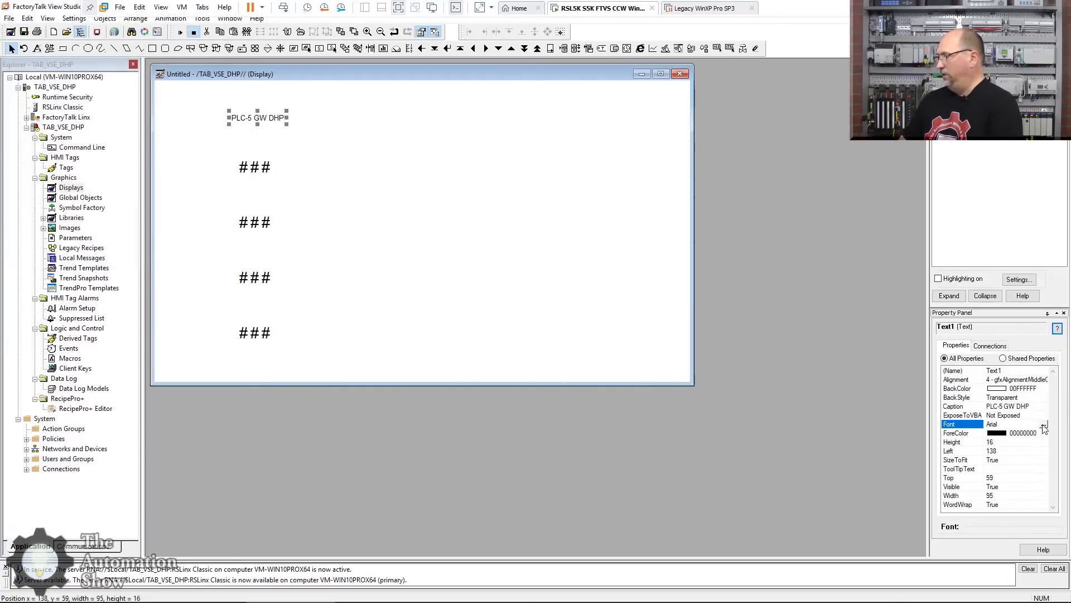
Enlarge the label to font size 20 and centre it over the column
left_click(1043, 424)
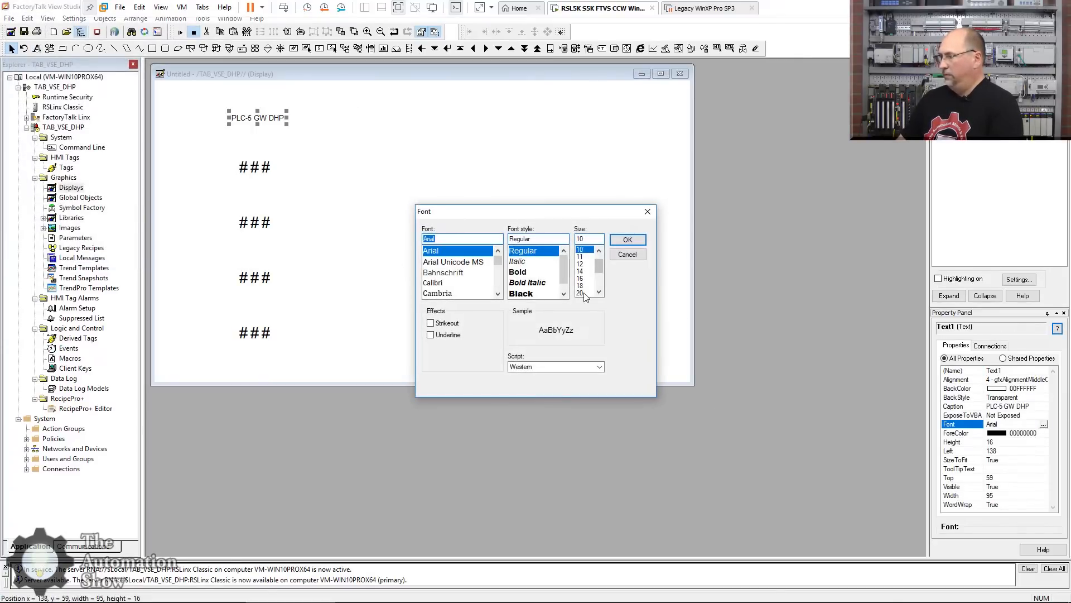
left_click(625, 238)
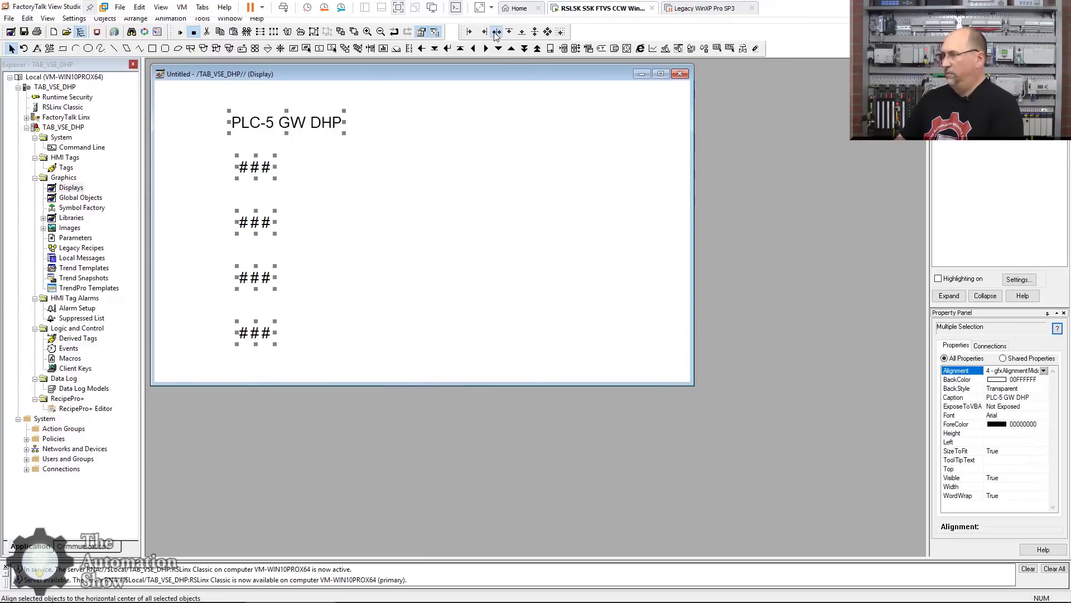
left_click(235, 31)
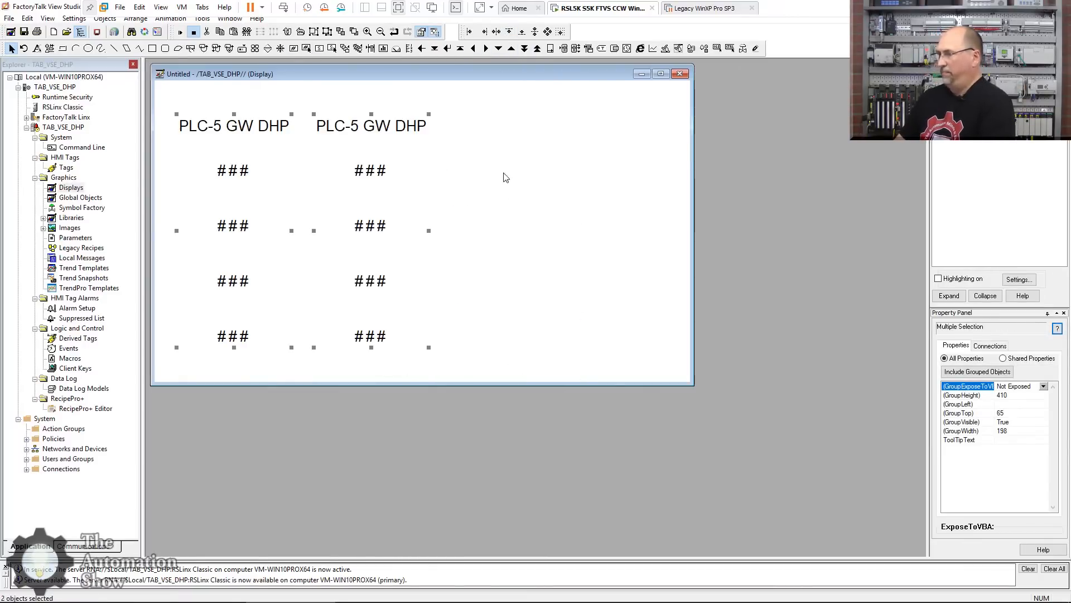
Change the second column's heading text to 'SLC-4 GW DHP'
double_click(371, 126)
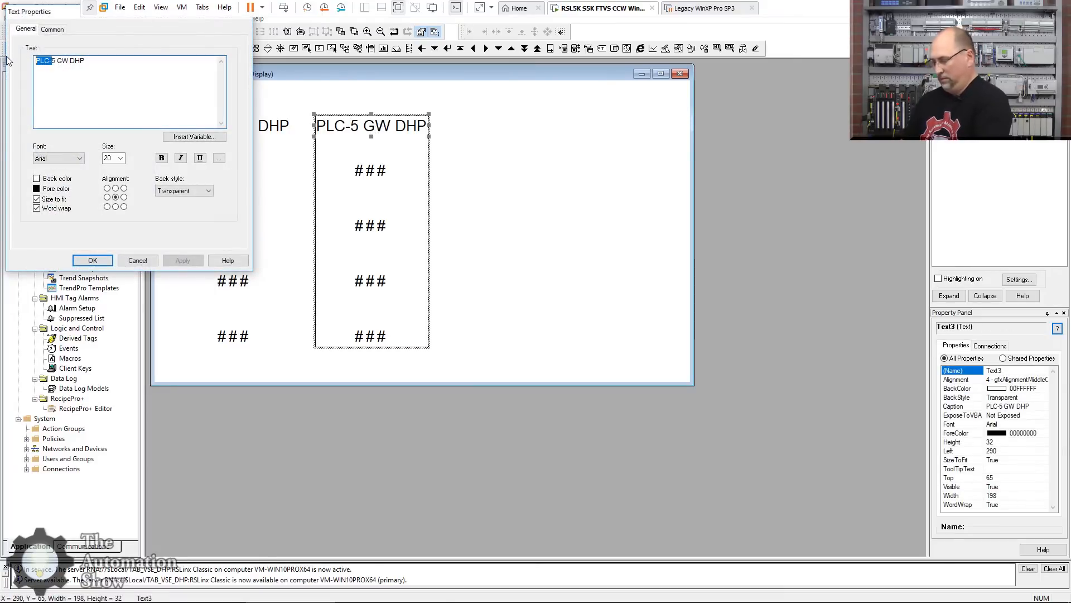
type("SLC-4")
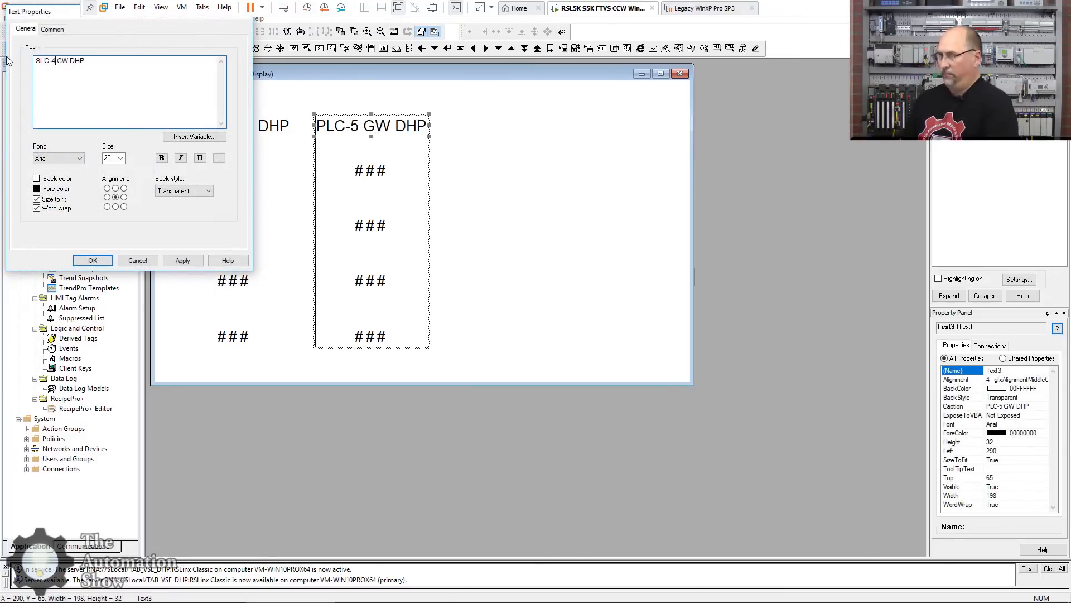
left_click(93, 259)
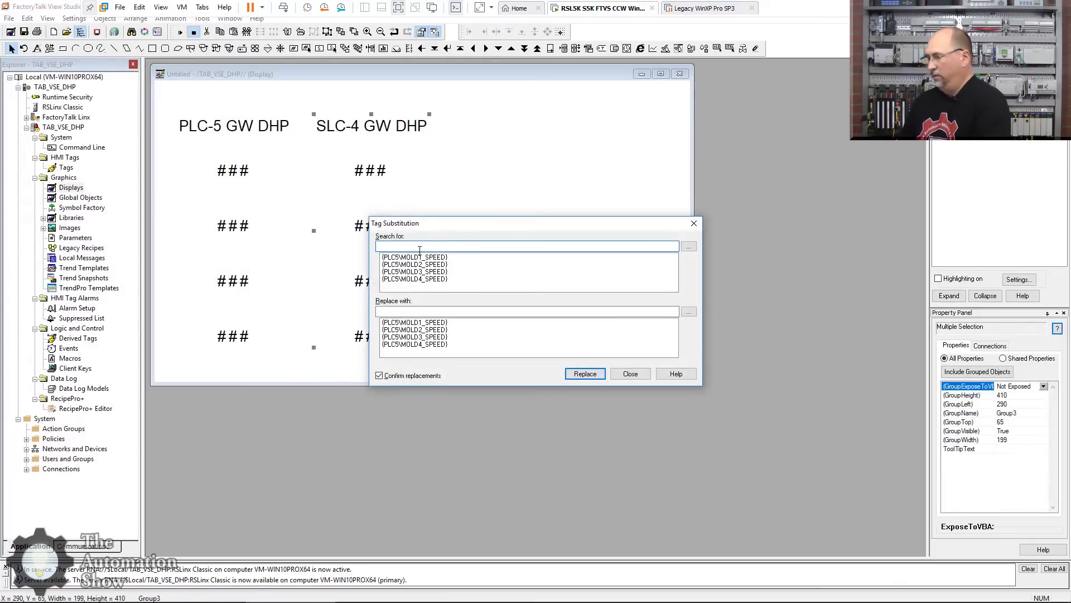
Substitute SLC4 for PLC5 in the second column's four speed tags
type("PLC5")
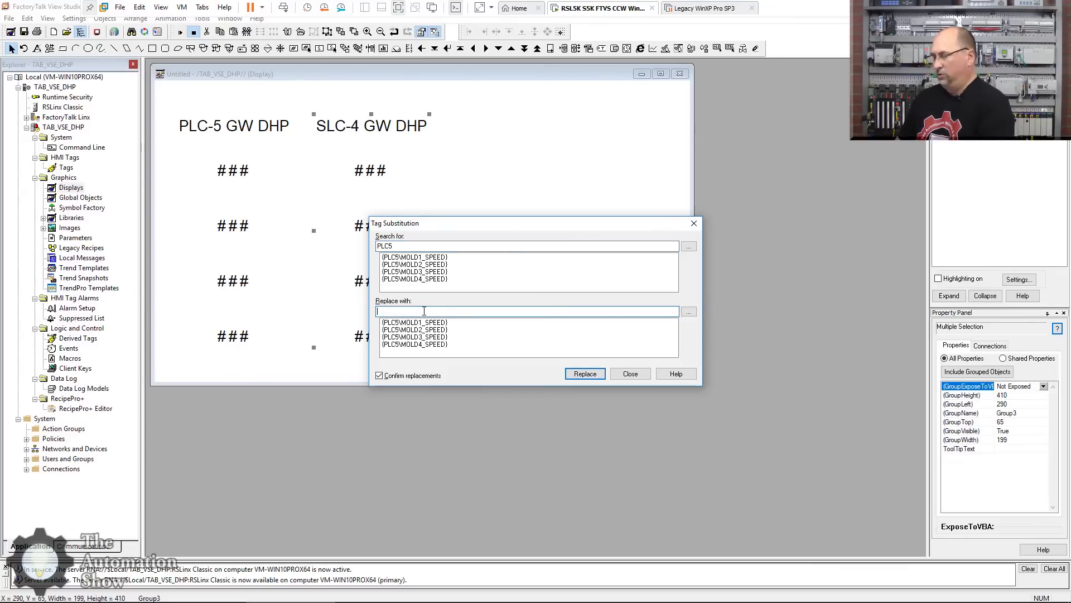
type("SLC4")
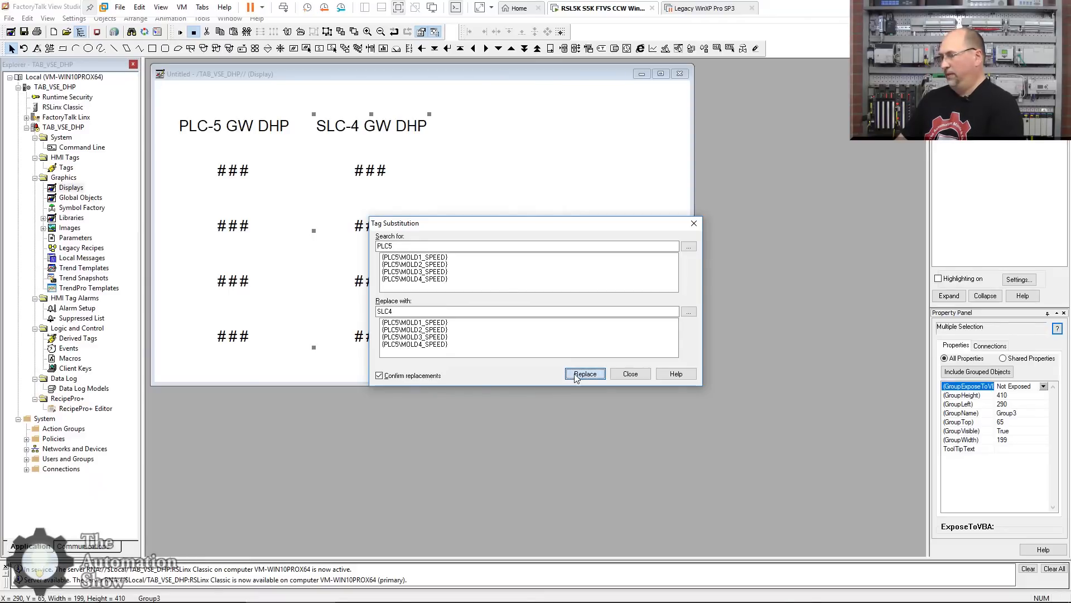
left_click(584, 374)
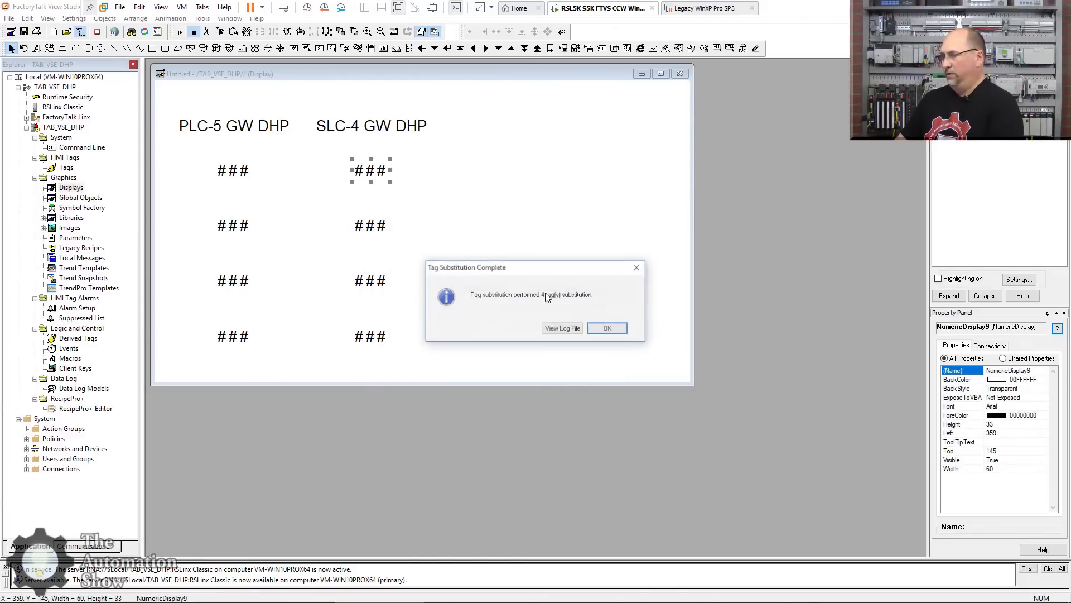
left_click(606, 328)
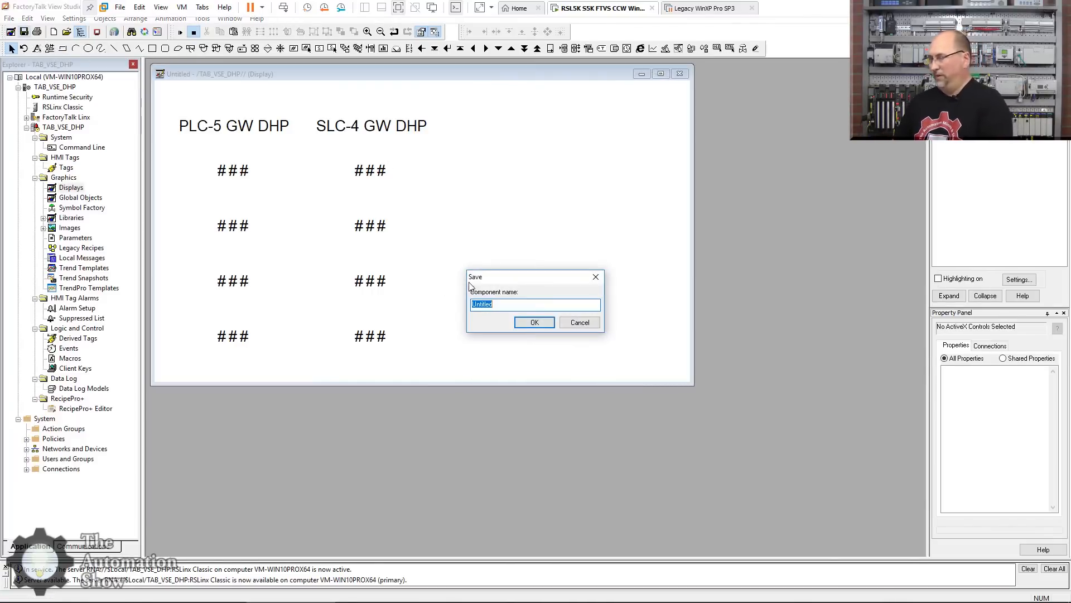
Save the display as Screen1 and test-run it to see live values
type("Screen1")
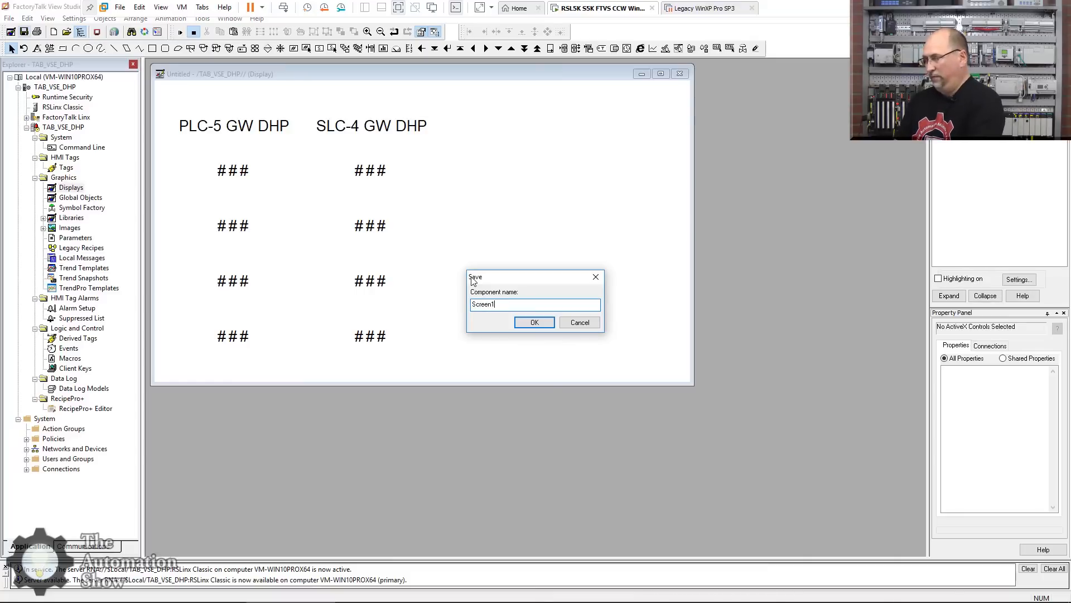
left_click(535, 321)
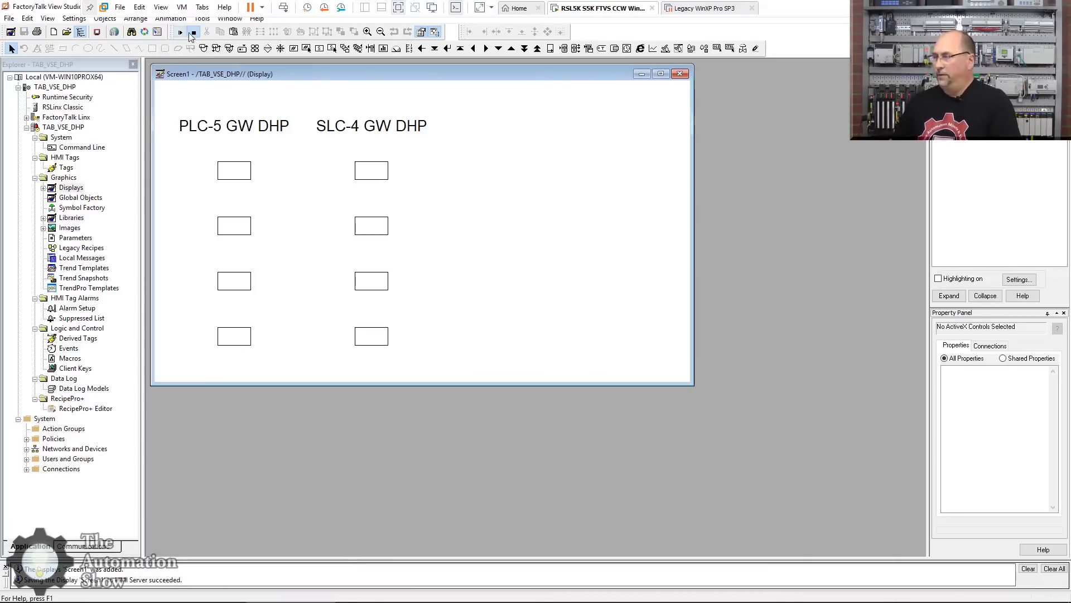
left_click(180, 31)
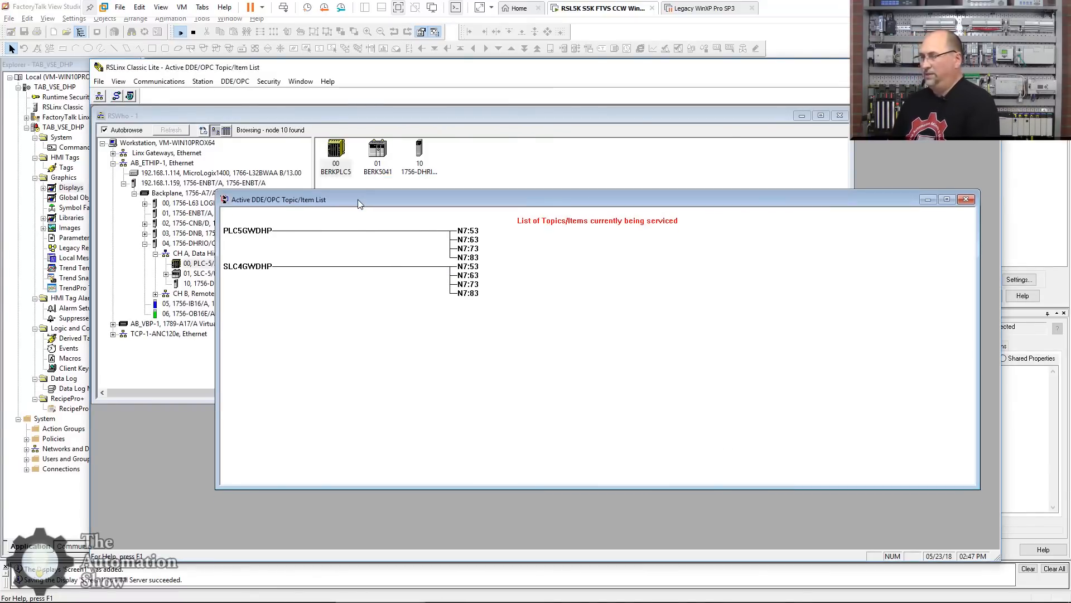
mouse_move(525, 347)
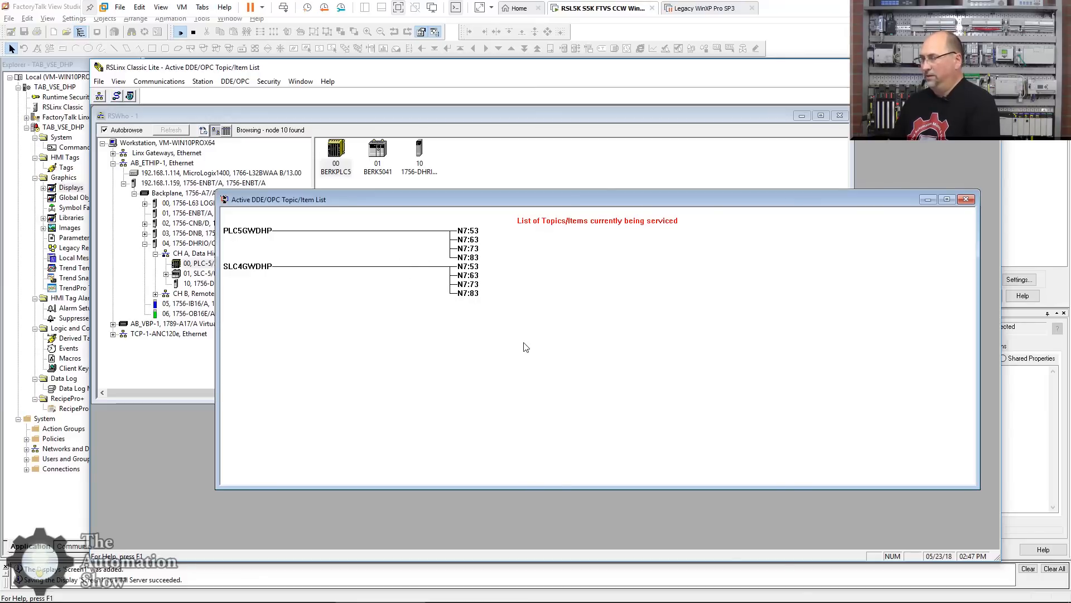
mouse_move(533, 344)
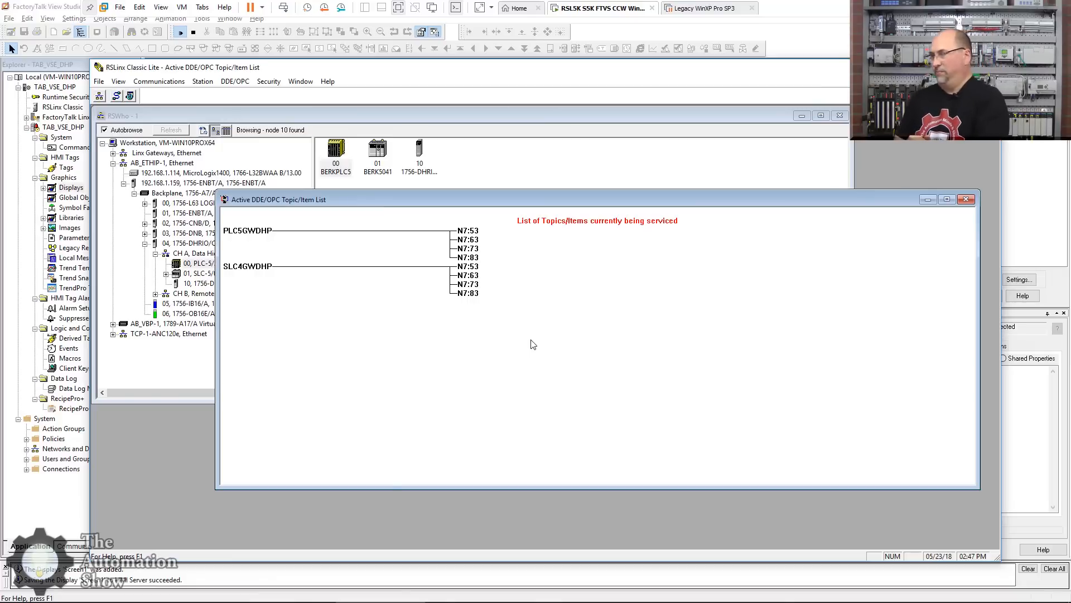
mouse_move(303, 213)
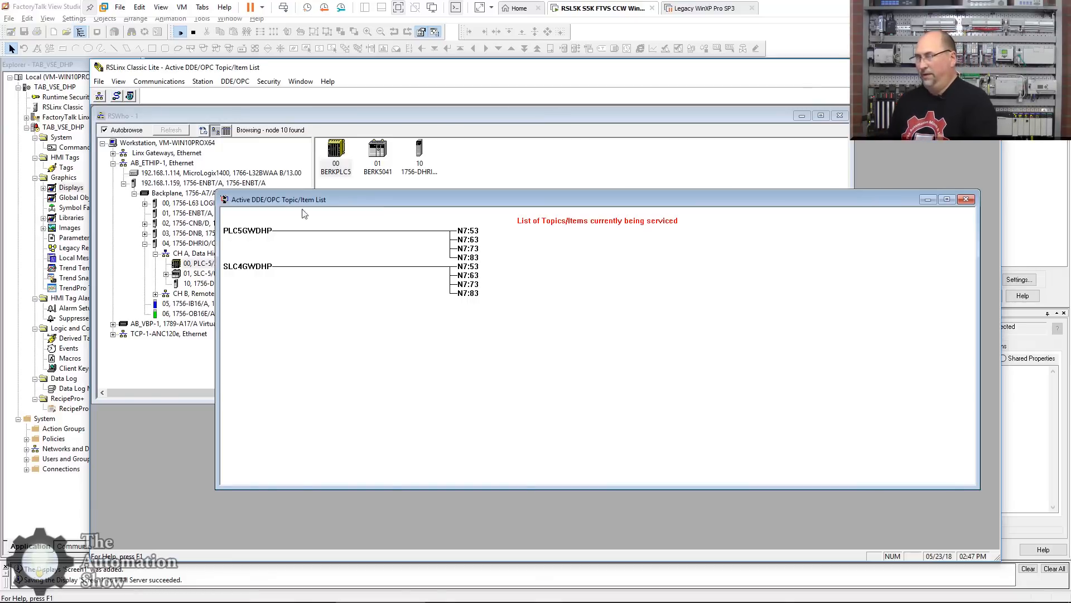